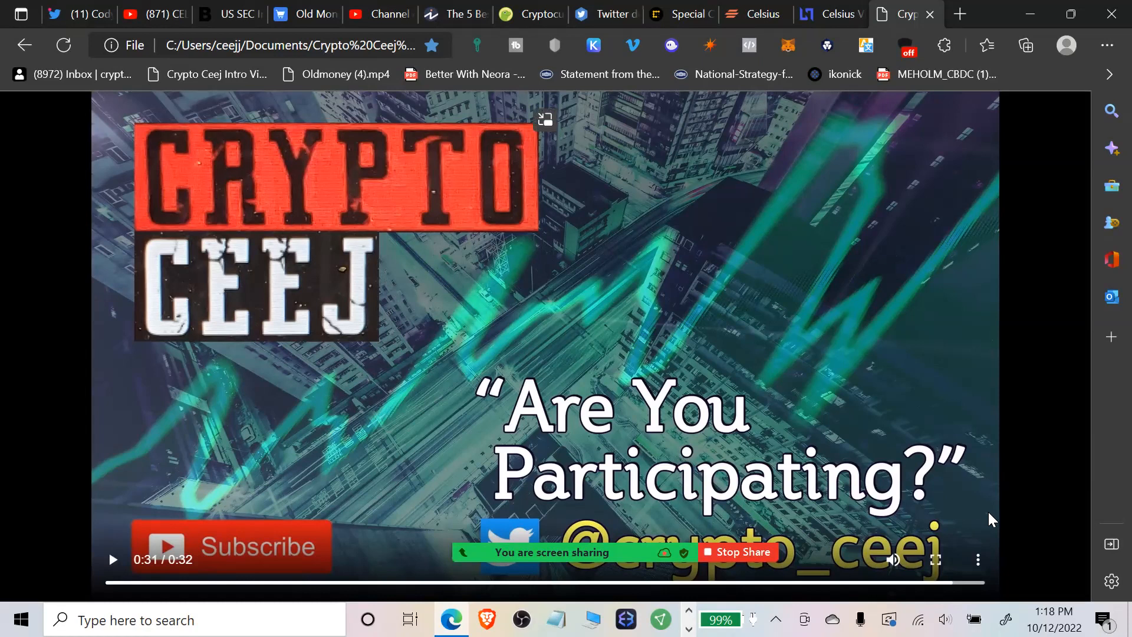
{"action": "mouse_move", "coordinate": [977, 518]}
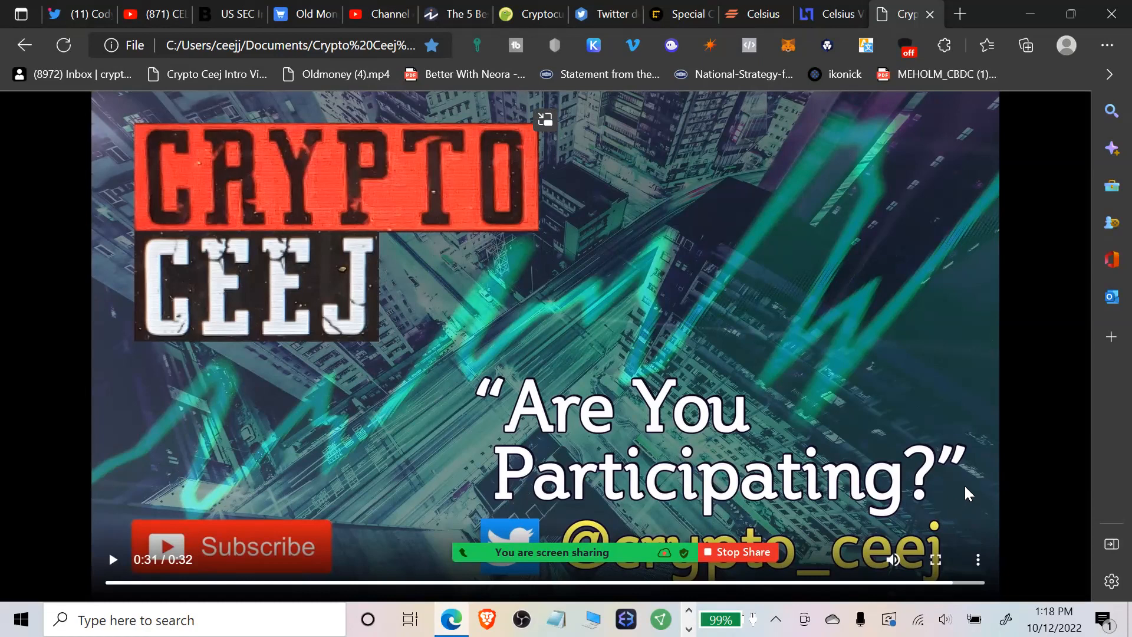
{"action": "mouse_move", "coordinate": [981, 518]}
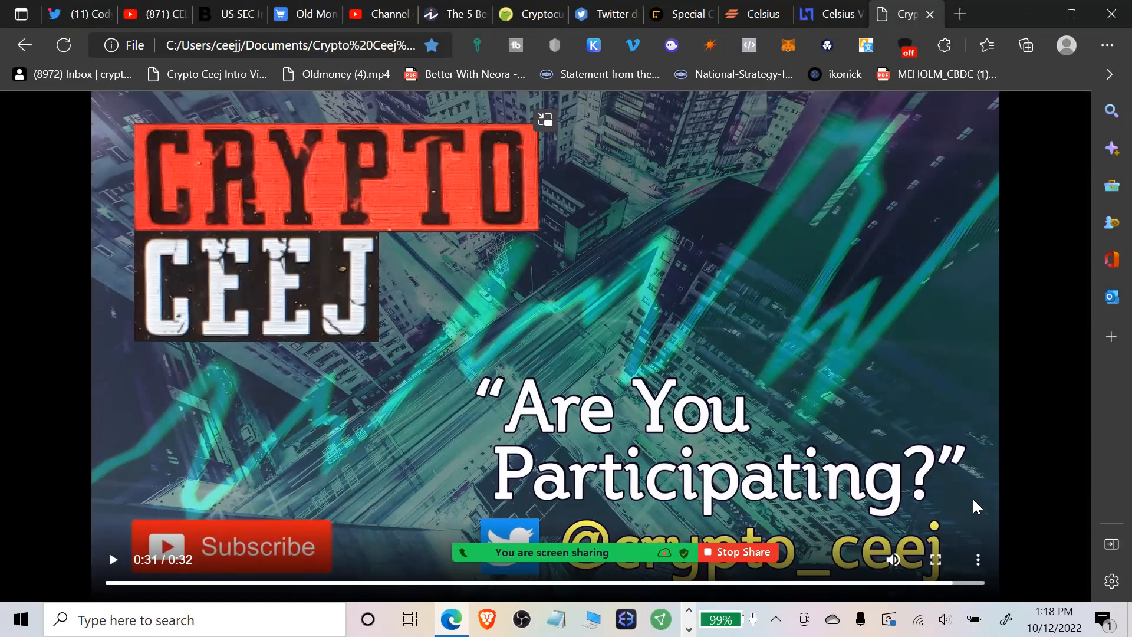
{"action": "mouse_move", "coordinate": [925, 477]}
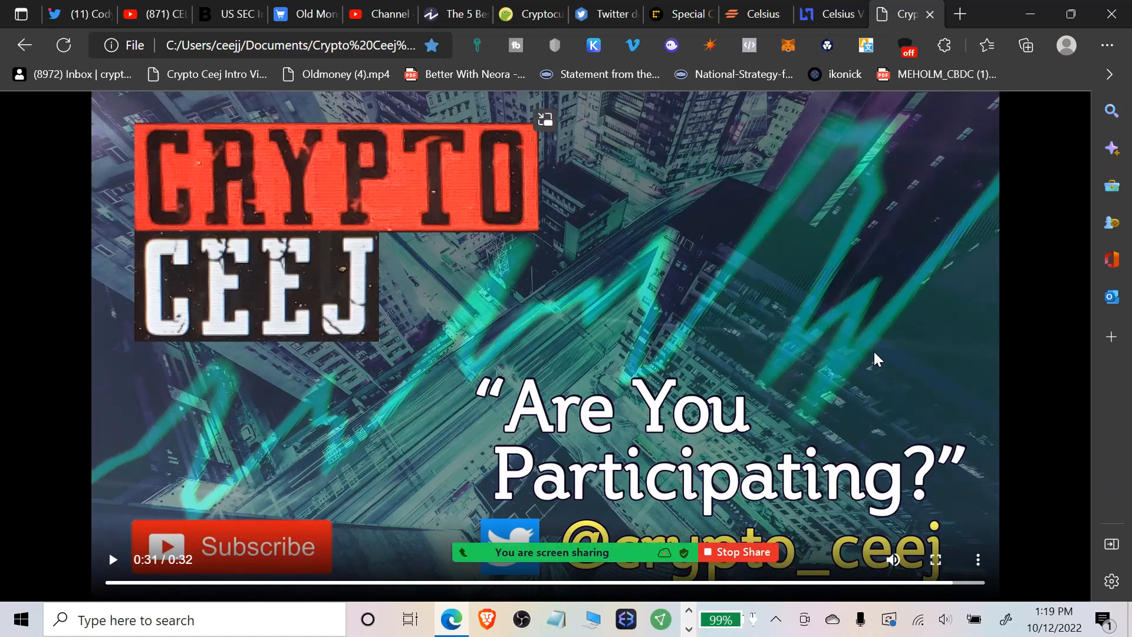
{"action": "mouse_move", "coordinate": [857, 353]}
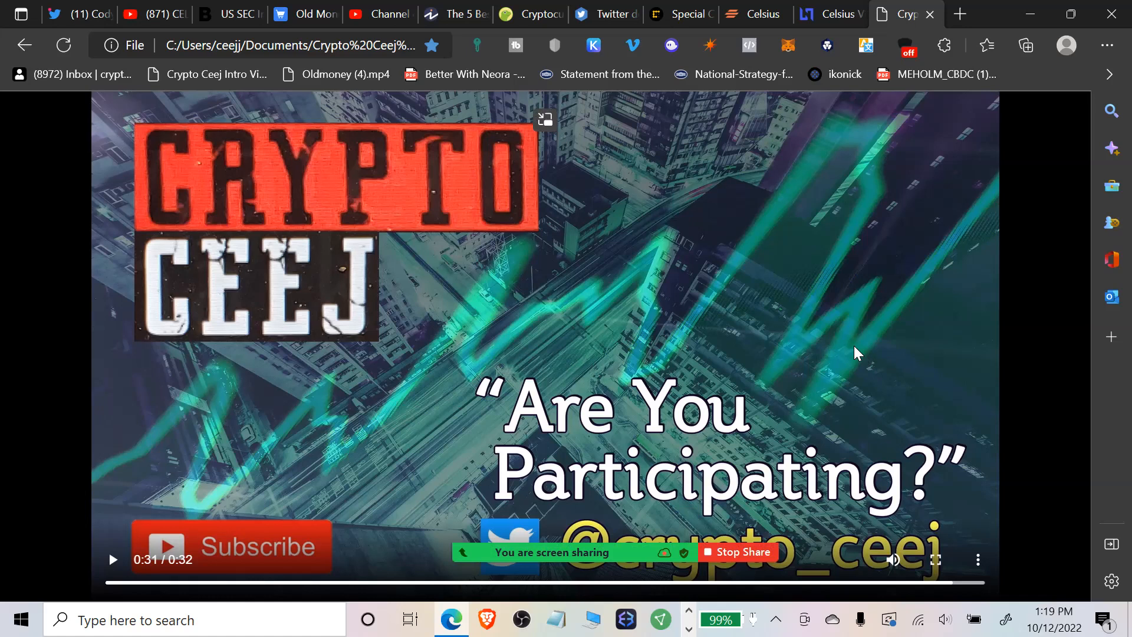
{"action": "mouse_move", "coordinate": [858, 344]}
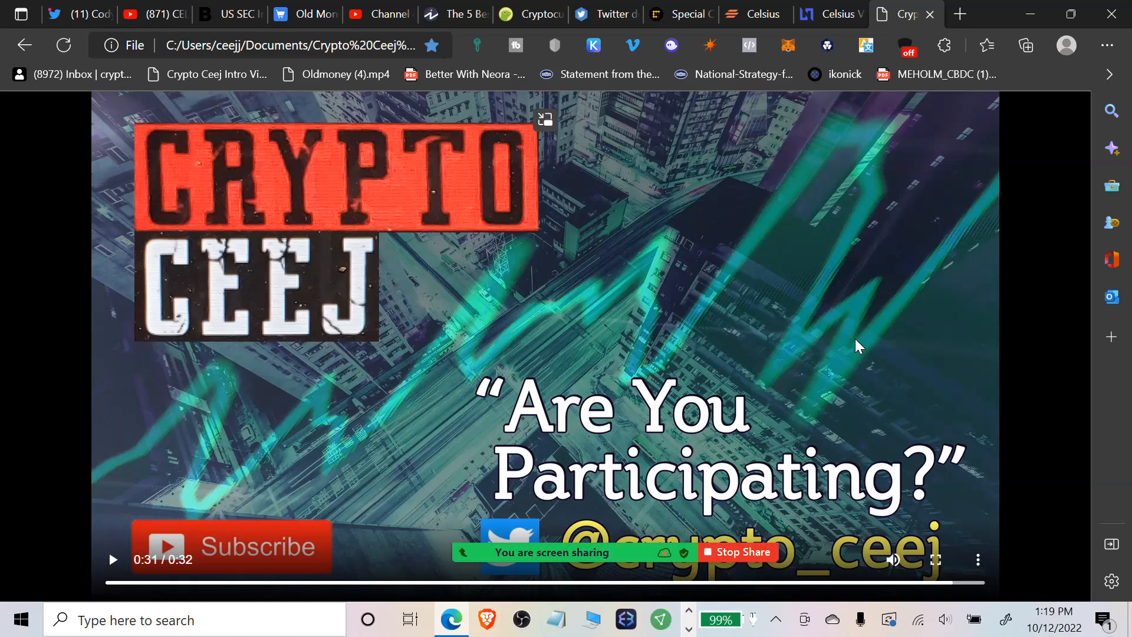
{"action": "mouse_move", "coordinate": [854, 349]}
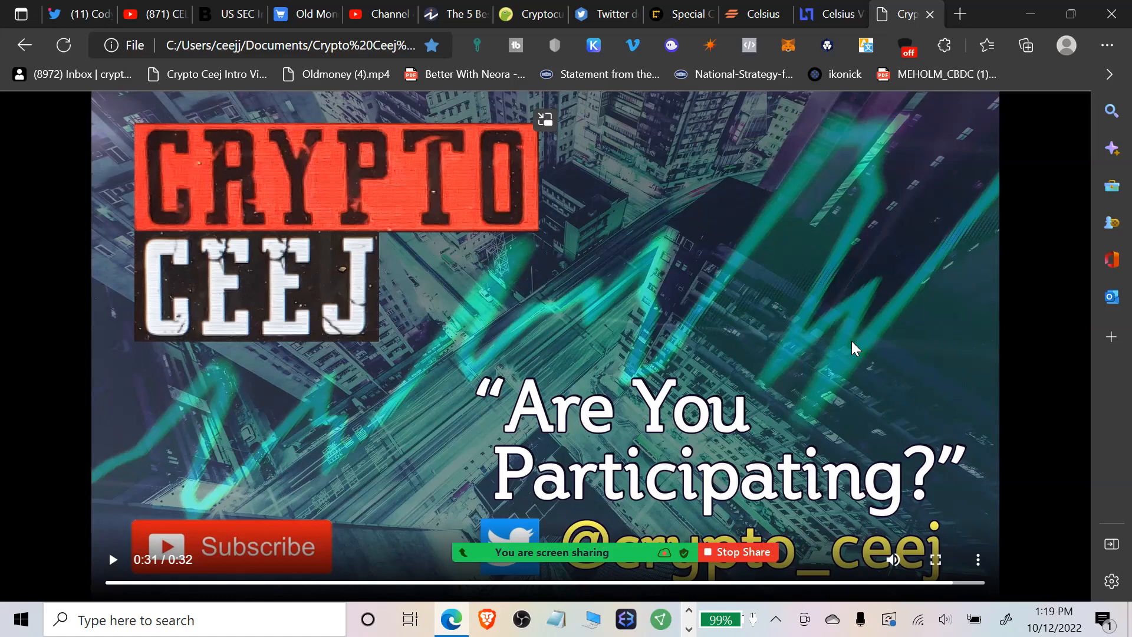
{"action": "mouse_move", "coordinate": [420, 315]}
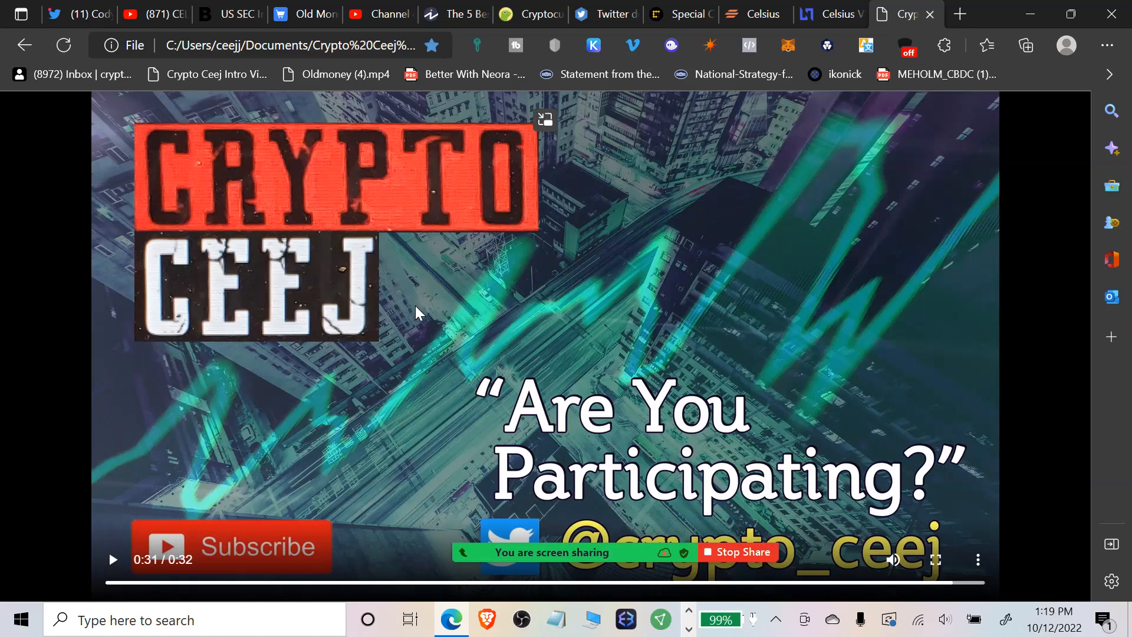
Switch to the CoinGecko tab and scroll to the price table listing Bitcoin, Ethereum, Tether and other top coins.
{"action": "left_click", "coordinate": [518, 14]}
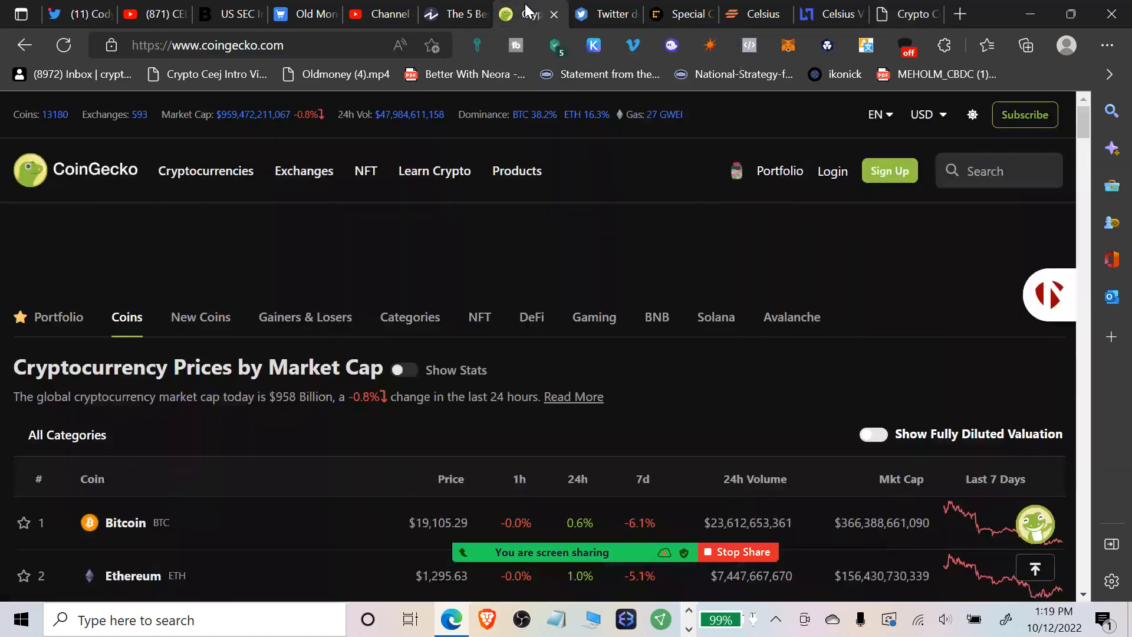
{"action": "scroll", "scroll_direction": "down", "scroll_amount": 3}
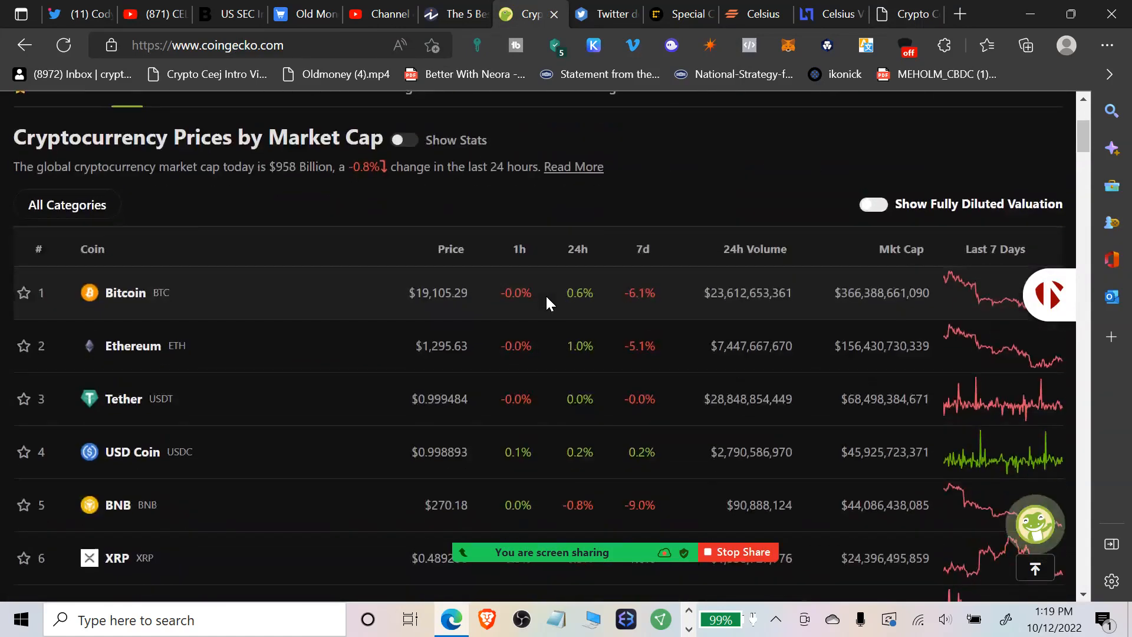
{"action": "scroll", "scroll_direction": "up", "scroll_amount": 3}
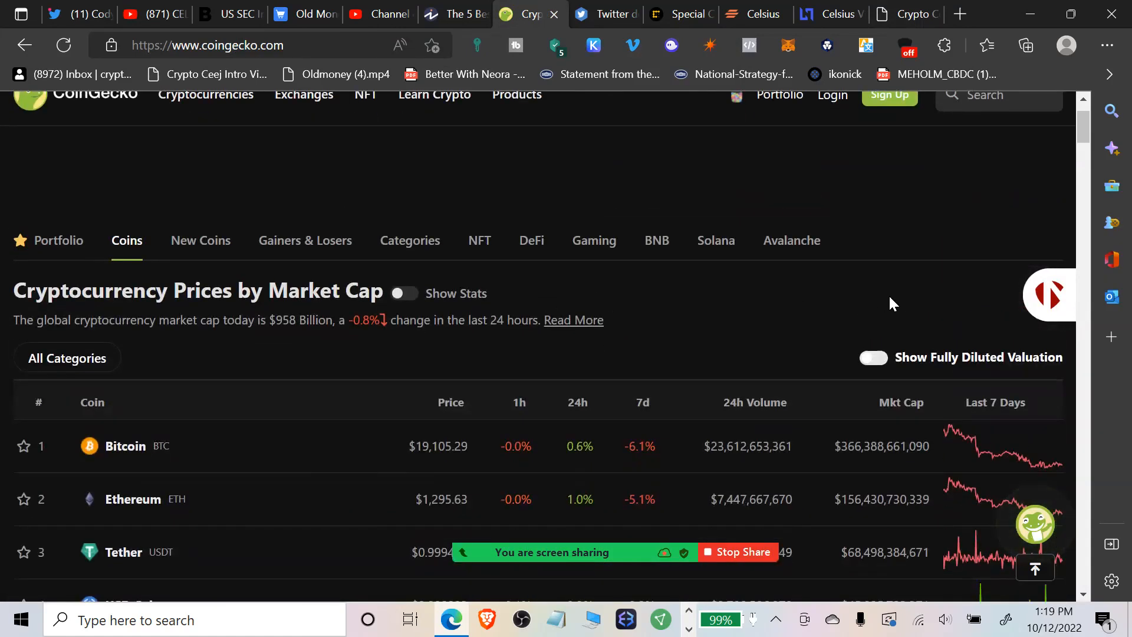
{"action": "mouse_move", "coordinate": [879, 305]}
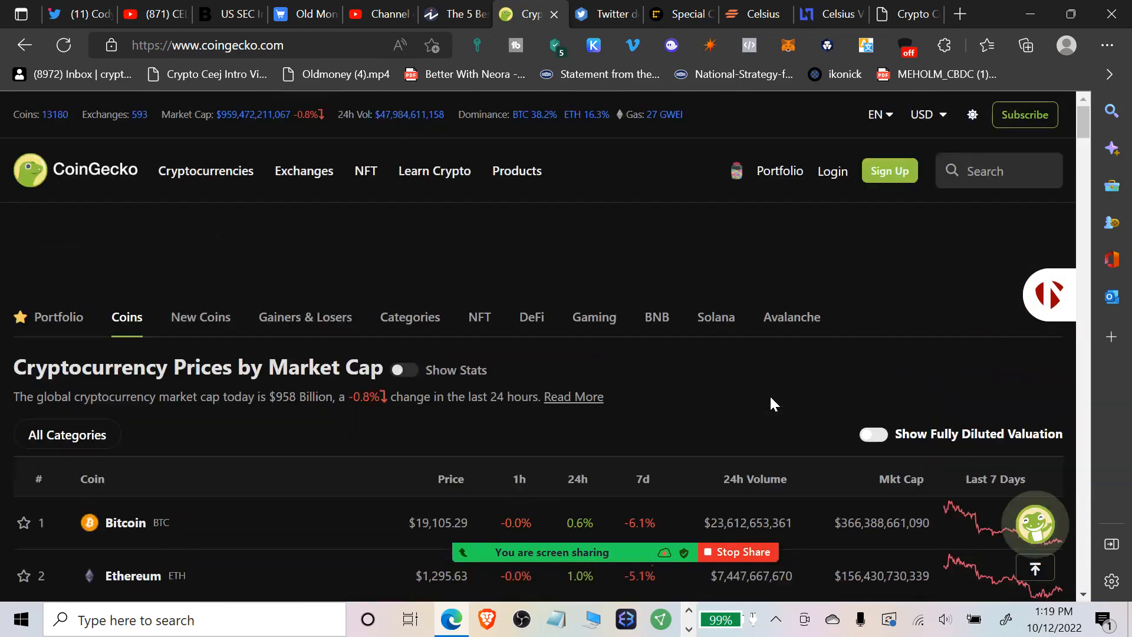
{"action": "mouse_move", "coordinate": [274, 134]}
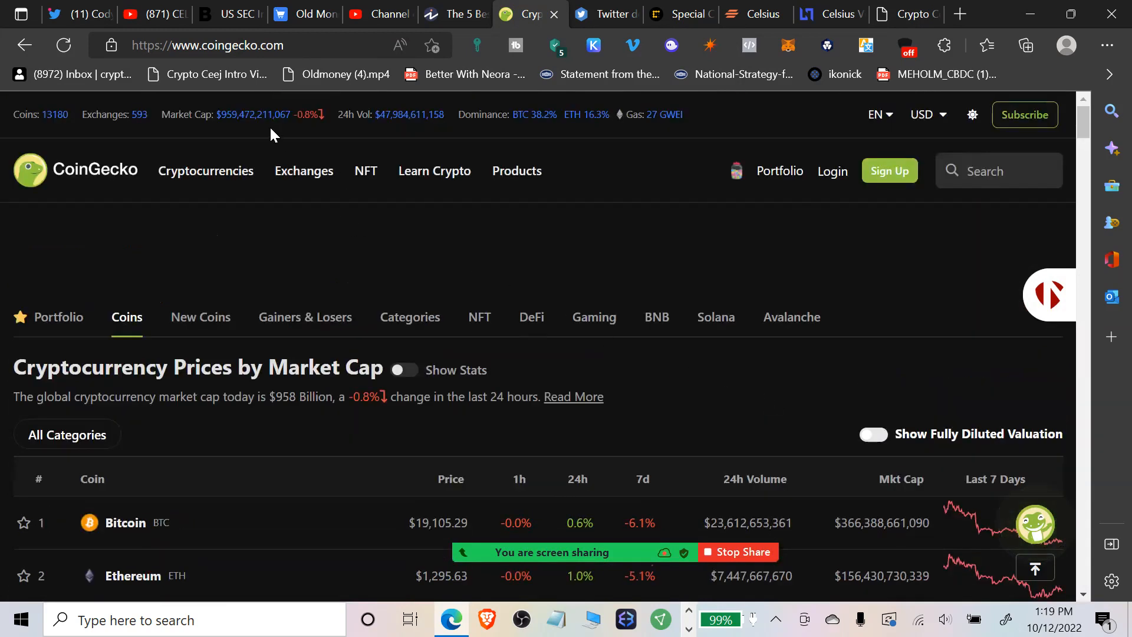
{"action": "mouse_move", "coordinate": [556, 146]}
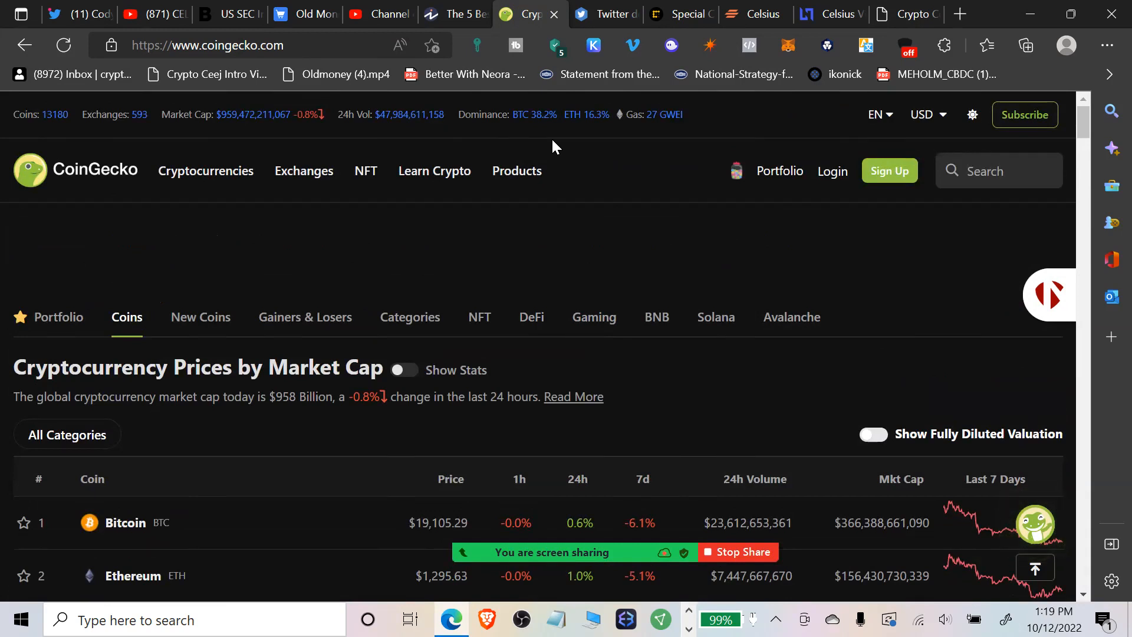
{"action": "scroll", "scroll_direction": "down", "scroll_amount": 3}
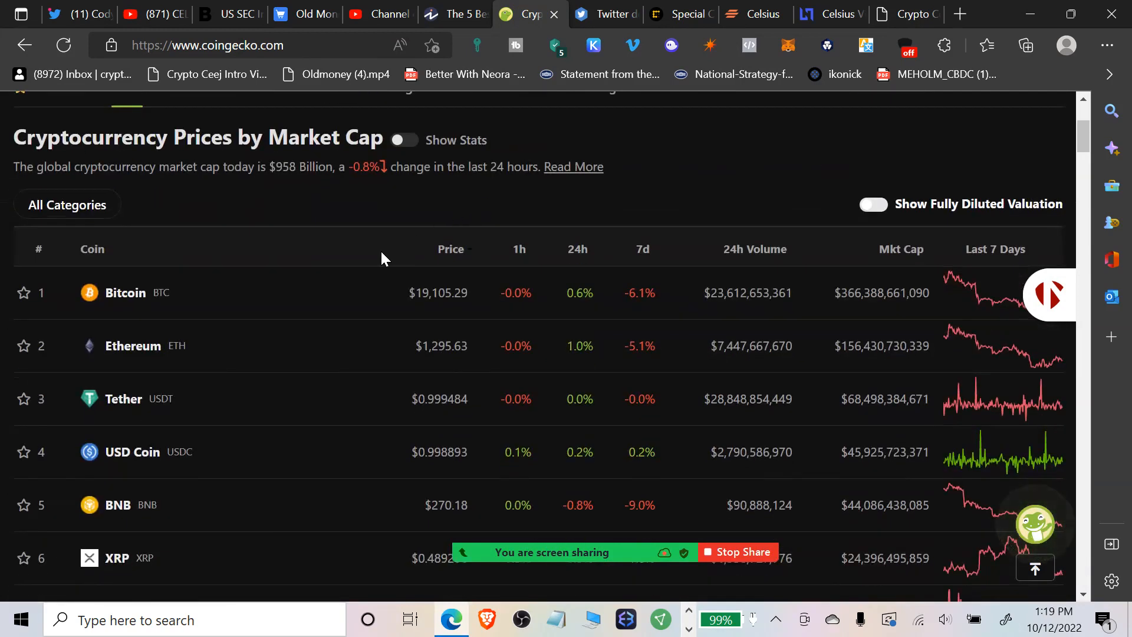
{"action": "scroll", "scroll_direction": "down", "scroll_amount": 3}
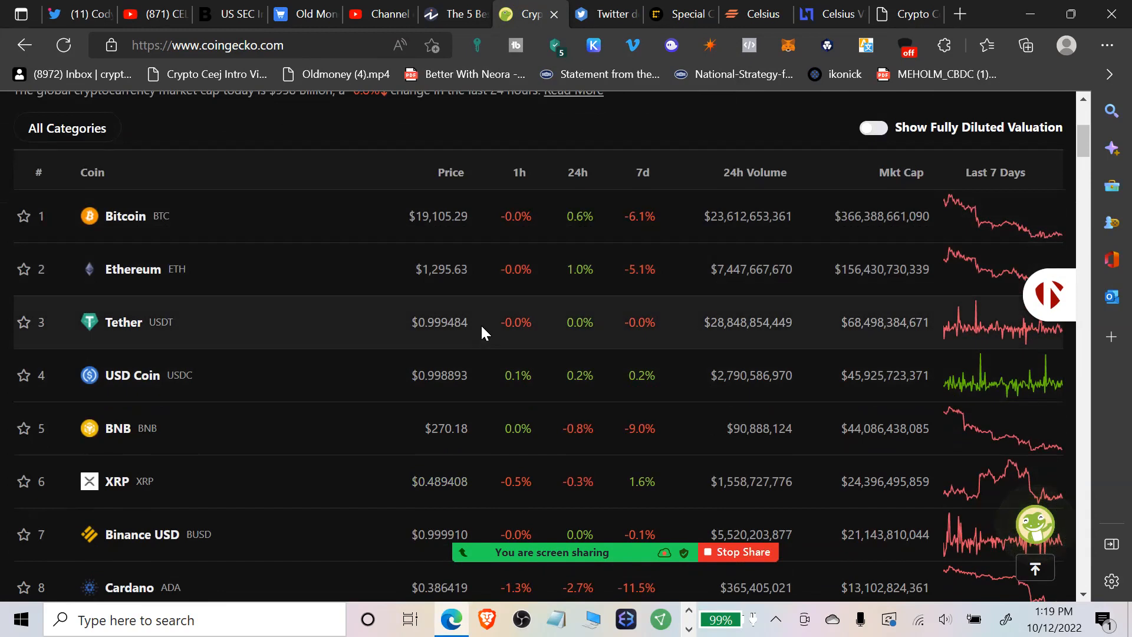
{"action": "mouse_move", "coordinate": [463, 293]}
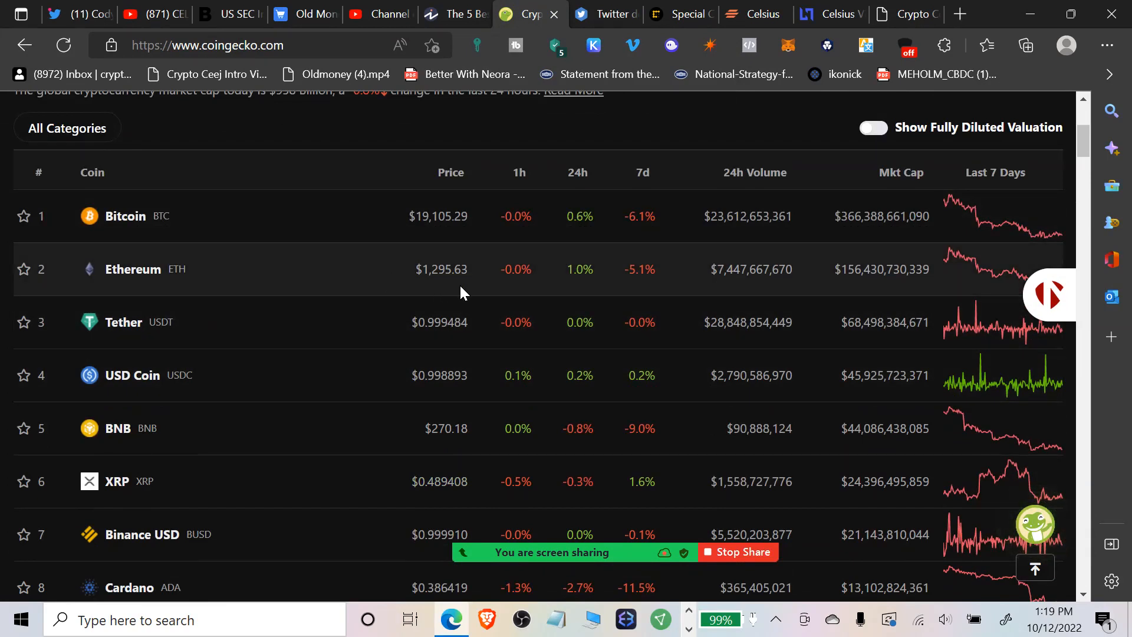
{"action": "mouse_move", "coordinate": [481, 291]}
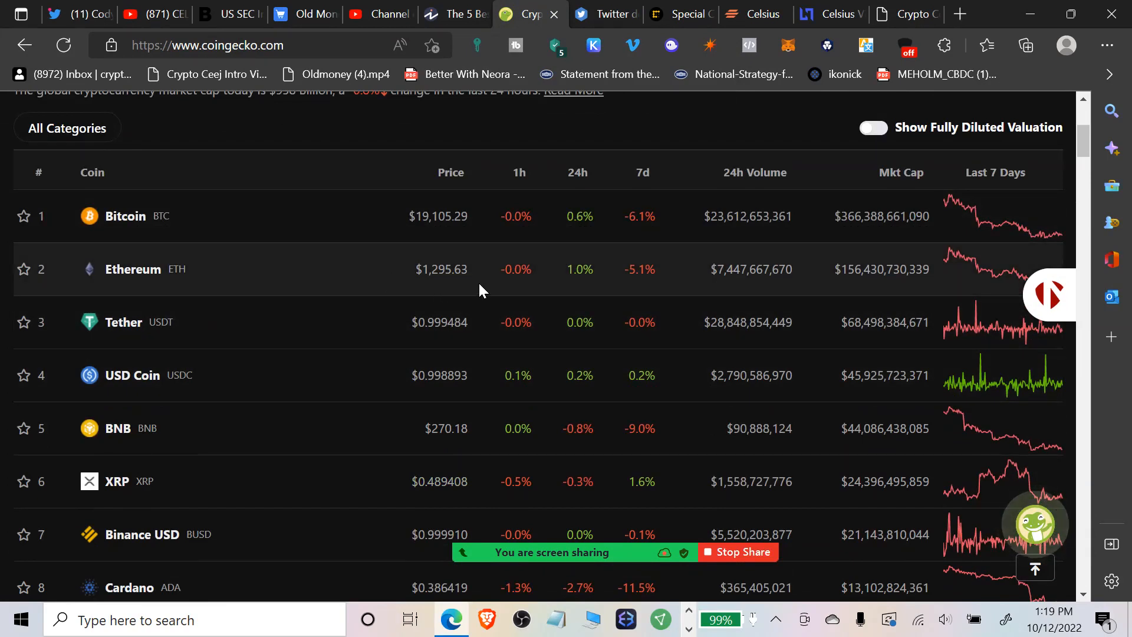
Scroll down the CoinGecko rankings from around rank 58 through the middle of the list.
{"action": "scroll", "scroll_direction": "down", "scroll_amount": 3}
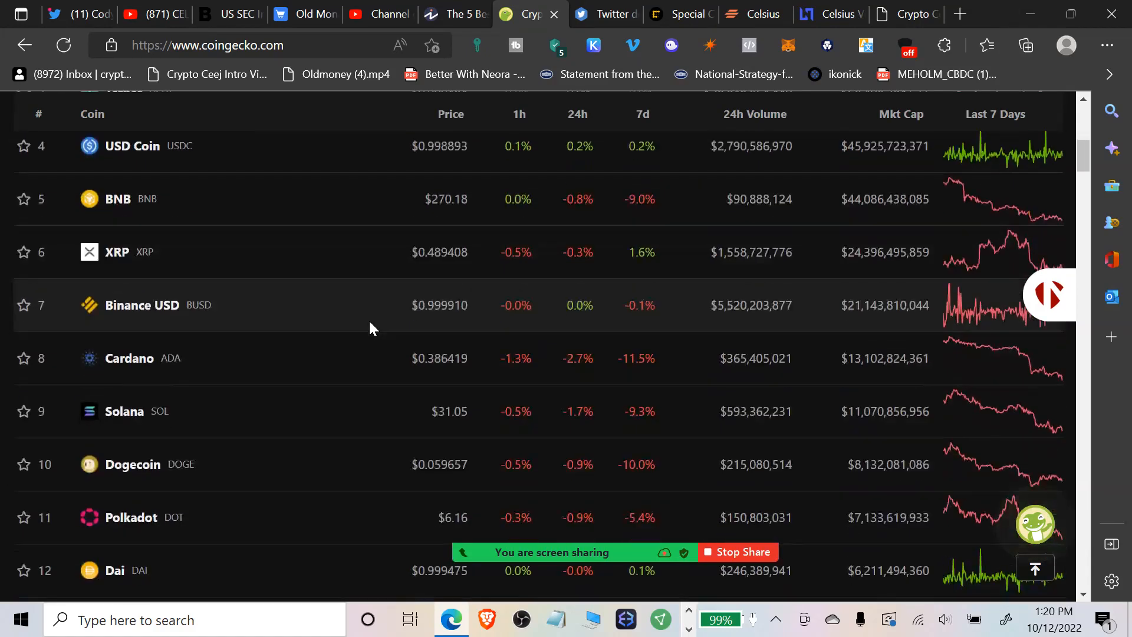
{"action": "scroll", "scroll_direction": "up", "scroll_amount": 3}
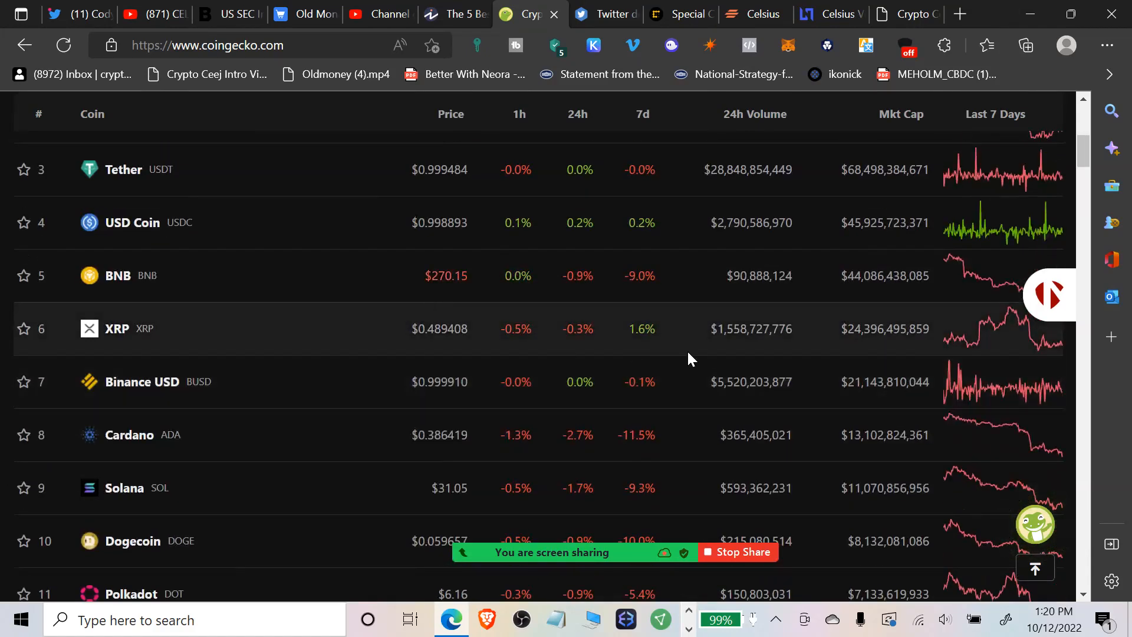
{"action": "scroll", "scroll_direction": "down", "scroll_amount": 3}
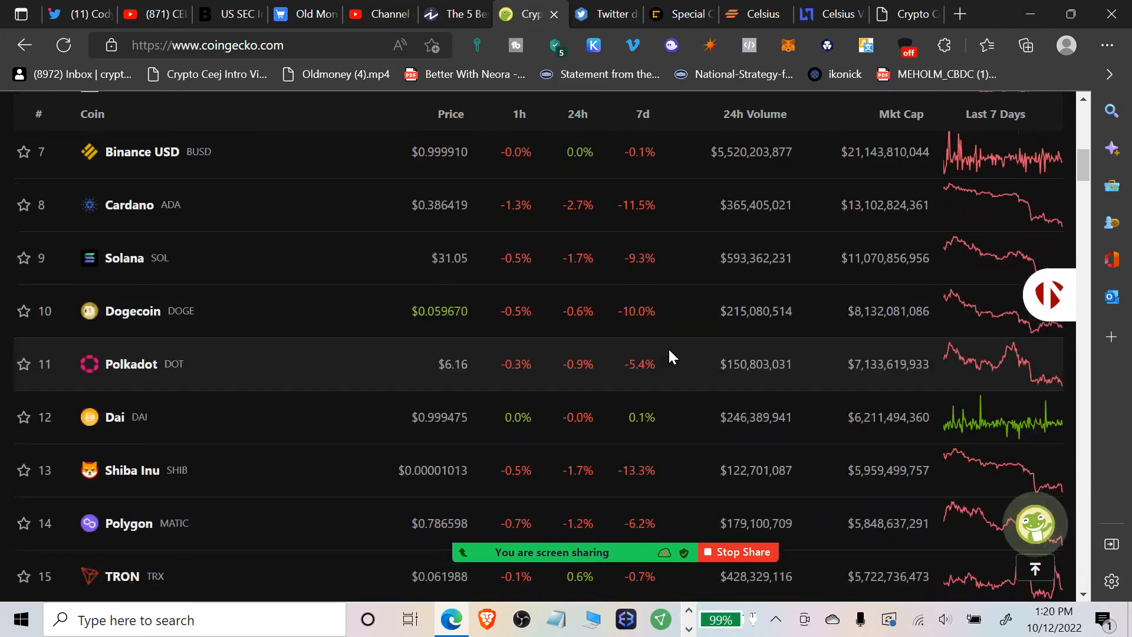
{"action": "scroll", "scroll_direction": "down", "scroll_amount": 3}
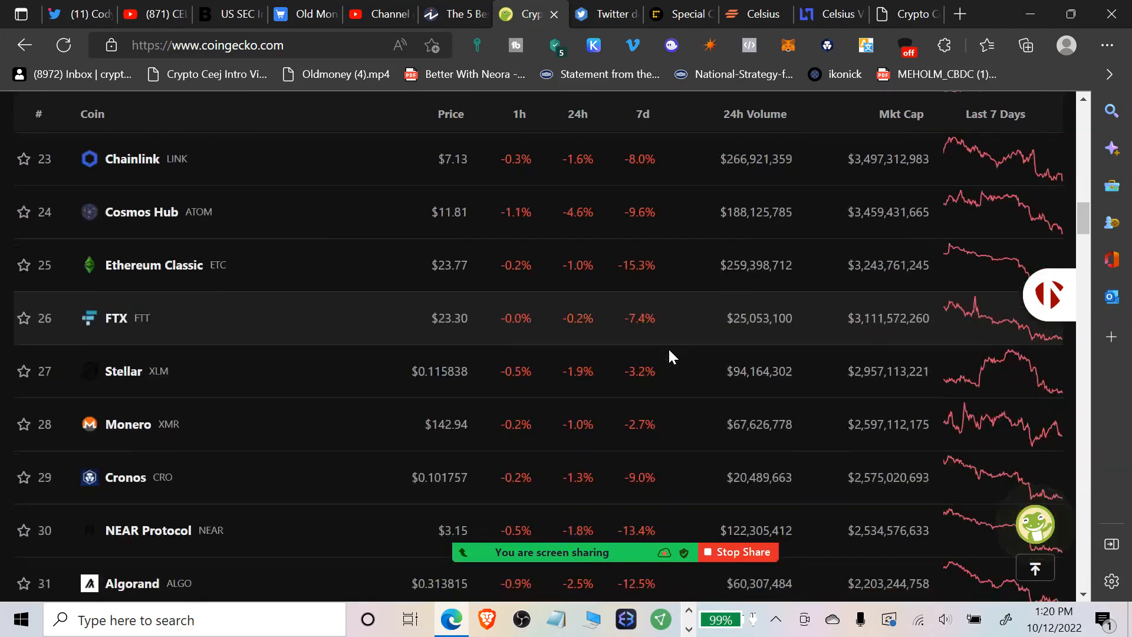
{"action": "scroll", "scroll_direction": "down", "scroll_amount": 3}
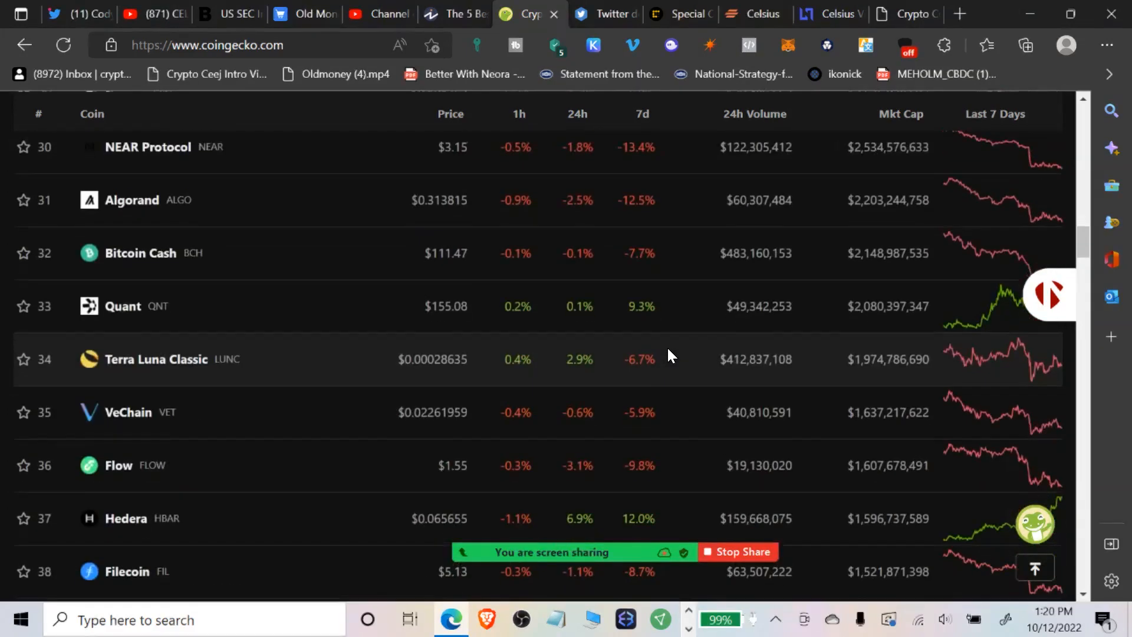
{"action": "scroll", "scroll_direction": "down", "scroll_amount": 3}
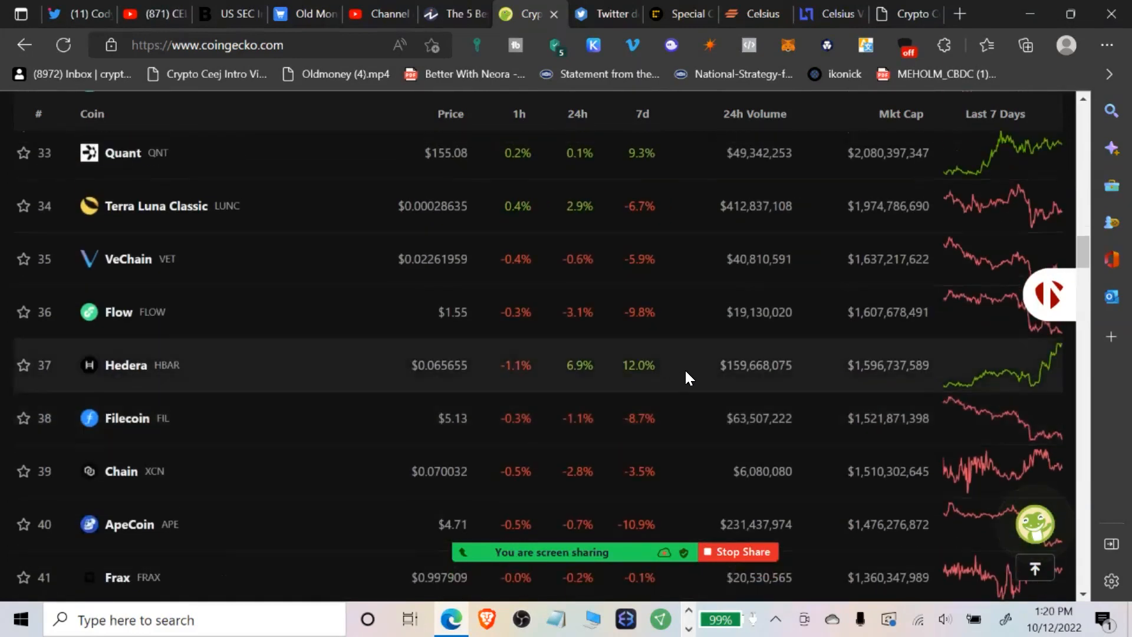
{"action": "scroll", "scroll_direction": "down", "scroll_amount": 3}
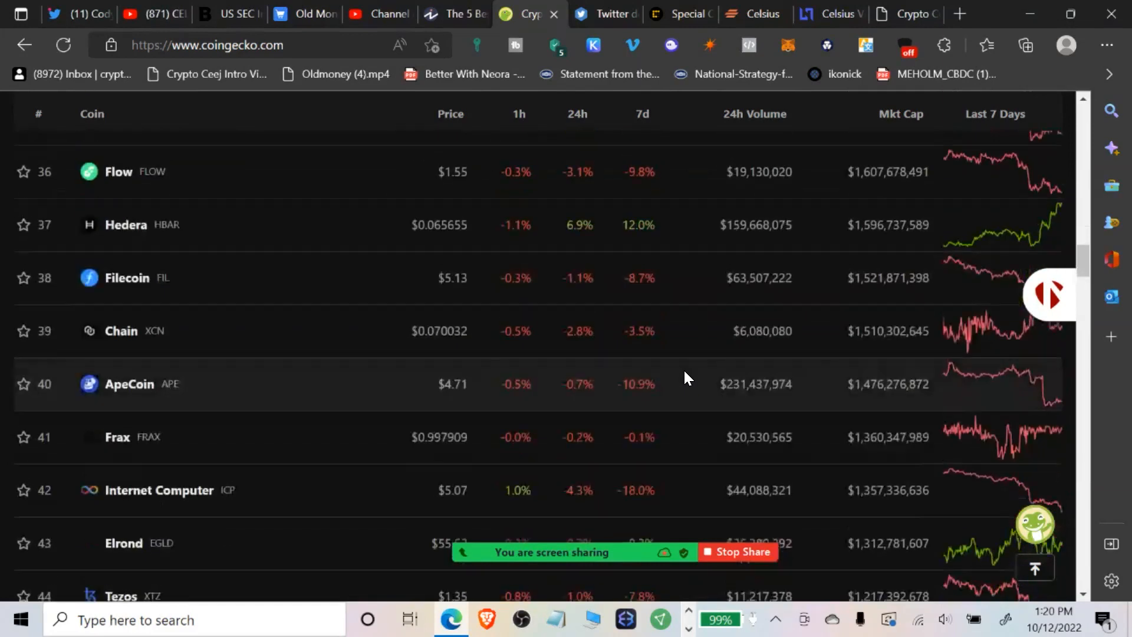
{"action": "scroll", "scroll_direction": "down", "scroll_amount": 3}
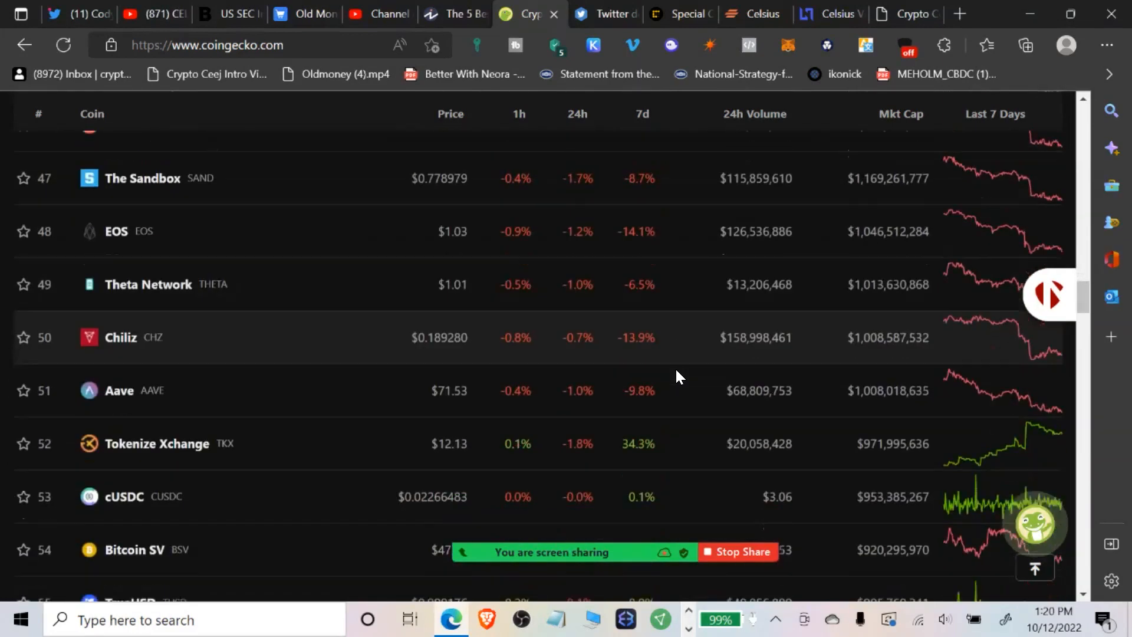
{"action": "scroll", "scroll_direction": "down", "scroll_amount": 3}
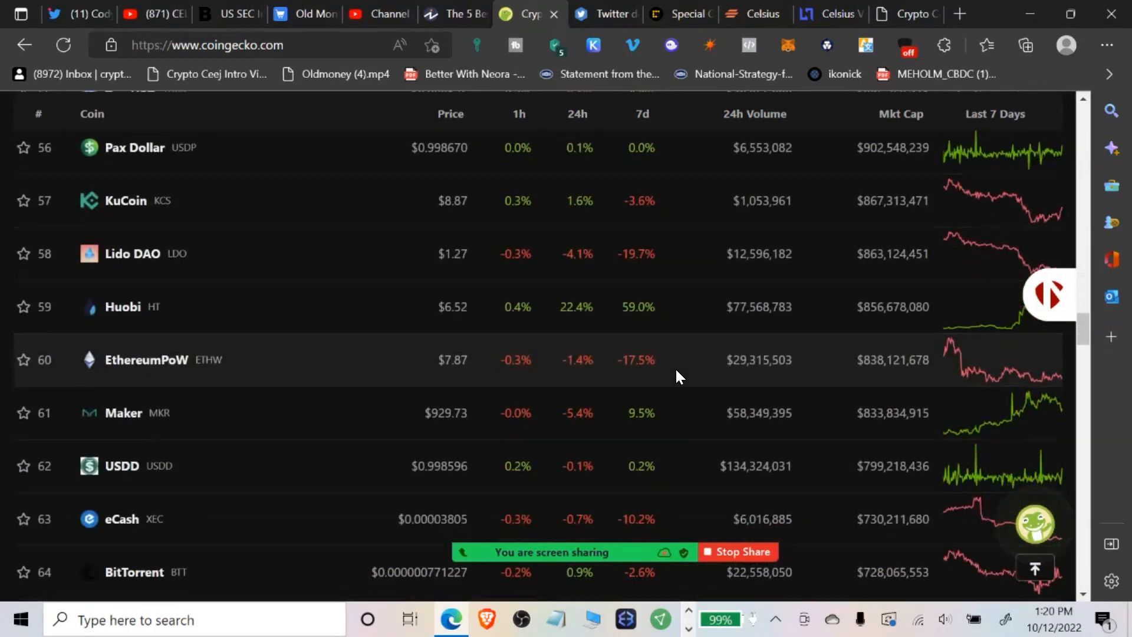
{"action": "mouse_move", "coordinate": [689, 326]}
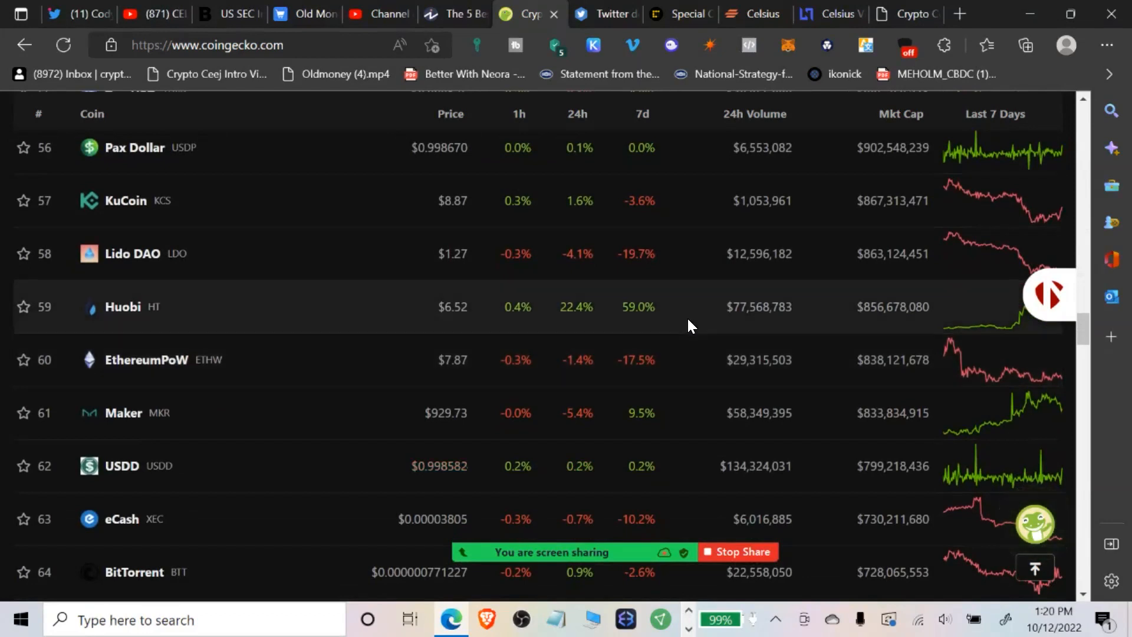
Continue down to rank 100, reaching Celsius Network, Stacks, Rocket Pool and Trust Wallet.
{"action": "scroll", "scroll_direction": "down", "scroll_amount": 3}
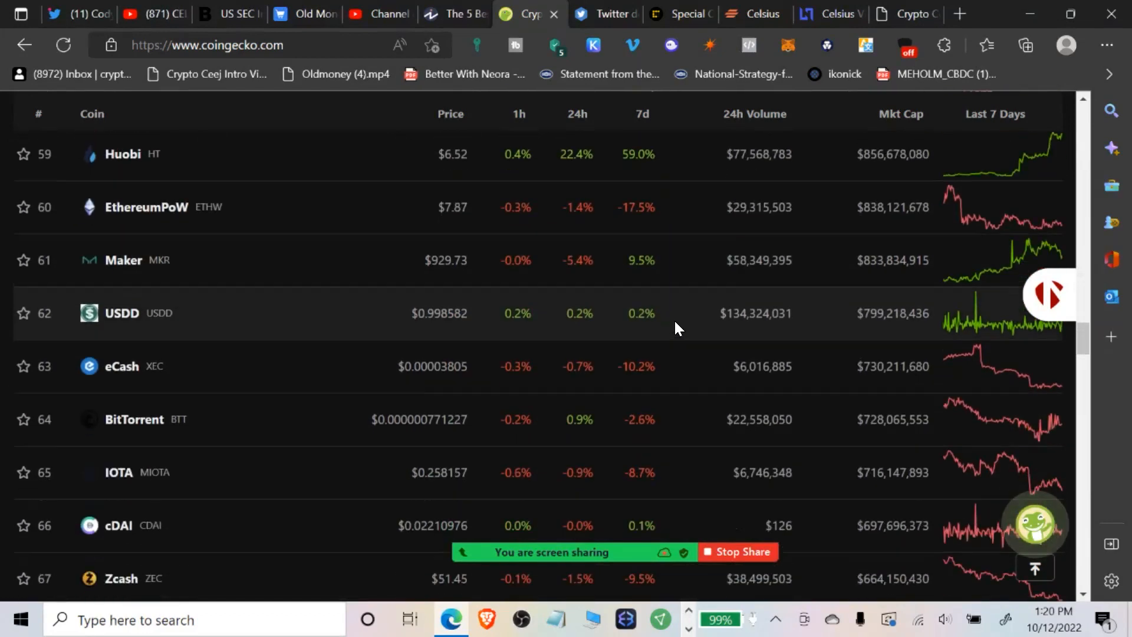
{"action": "scroll", "scroll_direction": "up", "scroll_amount": 3}
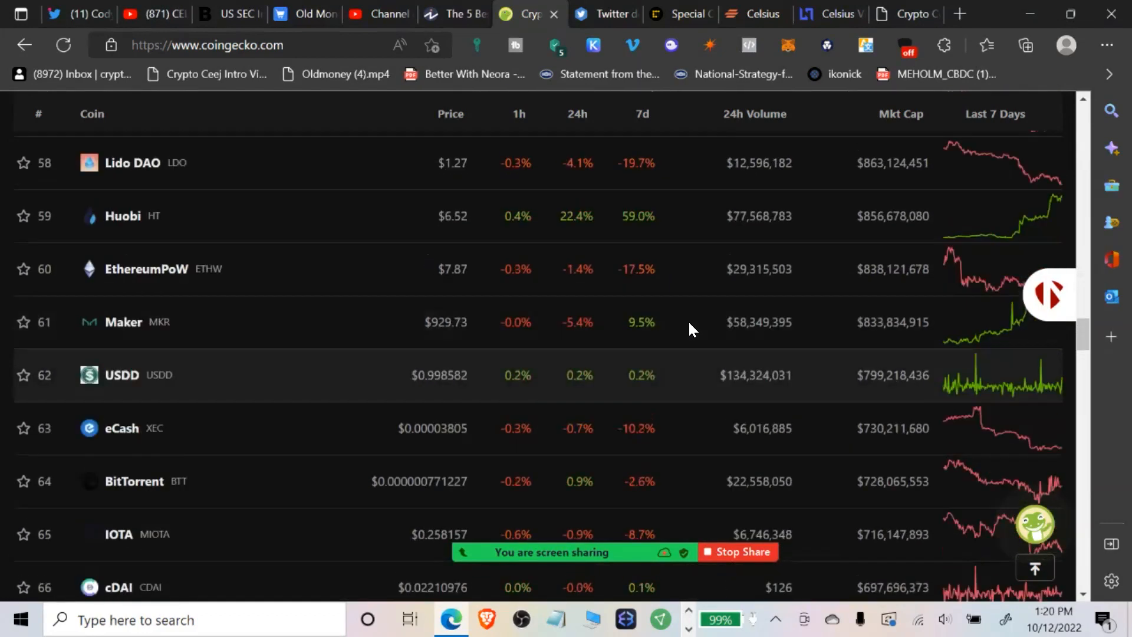
{"action": "scroll", "scroll_direction": "down", "scroll_amount": 3}
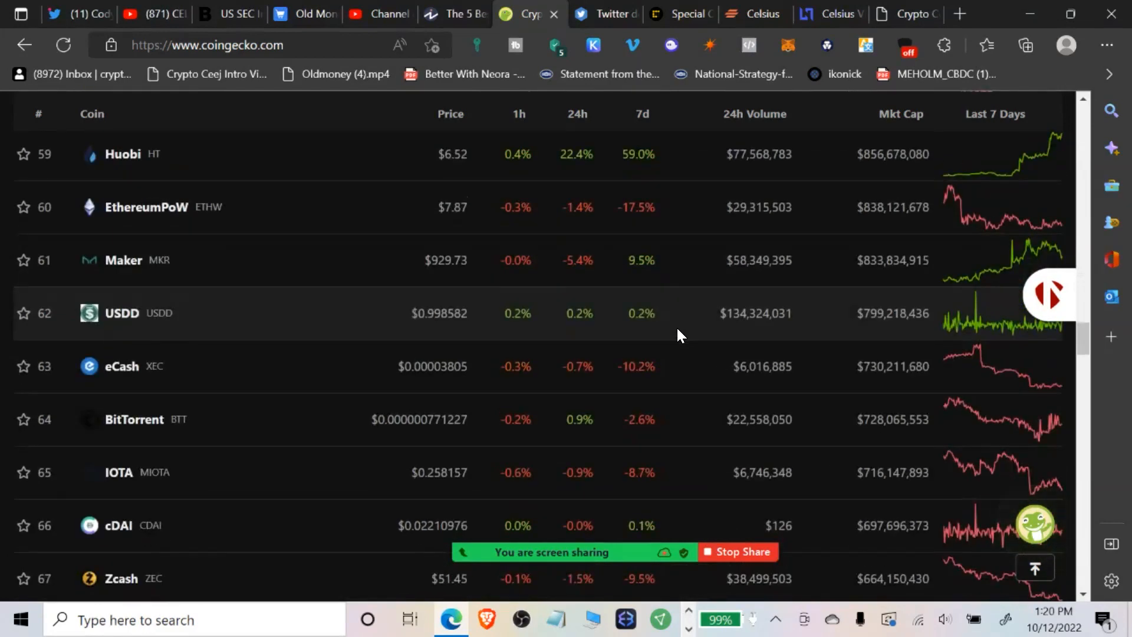
{"action": "scroll", "scroll_direction": "up", "scroll_amount": 3}
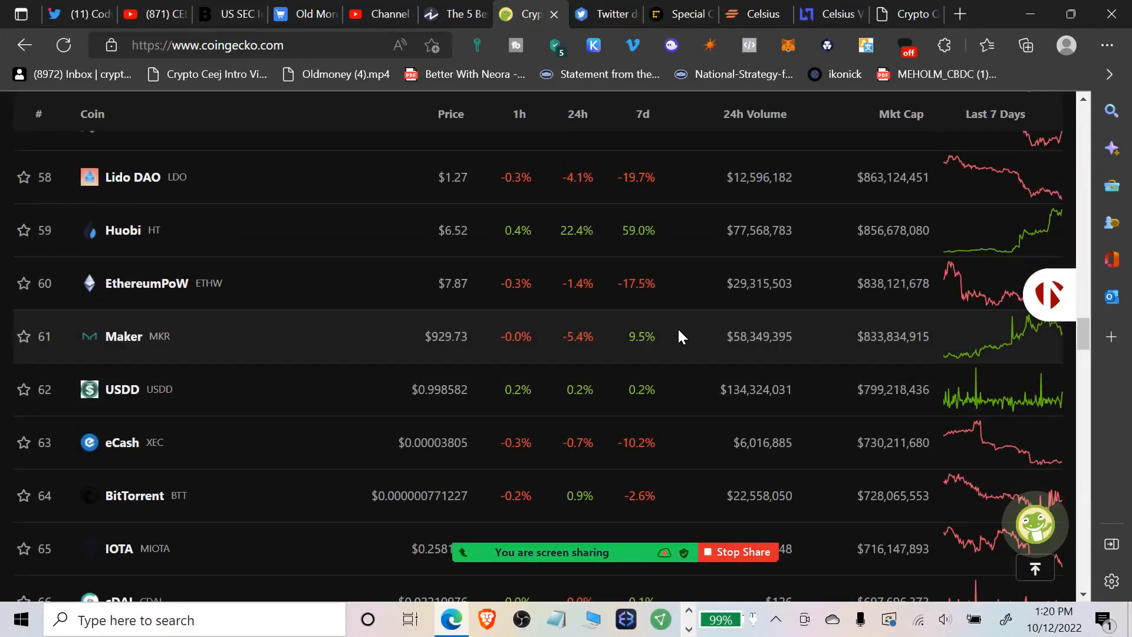
{"action": "scroll", "scroll_direction": "down", "scroll_amount": 3}
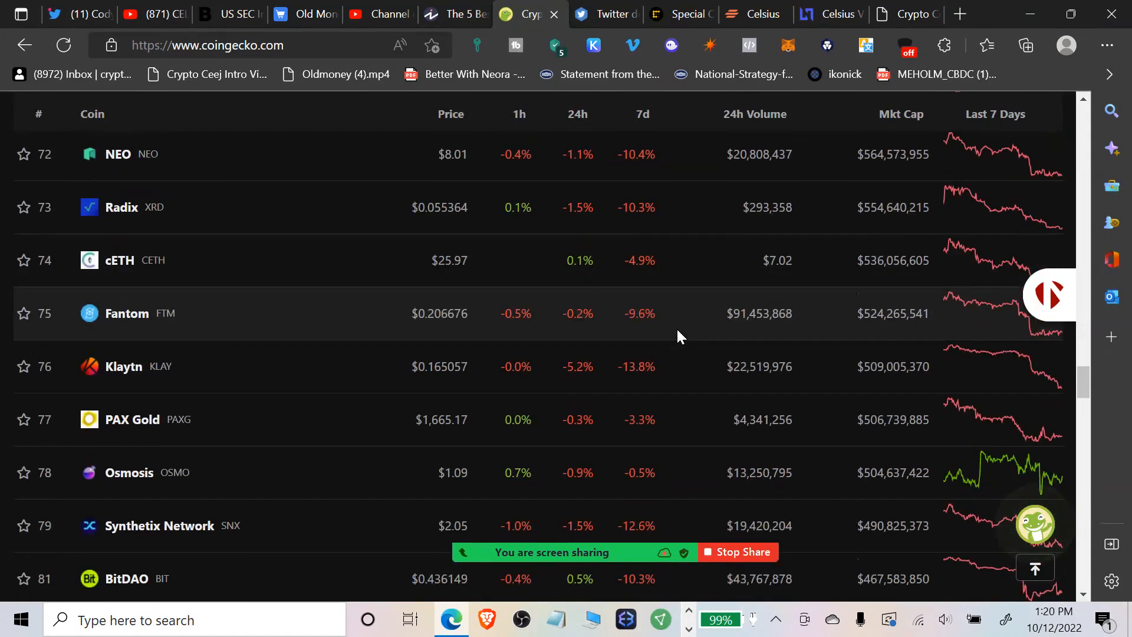
{"action": "scroll", "scroll_direction": "down", "scroll_amount": 3}
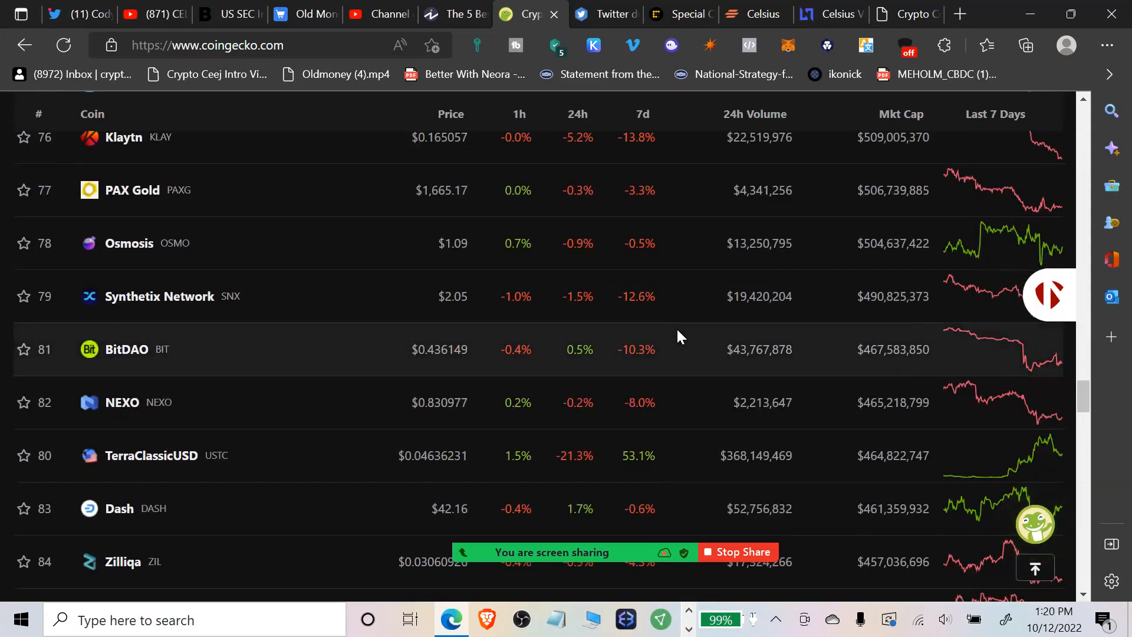
{"action": "scroll", "scroll_direction": "down", "scroll_amount": 3}
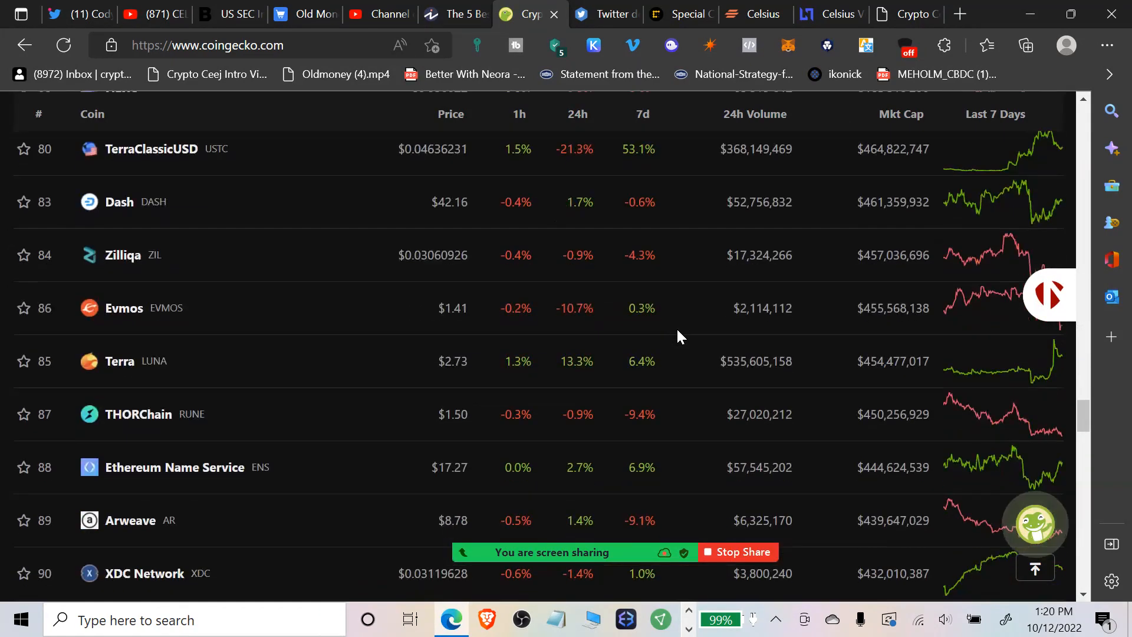
{"action": "scroll", "scroll_direction": "down", "scroll_amount": 3}
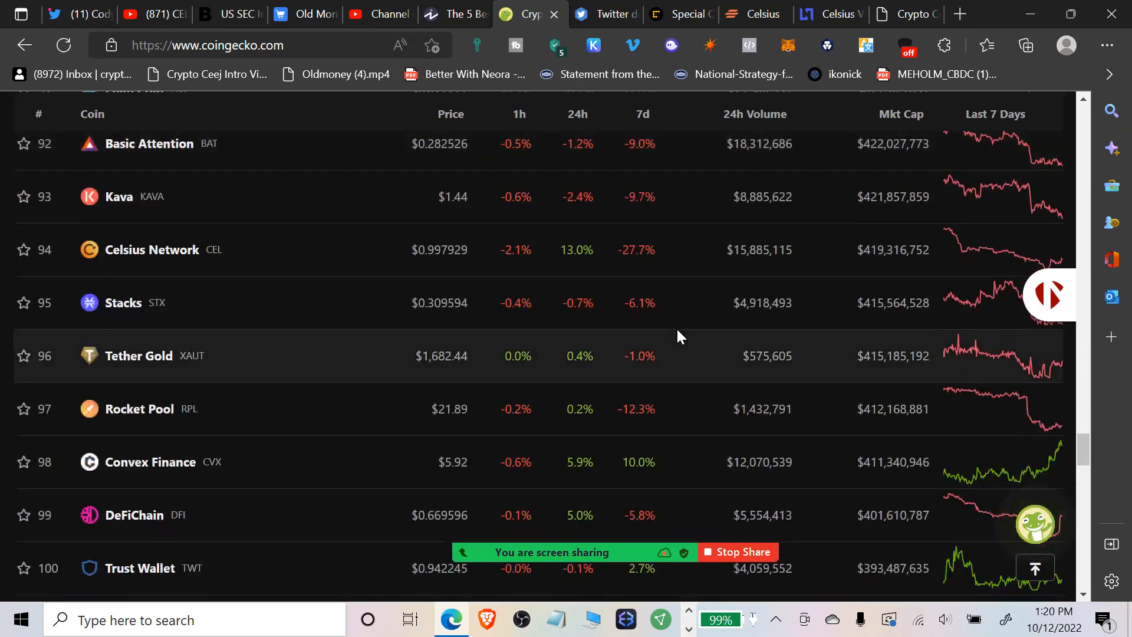
{"action": "mouse_move", "coordinate": [762, 269]}
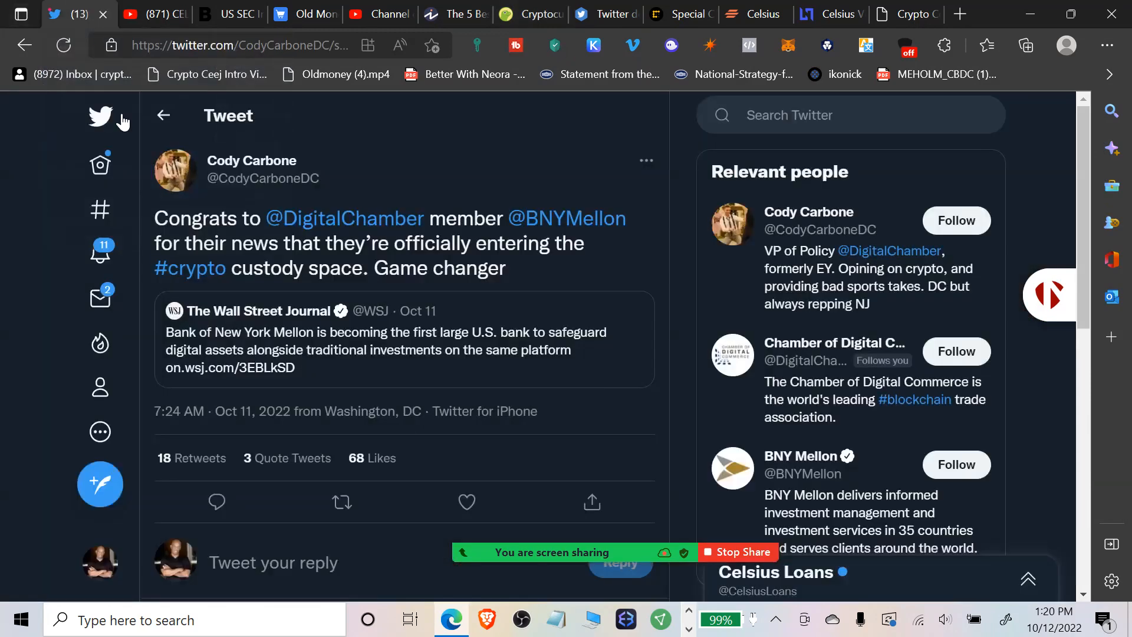
{"action": "mouse_move", "coordinate": [521, 326]}
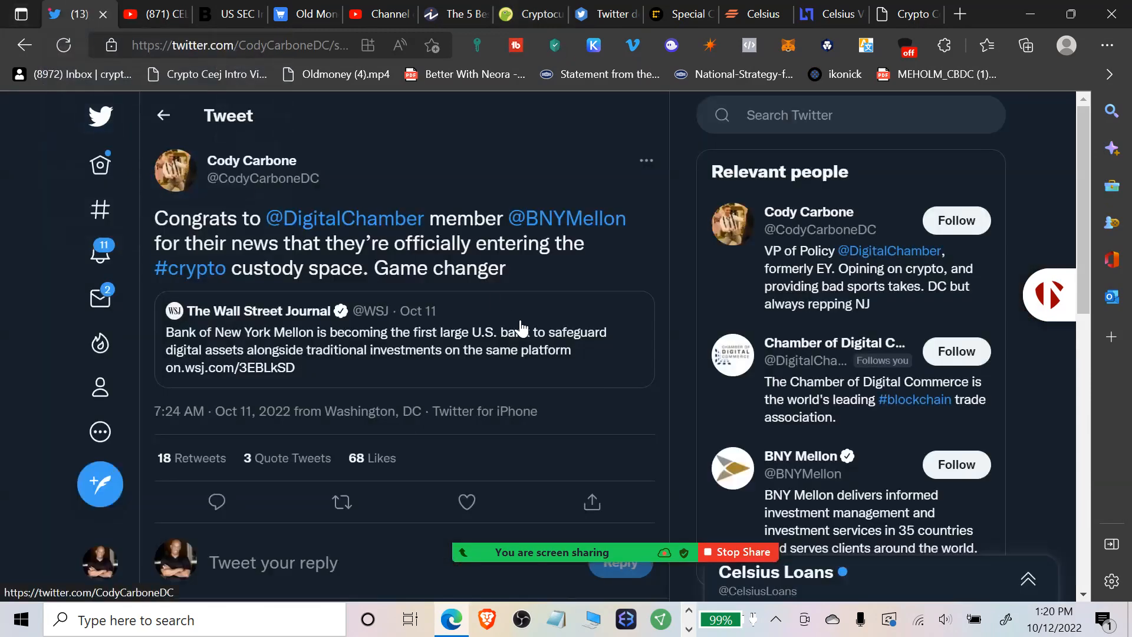
{"action": "mouse_move", "coordinate": [273, 164]}
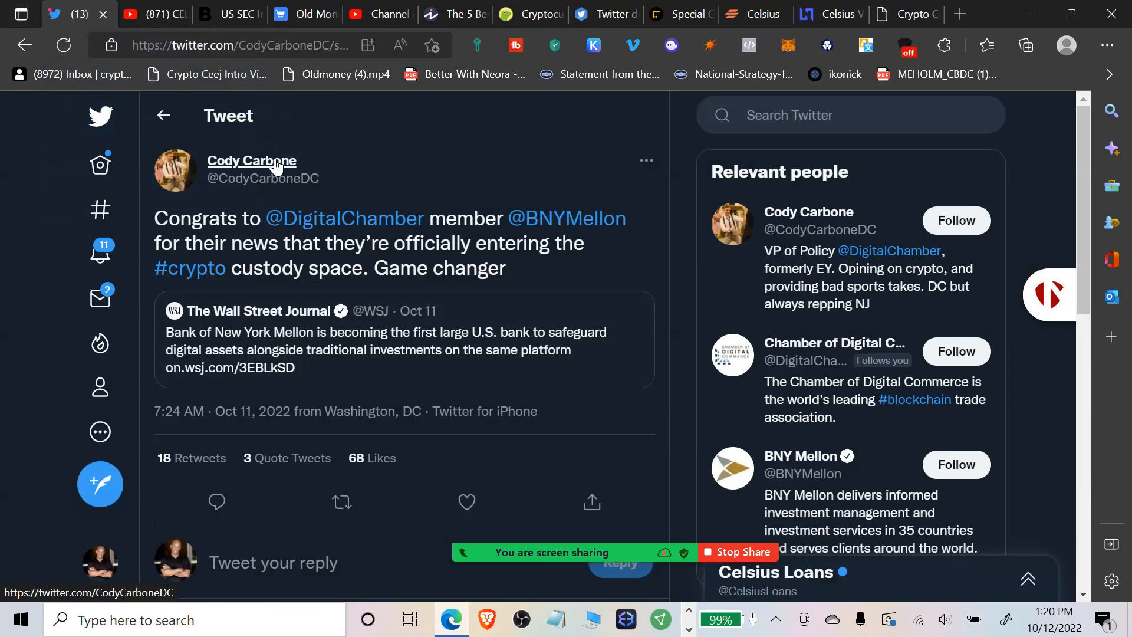
{"action": "mouse_move", "coordinate": [251, 160]}
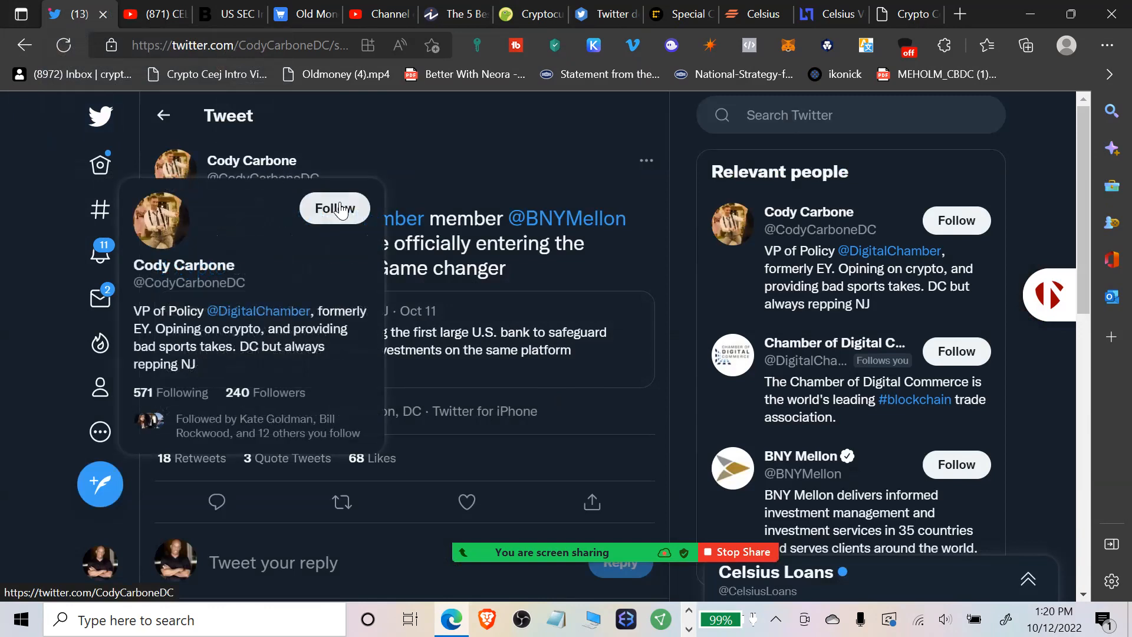
{"action": "mouse_move", "coordinate": [691, 385]}
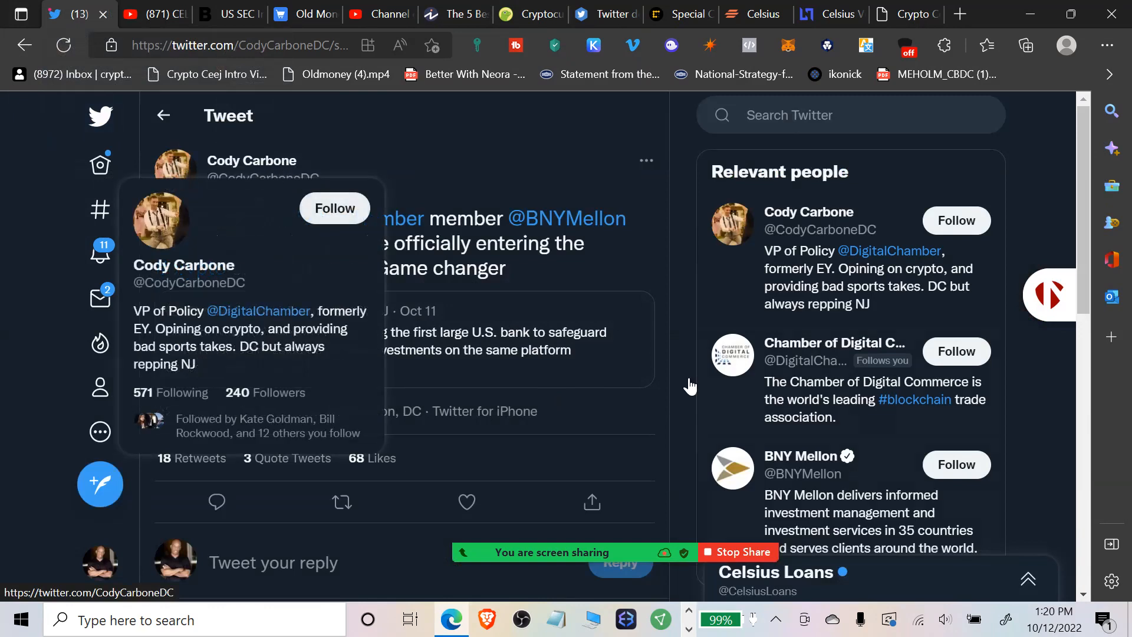
{"action": "mouse_move", "coordinate": [66, 182]}
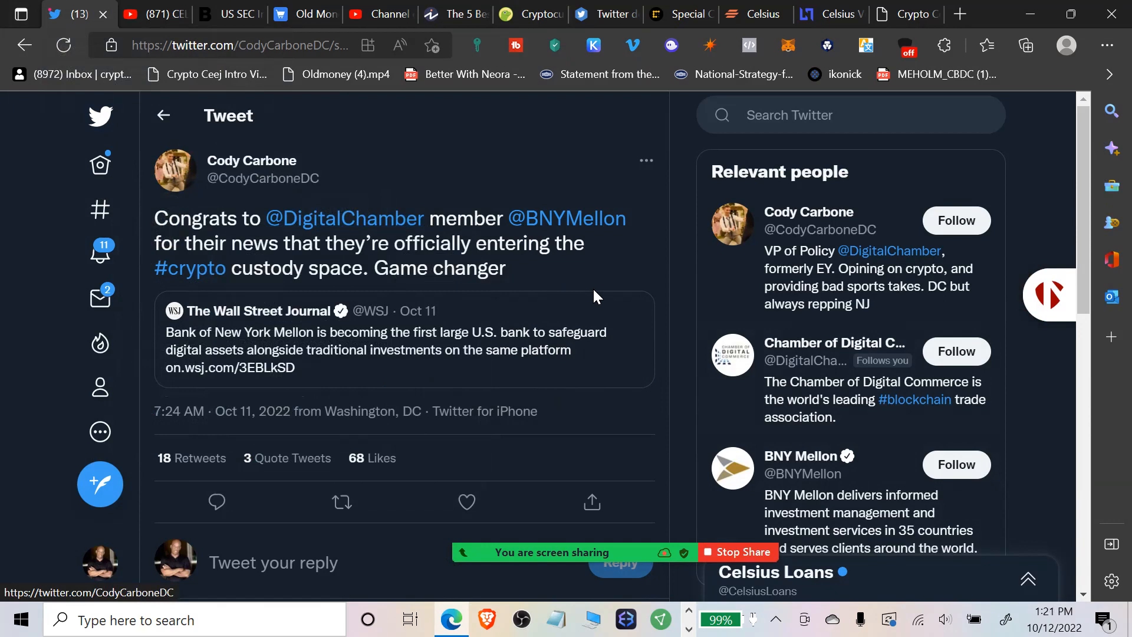
{"action": "mouse_move", "coordinate": [622, 277]}
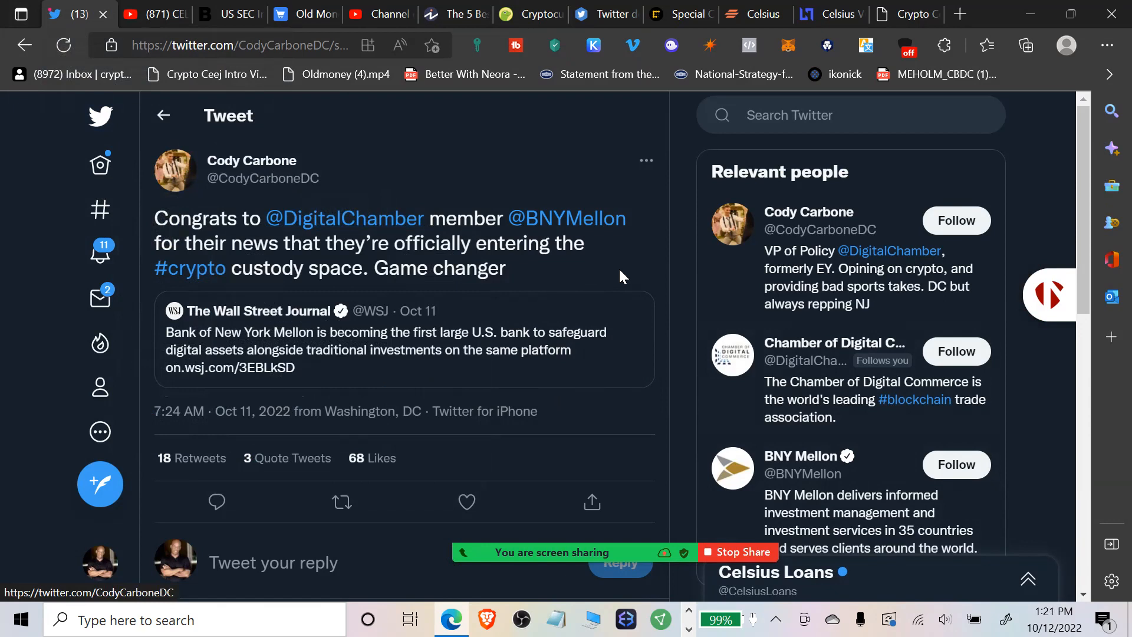
{"action": "mouse_move", "coordinate": [621, 339]}
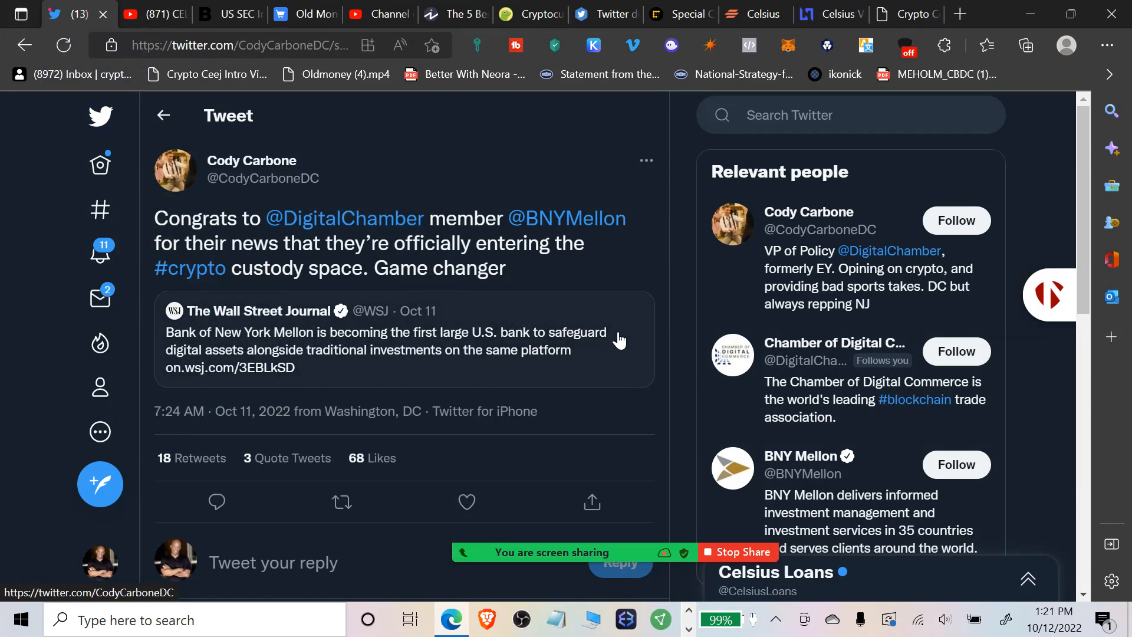
{"action": "mouse_move", "coordinate": [592, 356]}
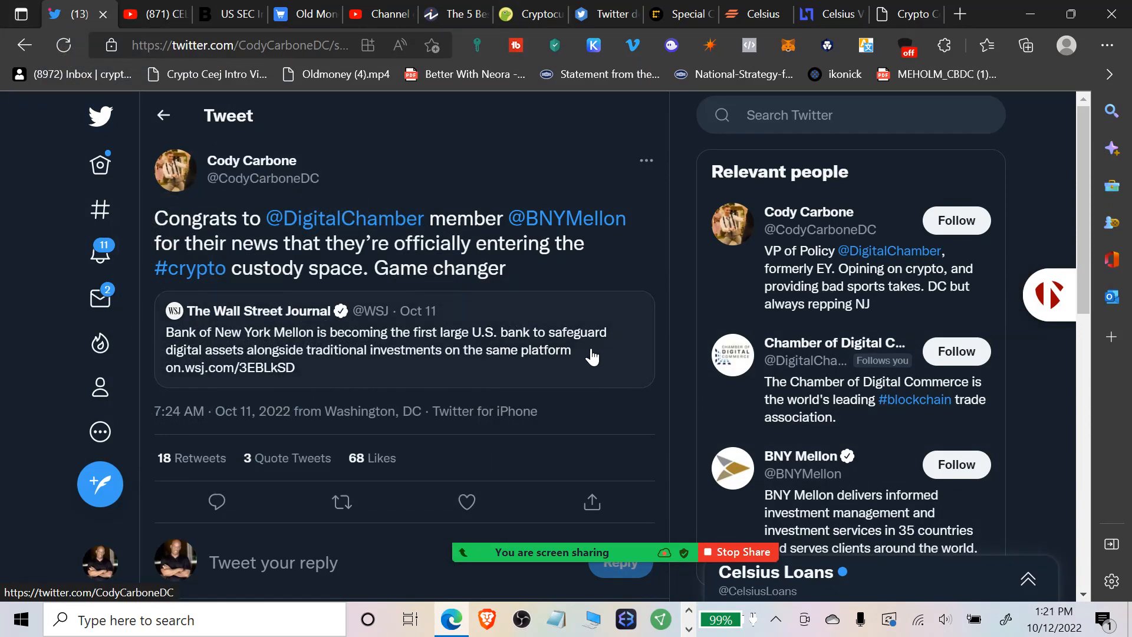
{"action": "mouse_move", "coordinate": [396, 346]}
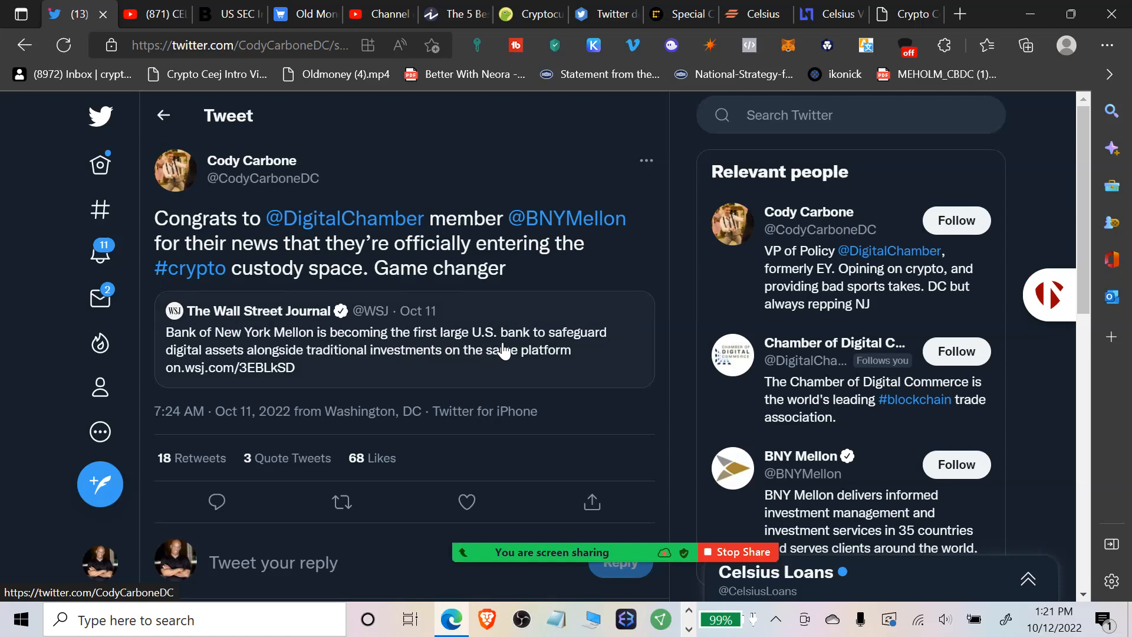
{"action": "mouse_move", "coordinate": [633, 356]}
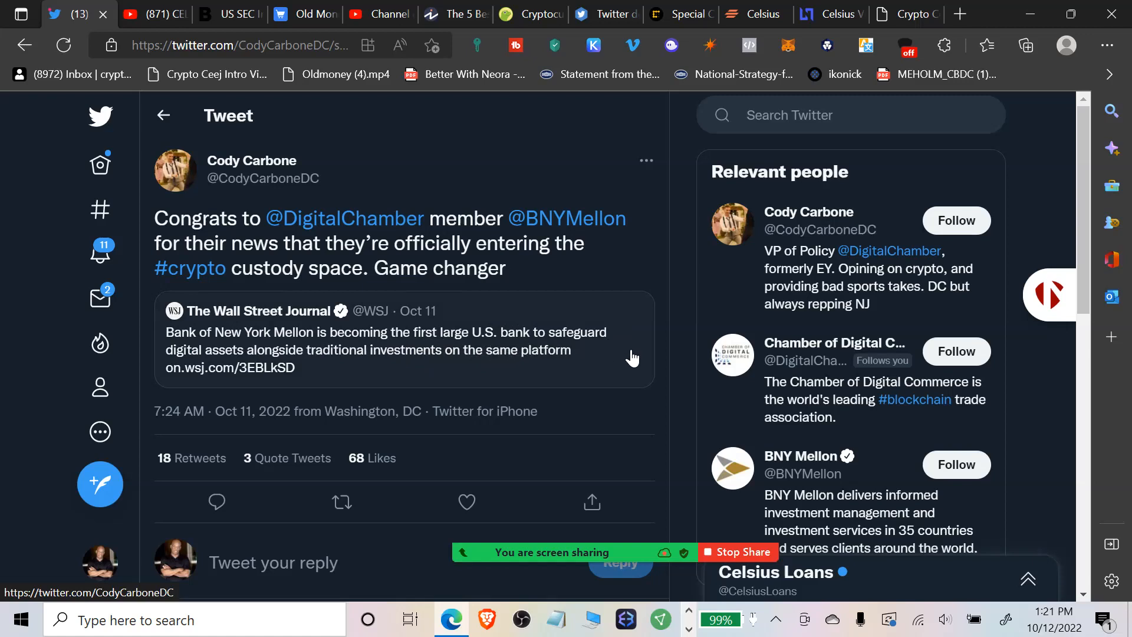
{"action": "mouse_move", "coordinate": [431, 365]}
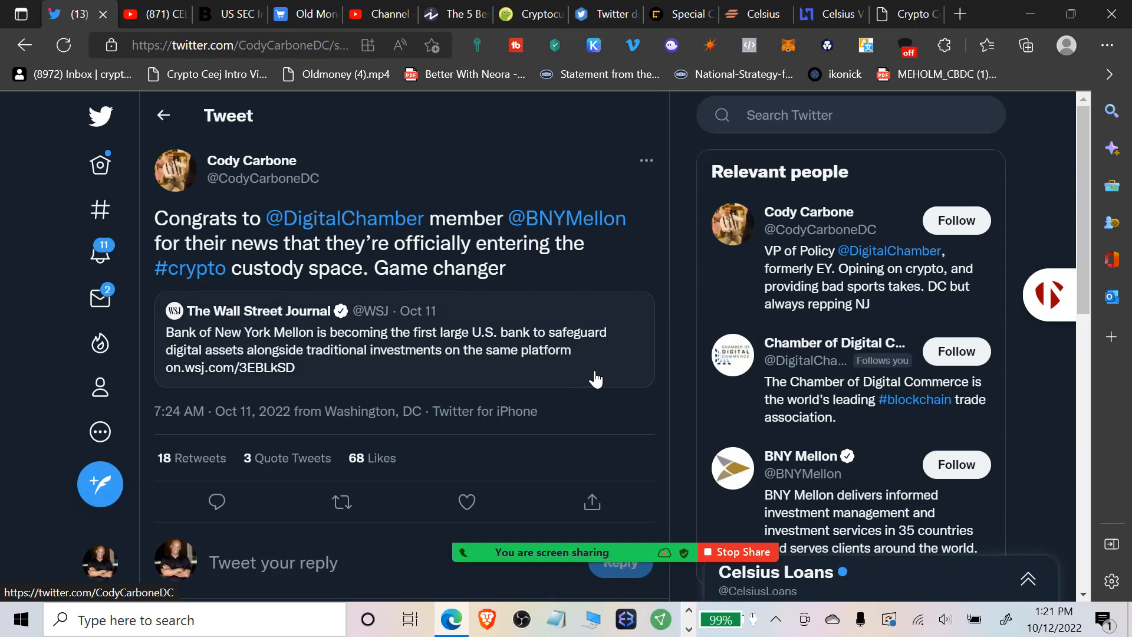
Scroll through Cody Carbone's BNY Mellon custody tweet and its quoted Wall Street Journal story.
{"action": "scroll", "scroll_direction": "down", "scroll_amount": 3}
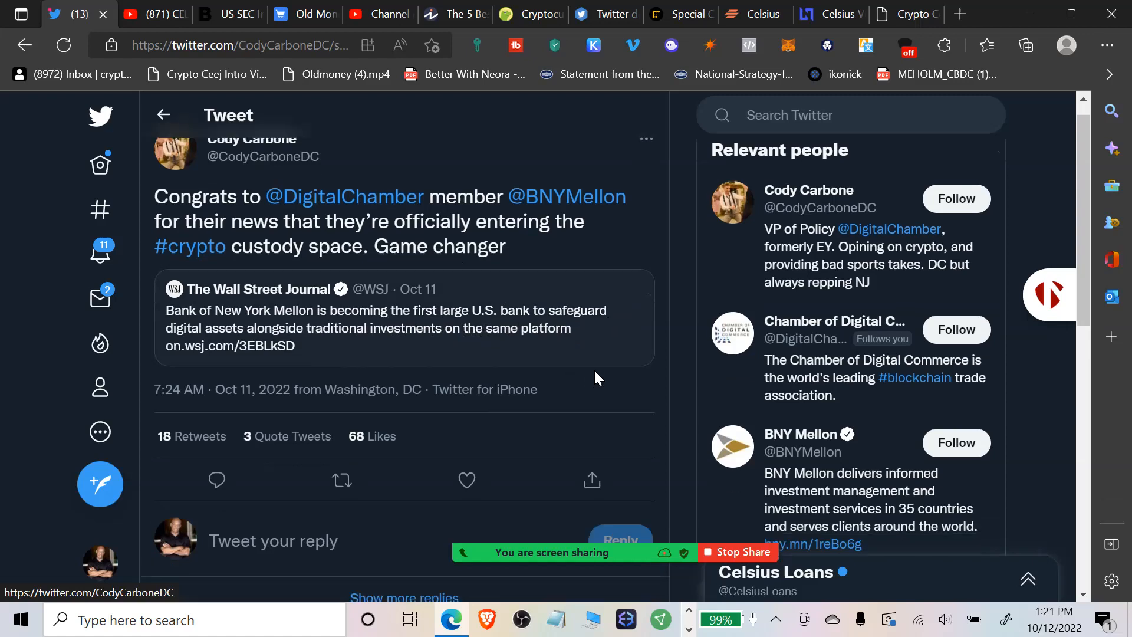
{"action": "scroll", "scroll_direction": "down", "scroll_amount": 3}
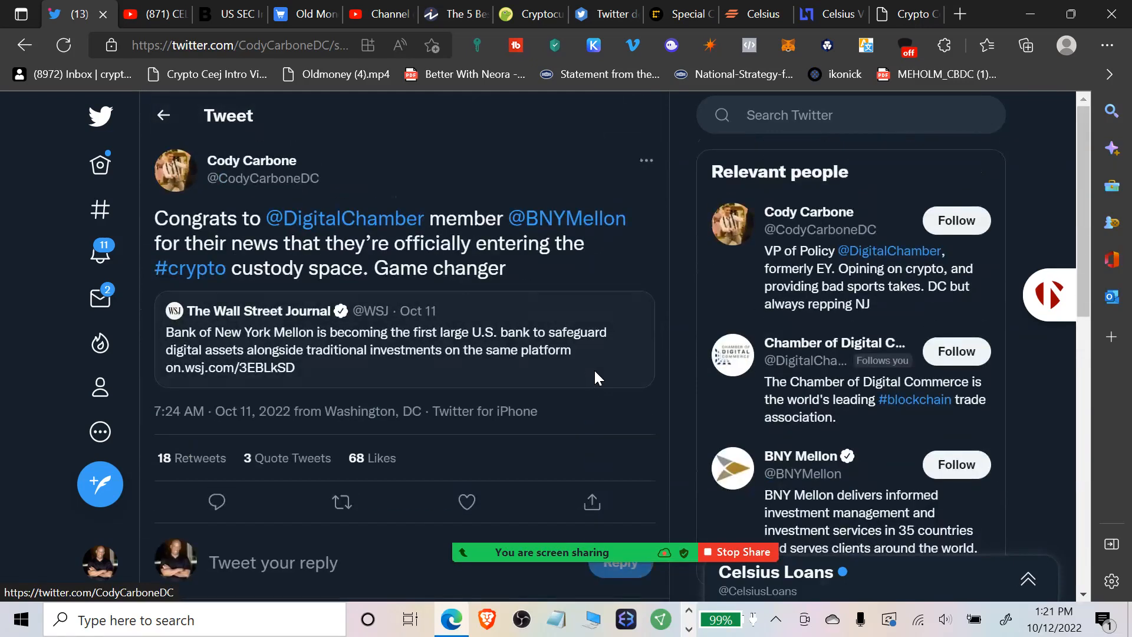
{"action": "scroll", "scroll_direction": "down", "scroll_amount": 3}
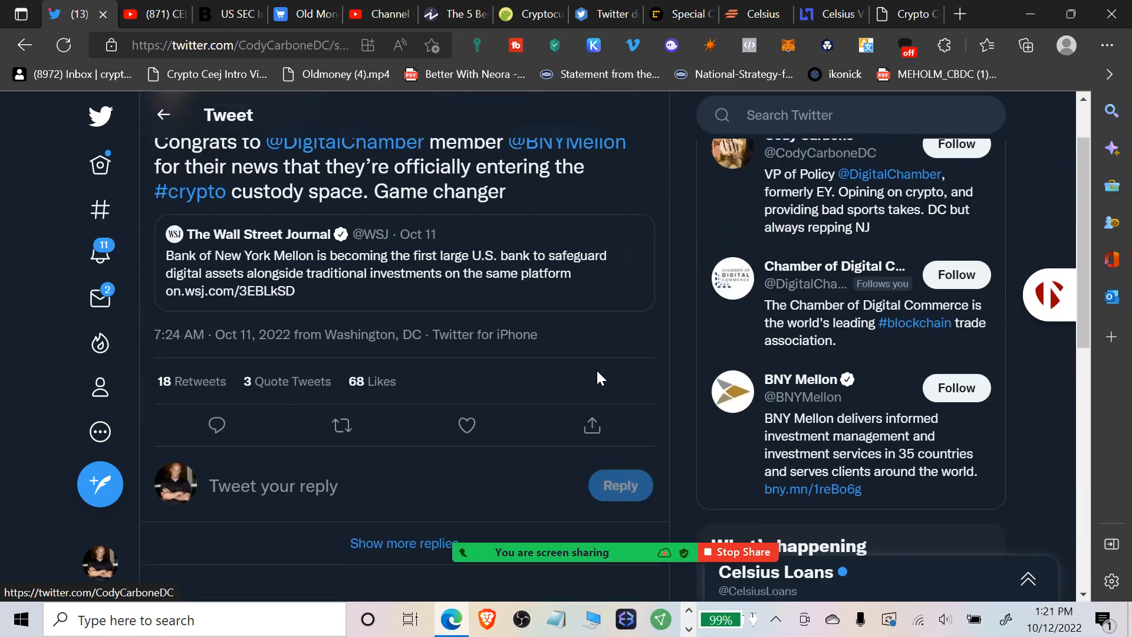
{"action": "scroll", "scroll_direction": "down", "scroll_amount": 3}
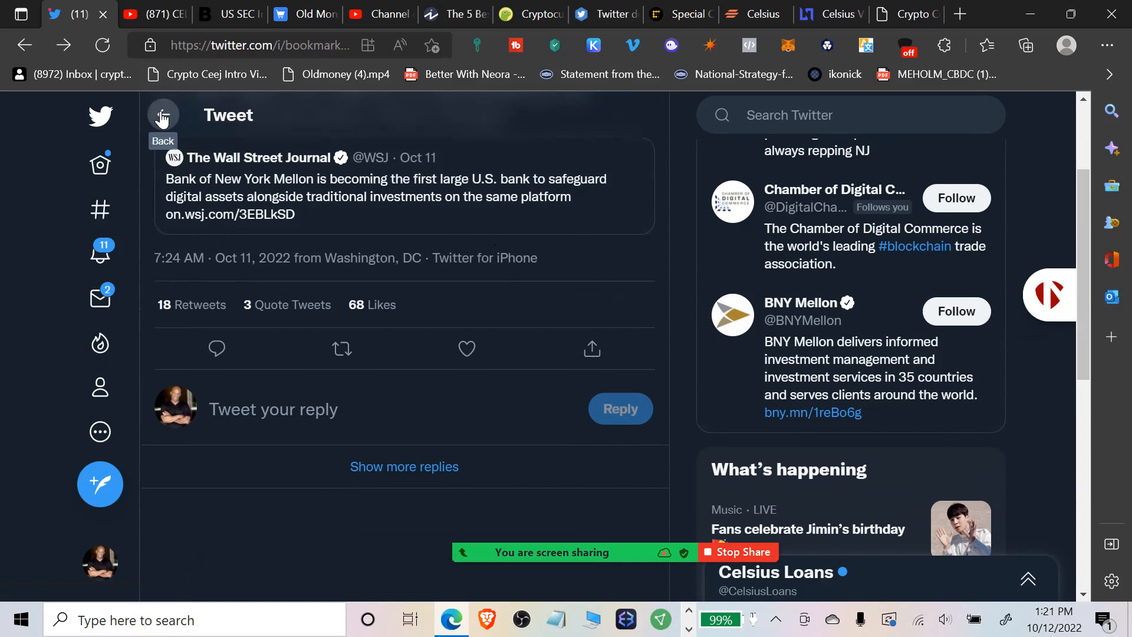
{"action": "left_click", "coordinate": [163, 115]}
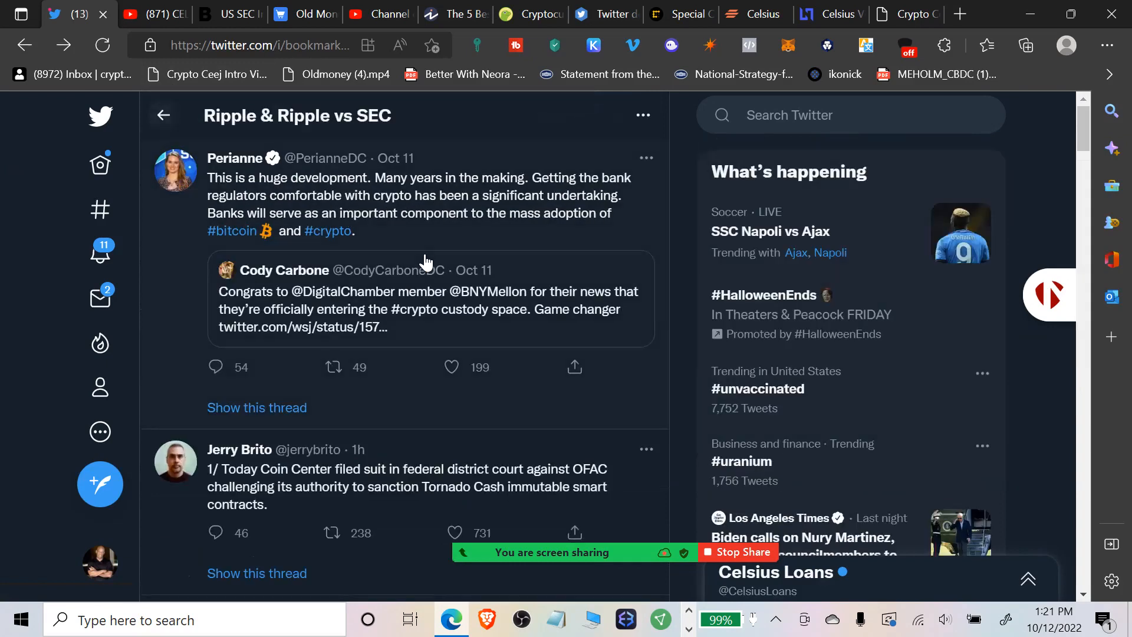
{"action": "mouse_move", "coordinate": [234, 158]}
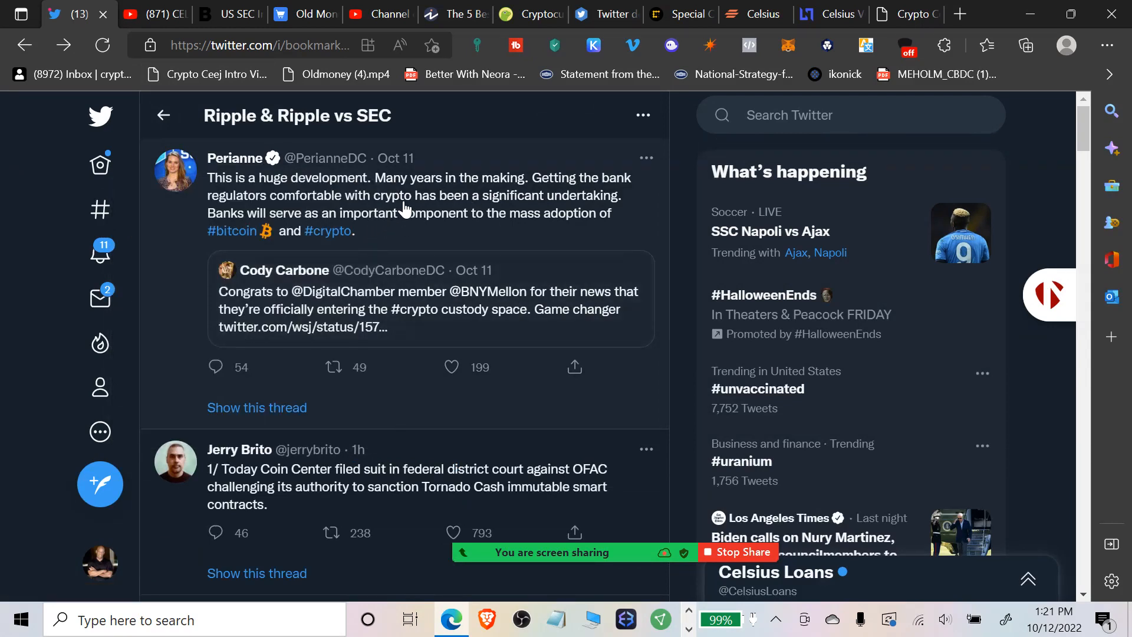
{"action": "mouse_move", "coordinate": [522, 200]}
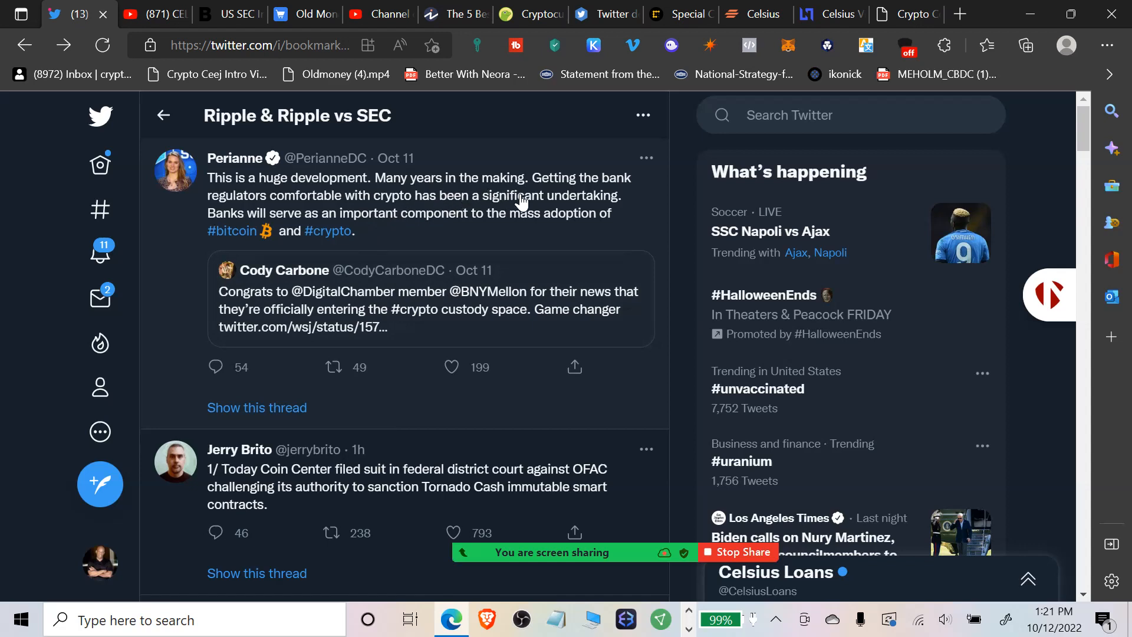
{"action": "mouse_move", "coordinate": [384, 212]}
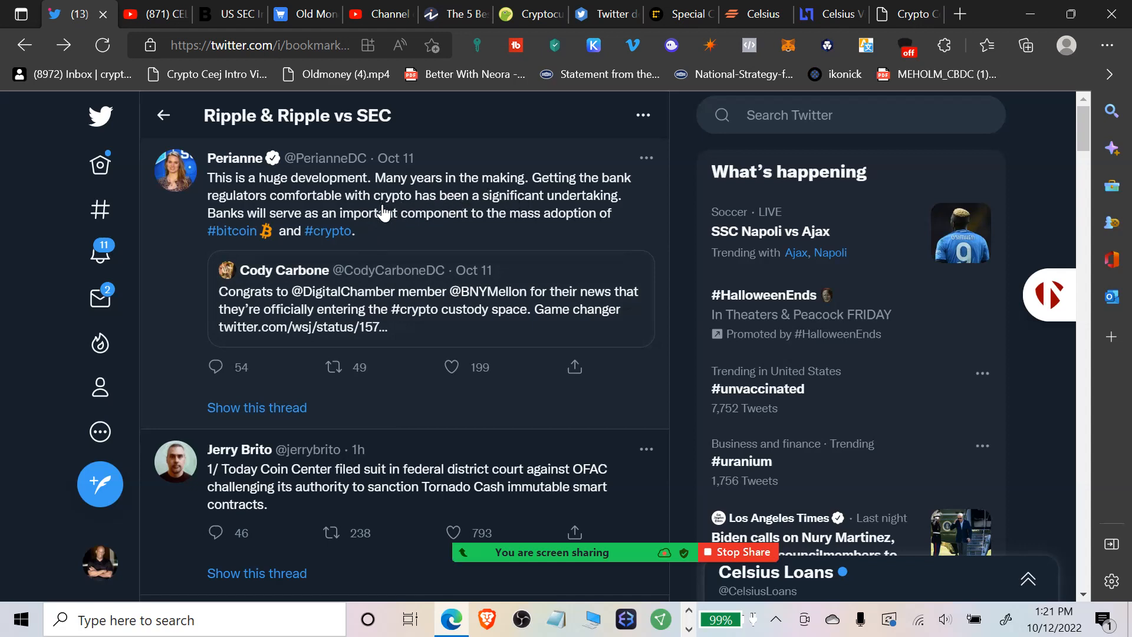
{"action": "mouse_move", "coordinate": [455, 222]}
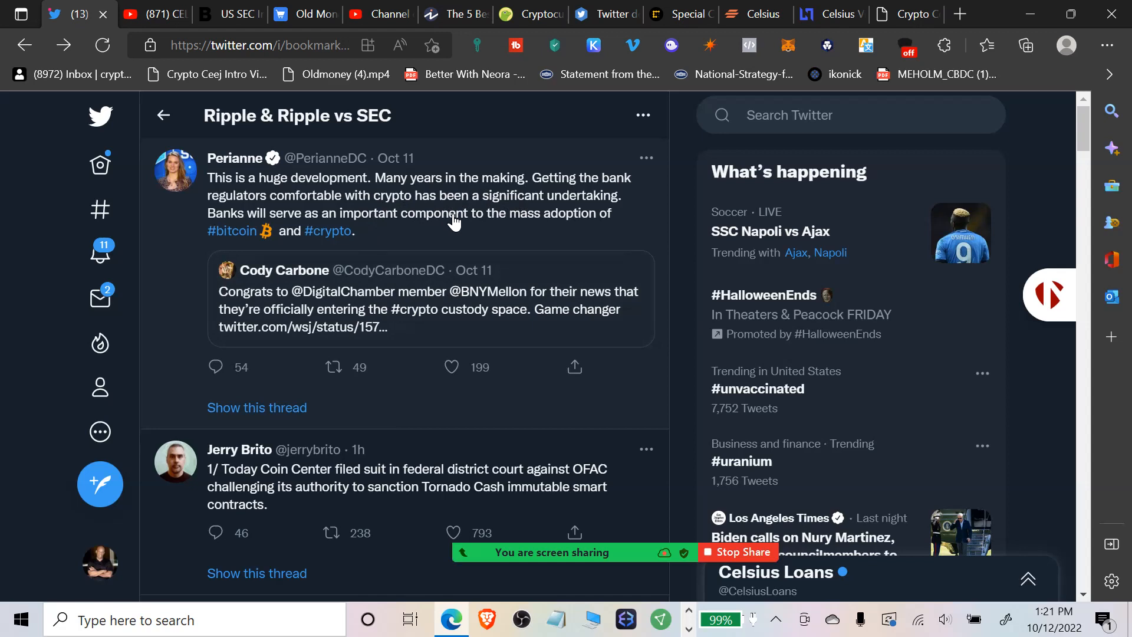
{"action": "mouse_move", "coordinate": [598, 213]}
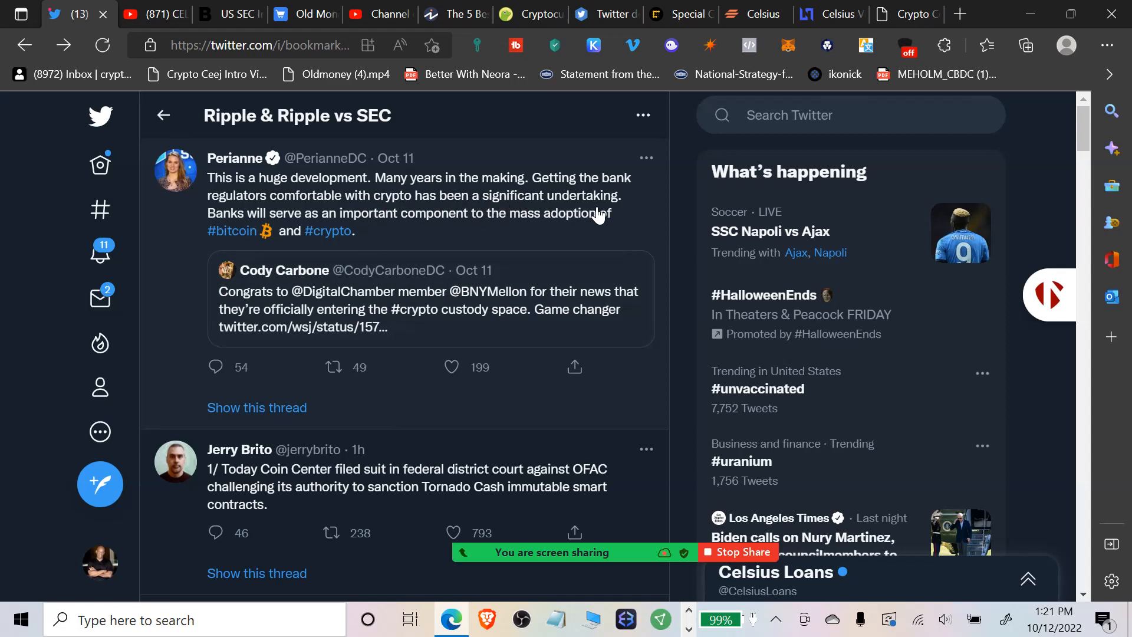
{"action": "mouse_move", "coordinate": [578, 222]}
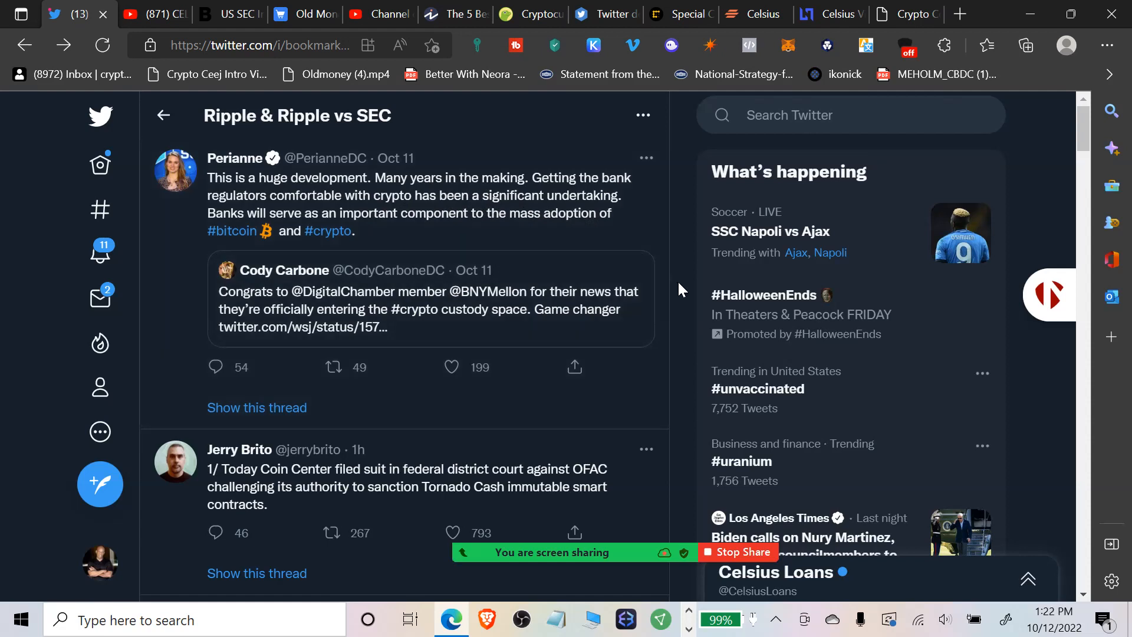
{"action": "mouse_move", "coordinate": [663, 295]}
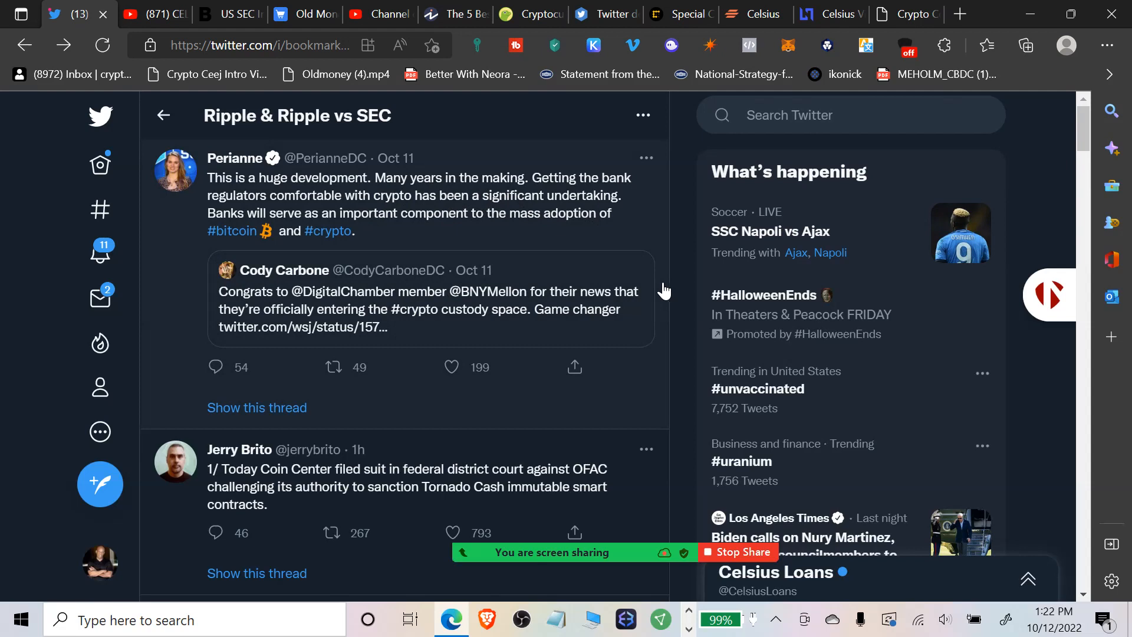
{"action": "mouse_move", "coordinate": [587, 480]}
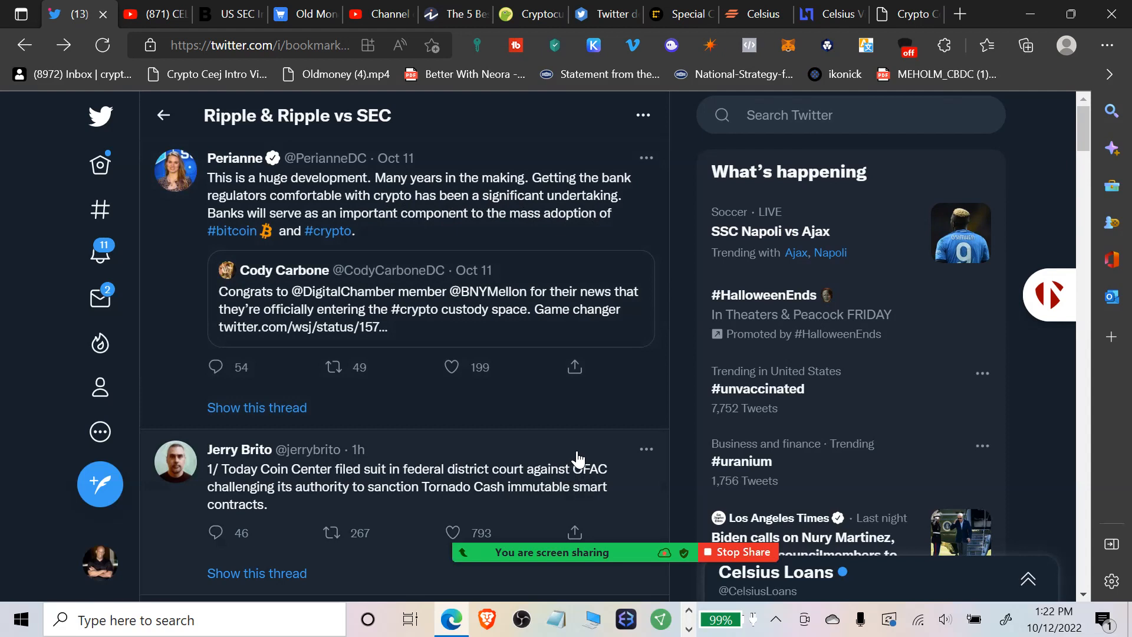
{"action": "left_click", "coordinate": [453, 532]}
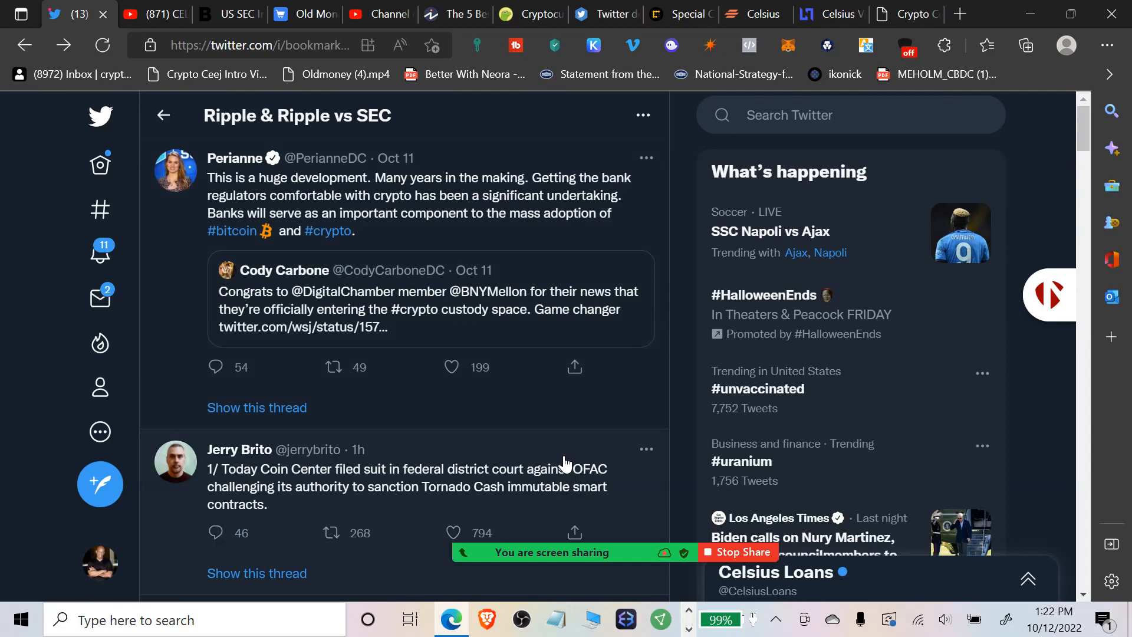
{"action": "mouse_move", "coordinate": [545, 467]}
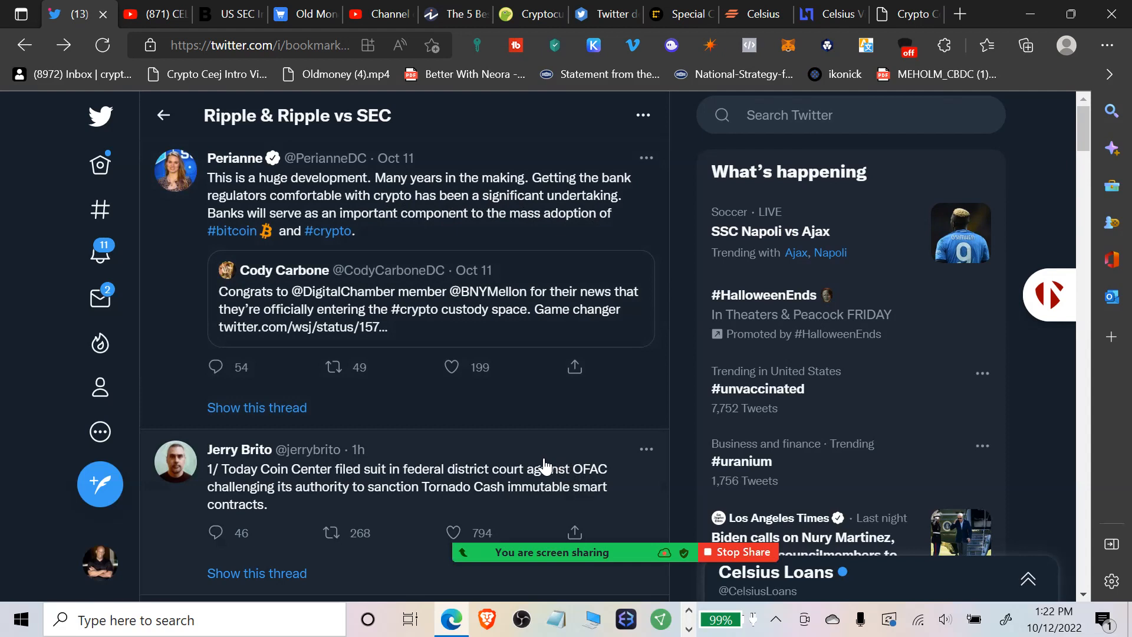
{"action": "mouse_move", "coordinate": [542, 468]}
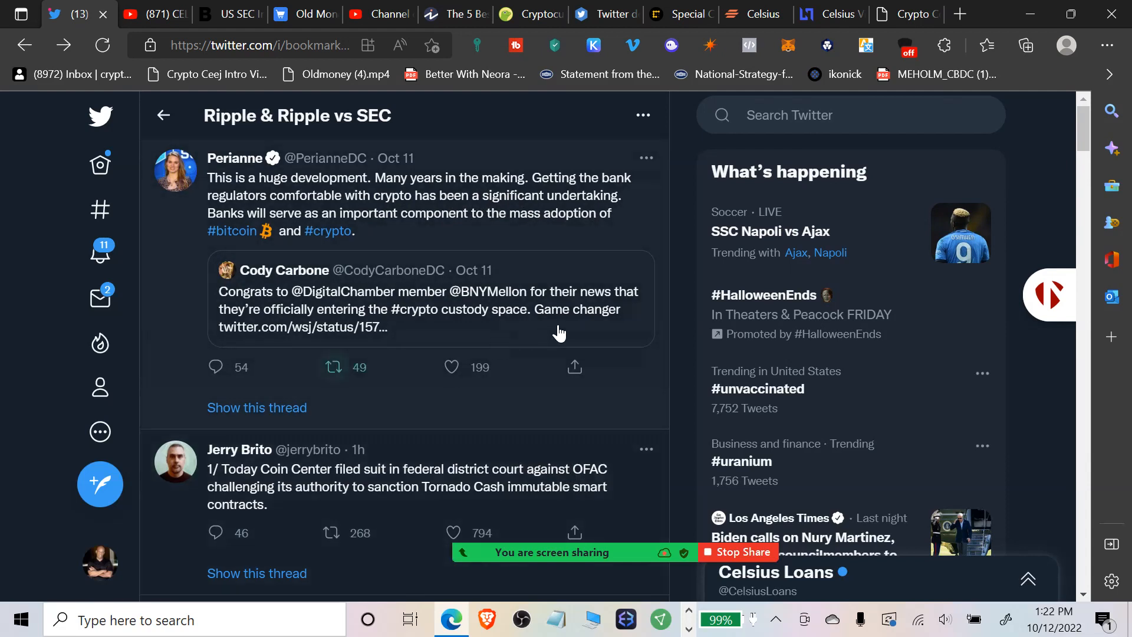
{"action": "scroll", "scroll_direction": "down", "scroll_amount": 3}
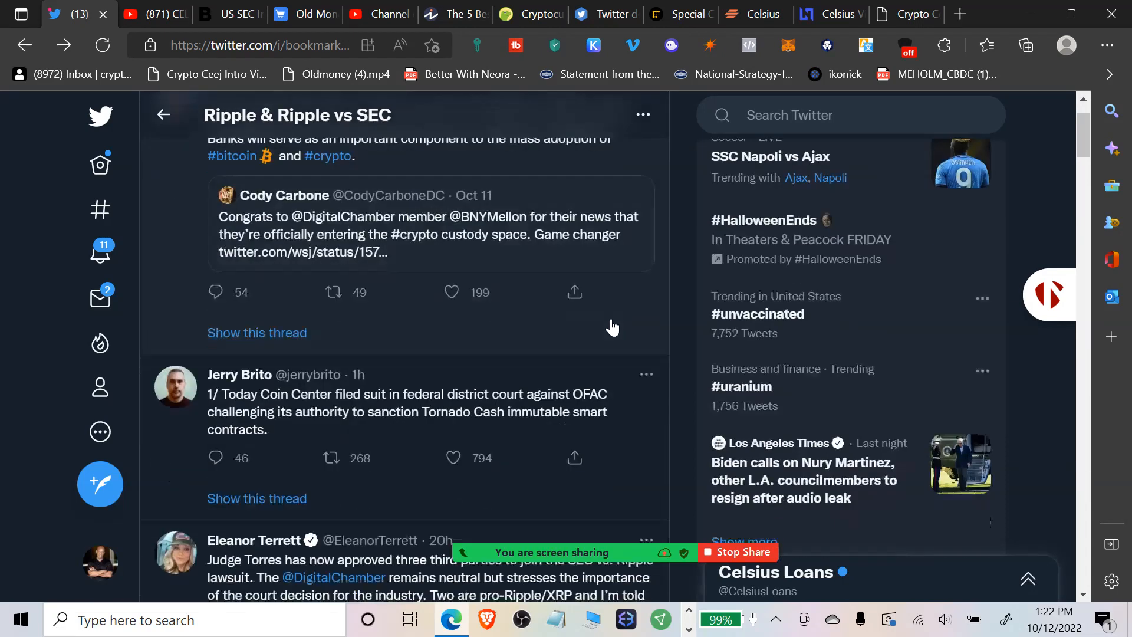
{"action": "scroll", "scroll_direction": "down", "scroll_amount": 3}
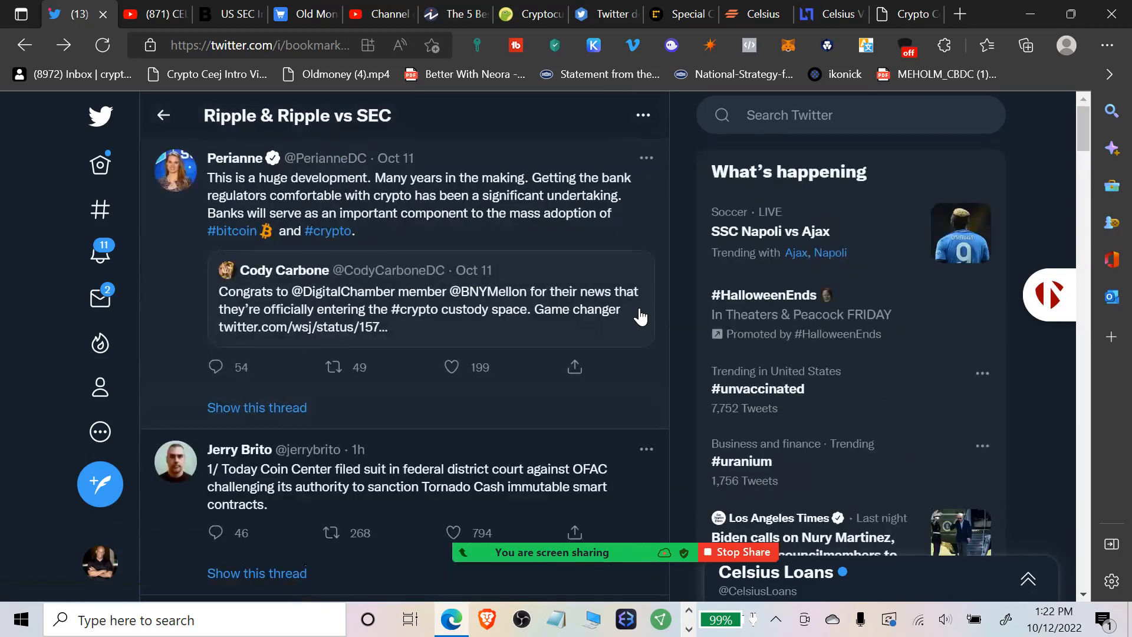
{"action": "mouse_move", "coordinate": [679, 352]}
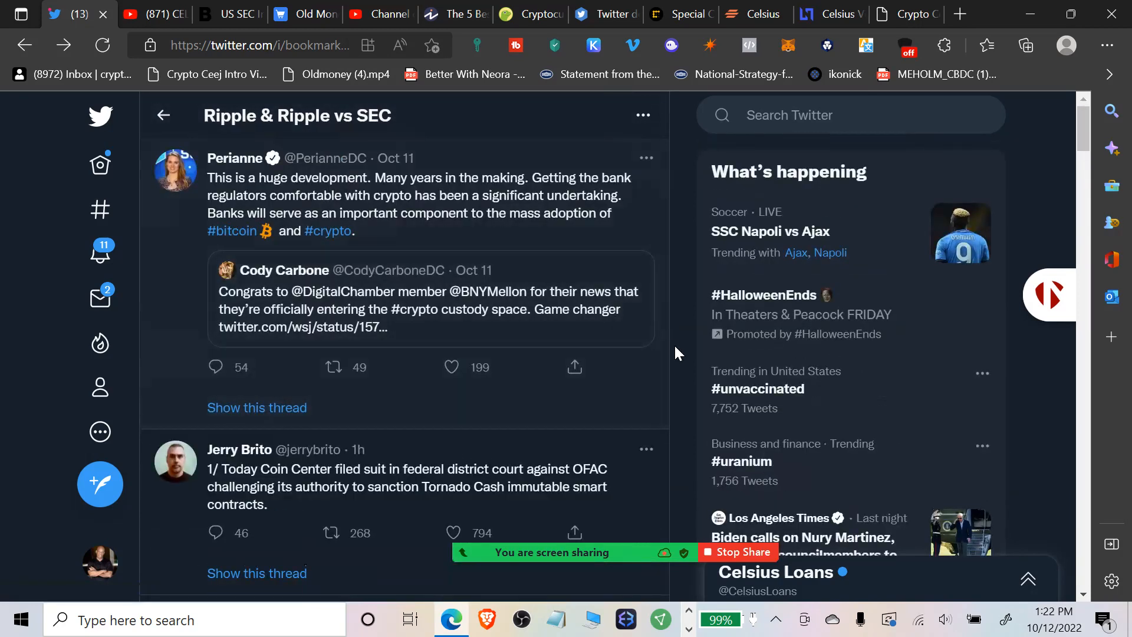
Scroll past the Gensler video and play Magoo PhD's 'Watch what they do not what they say' clip.
{"action": "scroll", "scroll_direction": "down", "scroll_amount": 3}
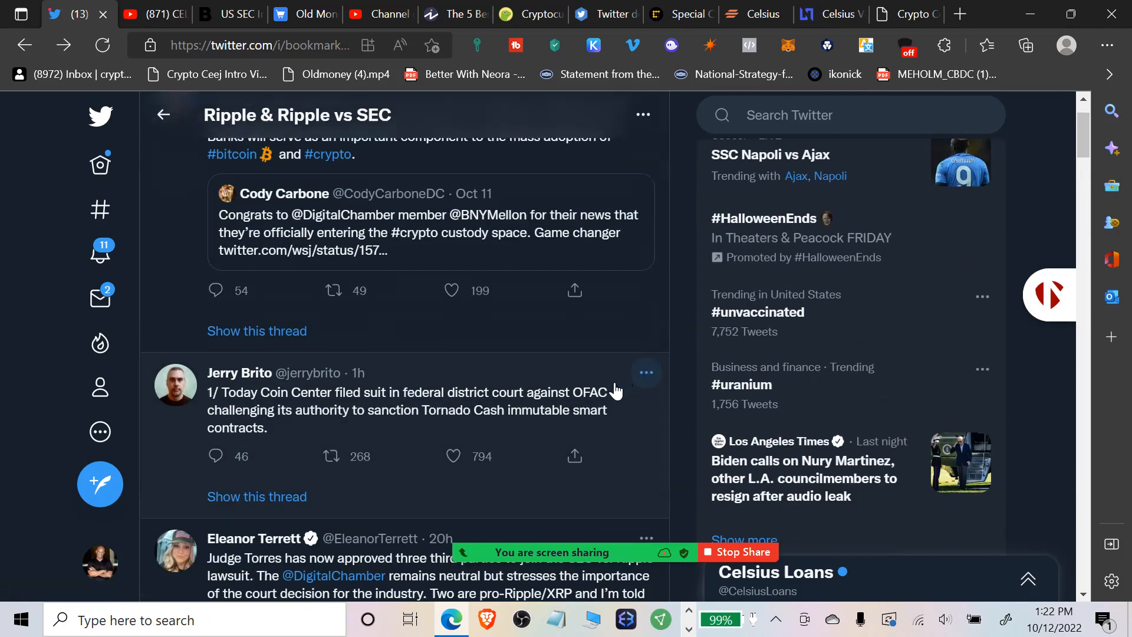
{"action": "scroll", "scroll_direction": "down", "scroll_amount": 3}
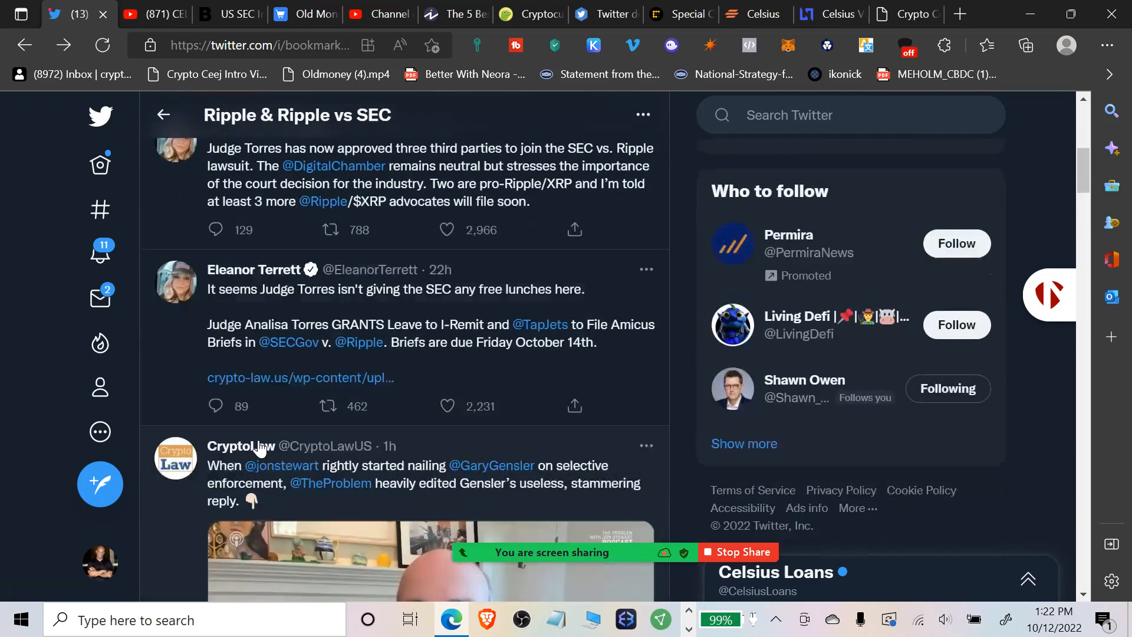
{"action": "scroll", "scroll_direction": "down", "scroll_amount": 3}
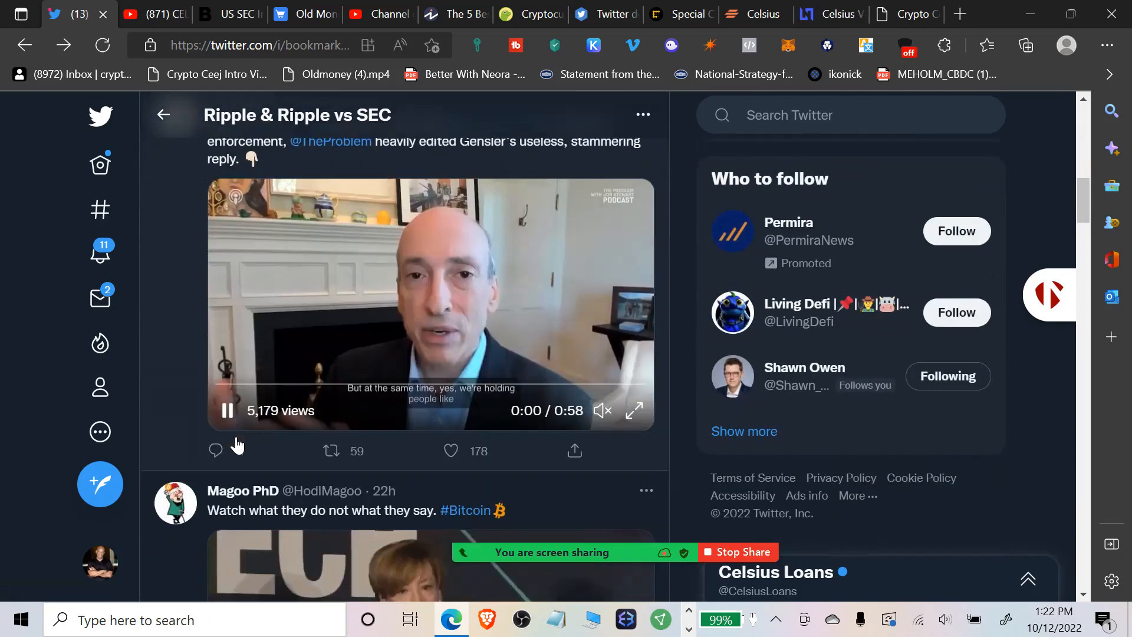
{"action": "scroll", "scroll_direction": "down", "scroll_amount": 3}
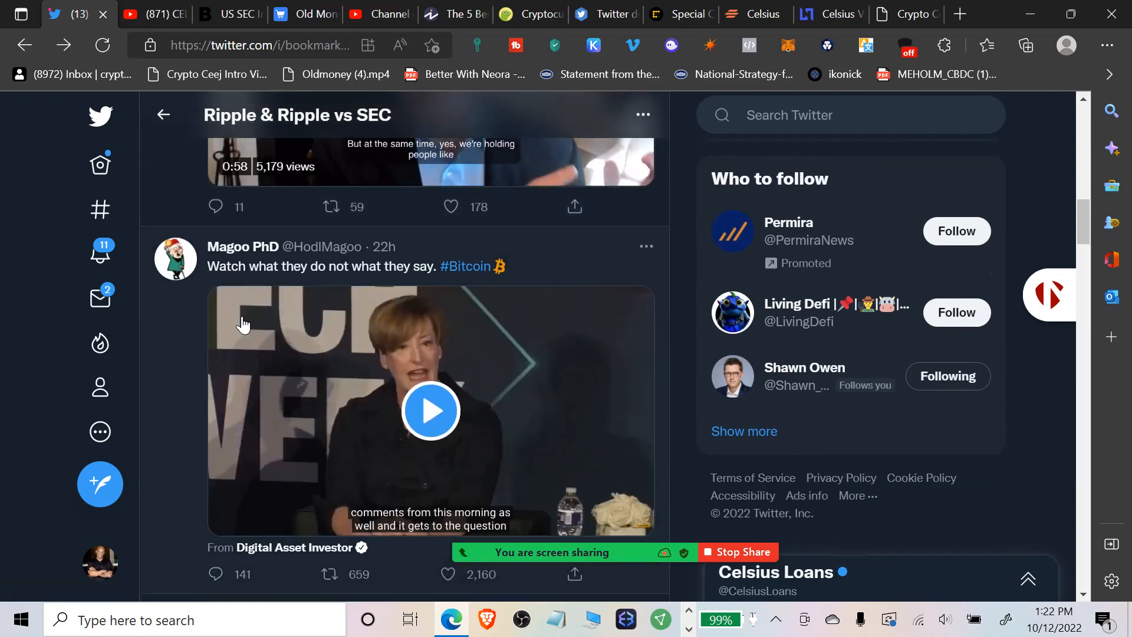
{"action": "left_click", "coordinate": [430, 410]}
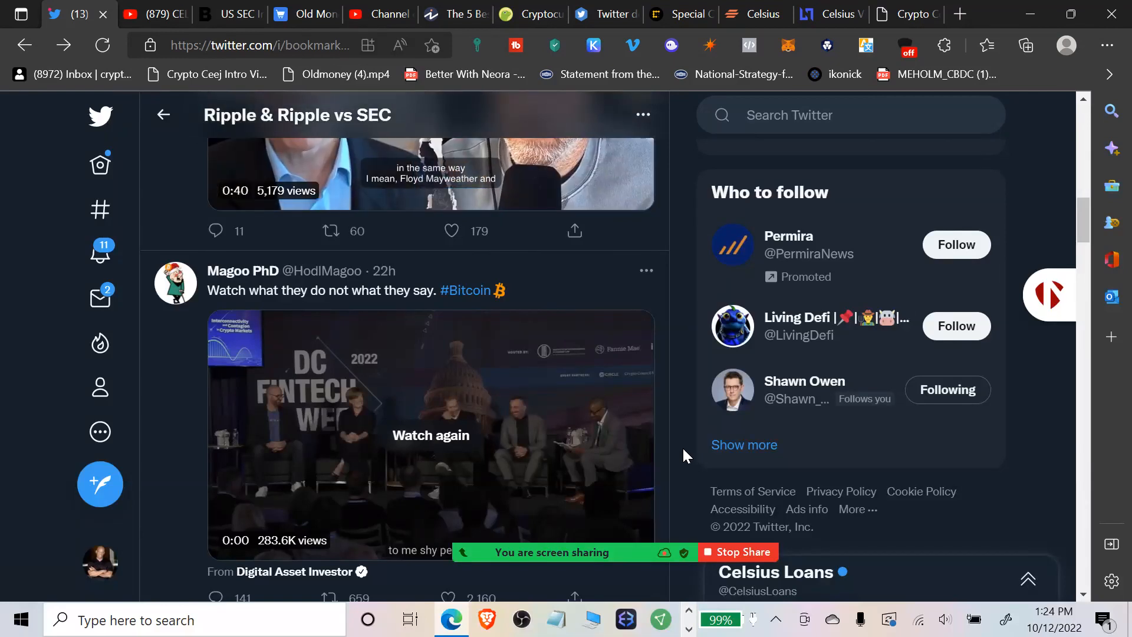
{"action": "mouse_move", "coordinate": [688, 485]}
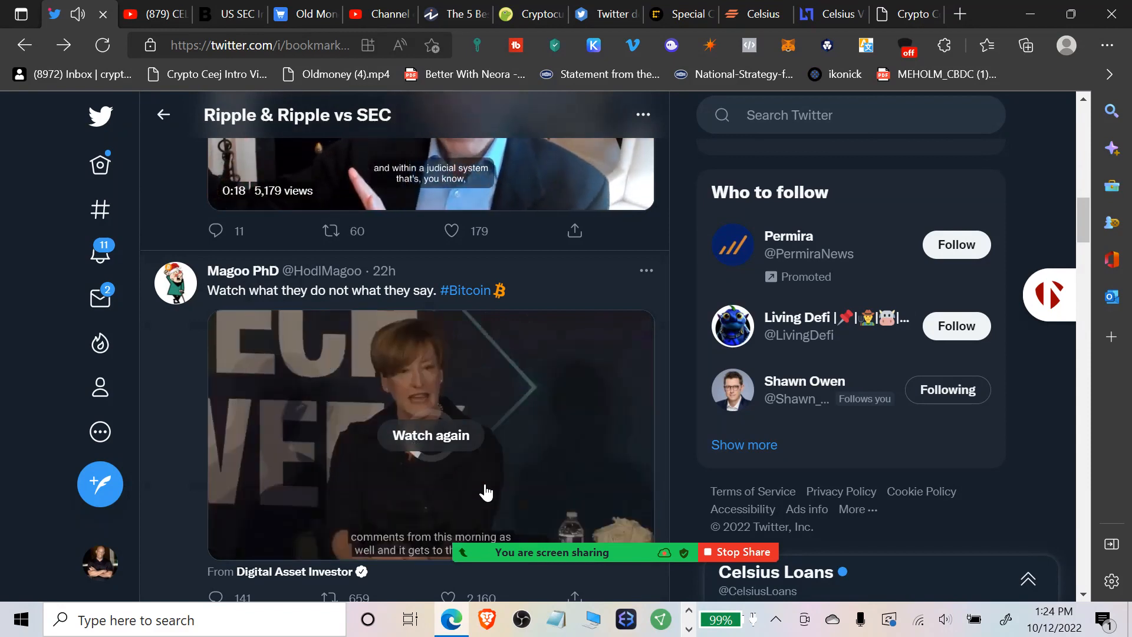
Replay the 'Watch what they do not what they say' clip from the beginning.
{"action": "left_click", "coordinate": [431, 435]}
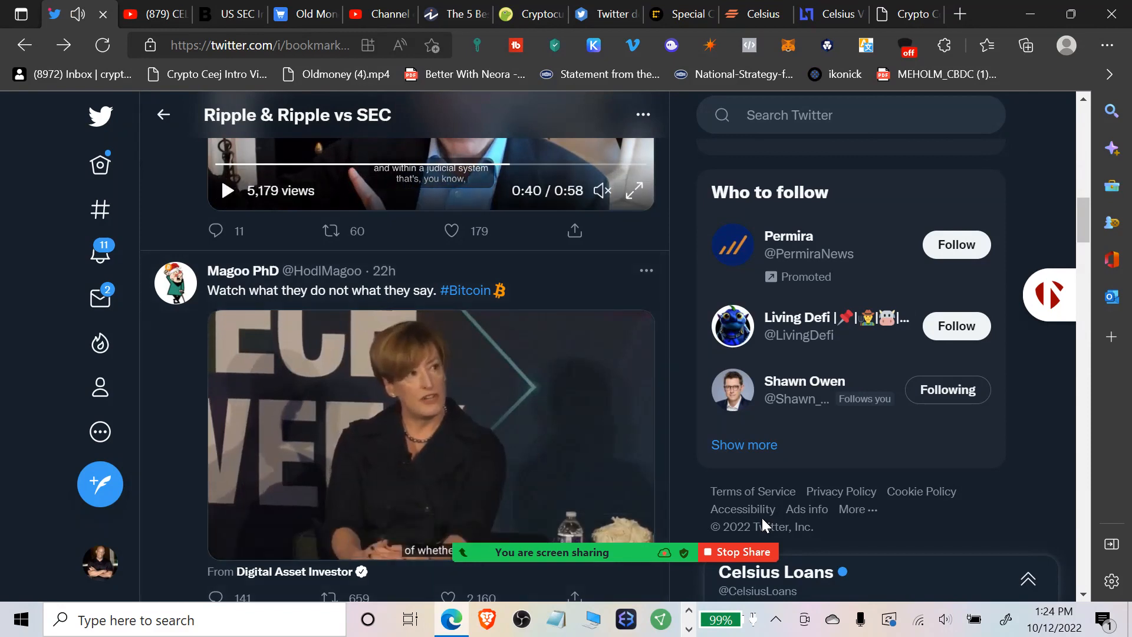
{"action": "left_click", "coordinate": [429, 439]}
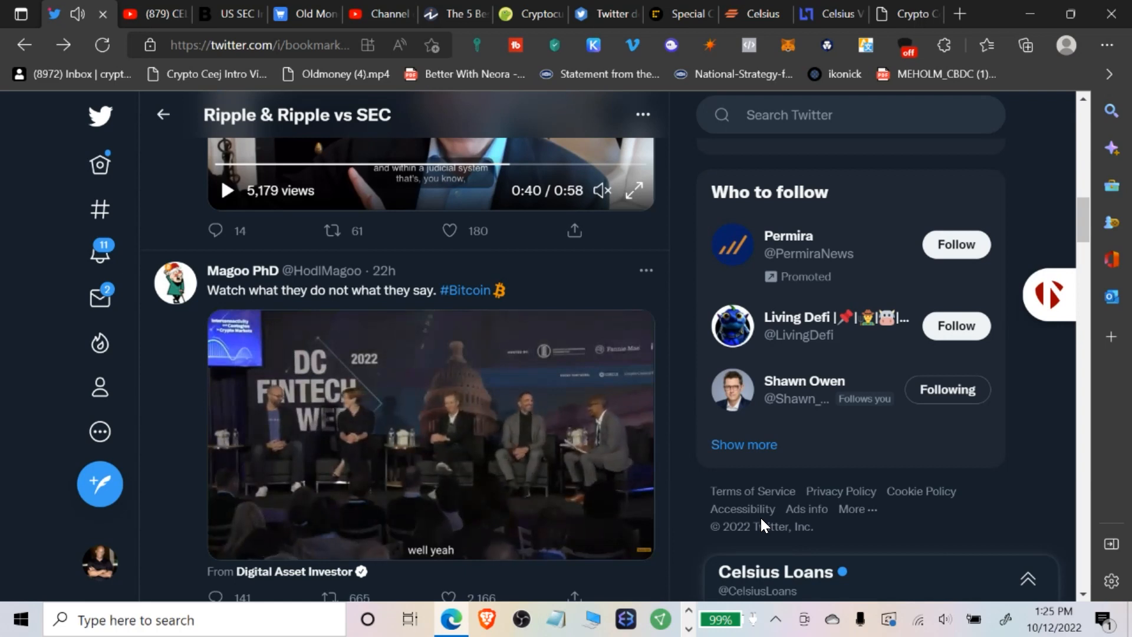
{"action": "mouse_move", "coordinate": [868, 499]}
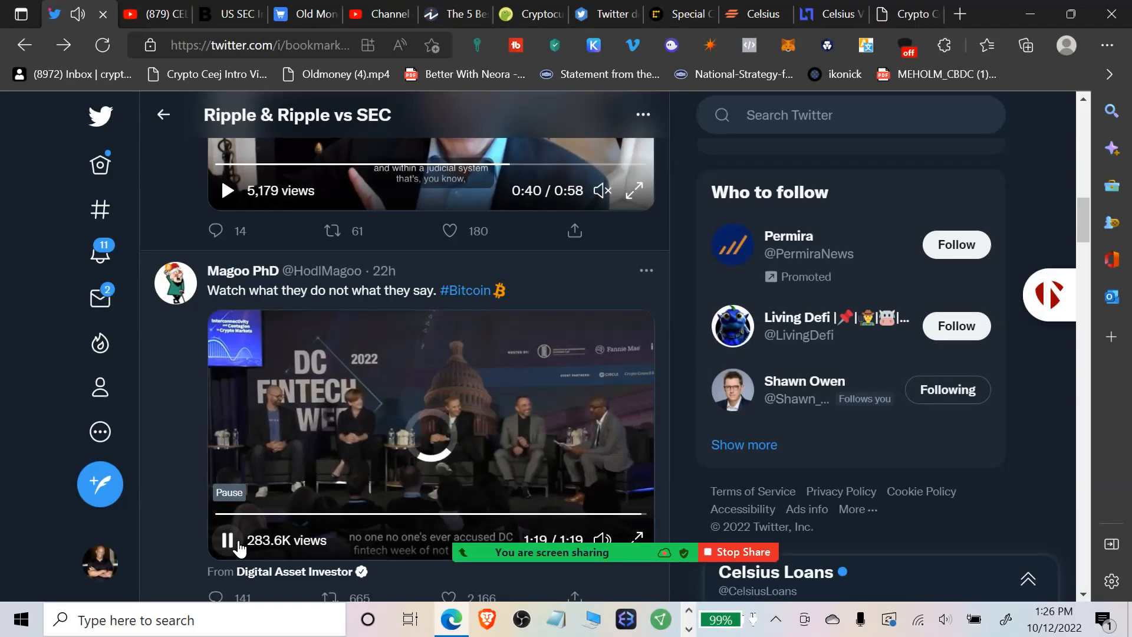
Pause the DC Fintech Week clip as it reaches its end.
{"action": "left_click", "coordinate": [228, 540]}
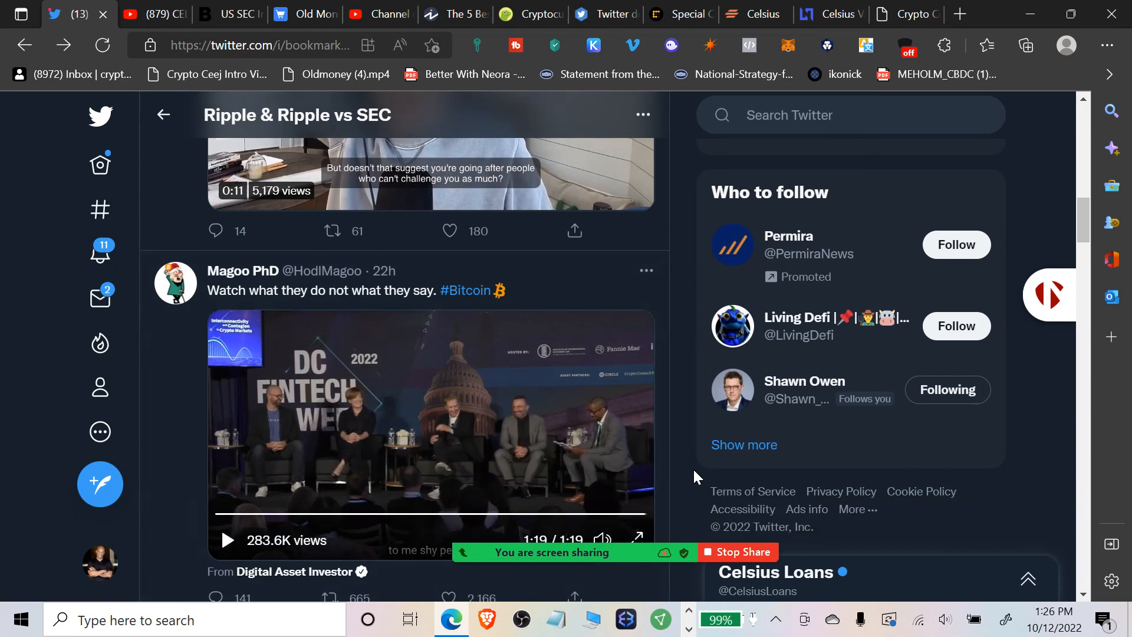
{"action": "mouse_move", "coordinate": [649, 478]}
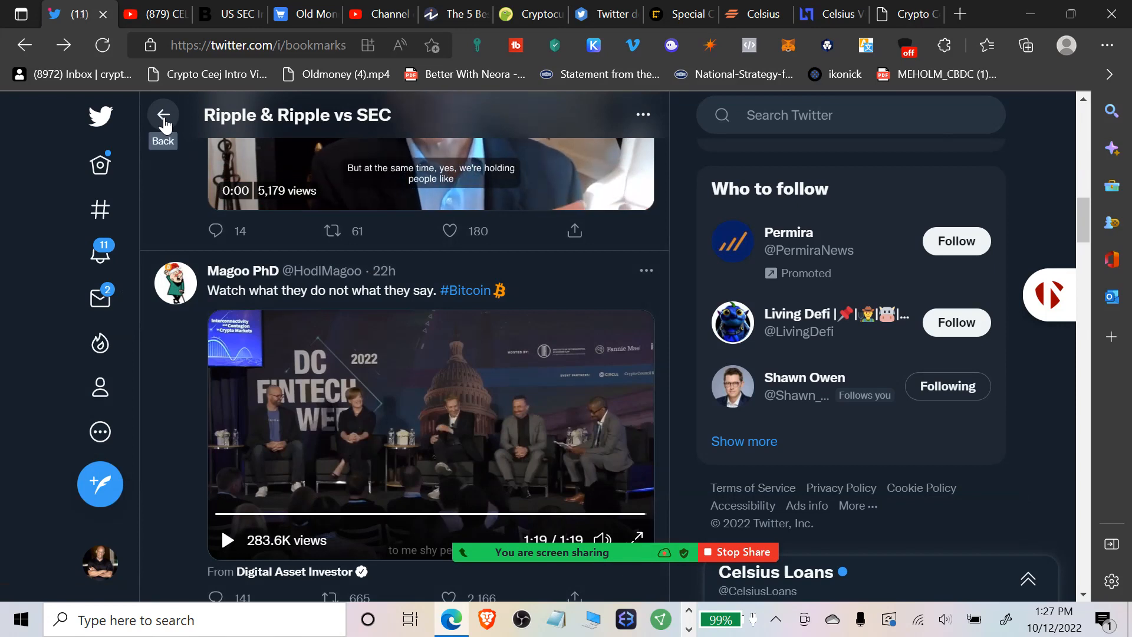
Return to the Bookmarks list and reopen the Ripple & Ripple vs SEC folder.
{"action": "left_click", "coordinate": [163, 116]}
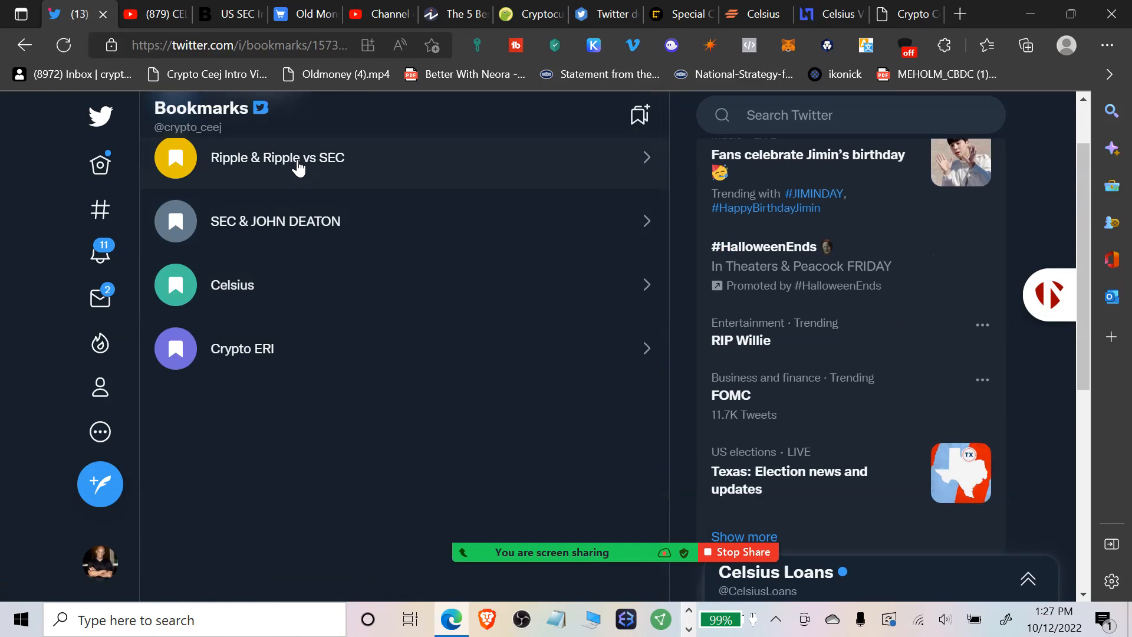
{"action": "mouse_move", "coordinate": [334, 168]}
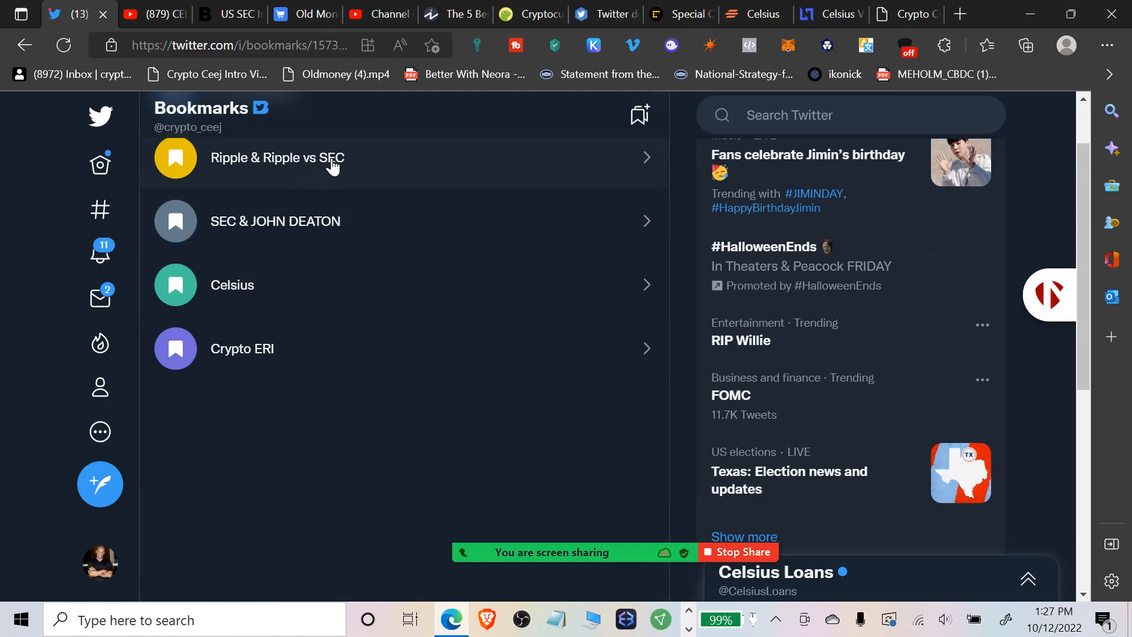
{"action": "left_click", "coordinate": [277, 158]}
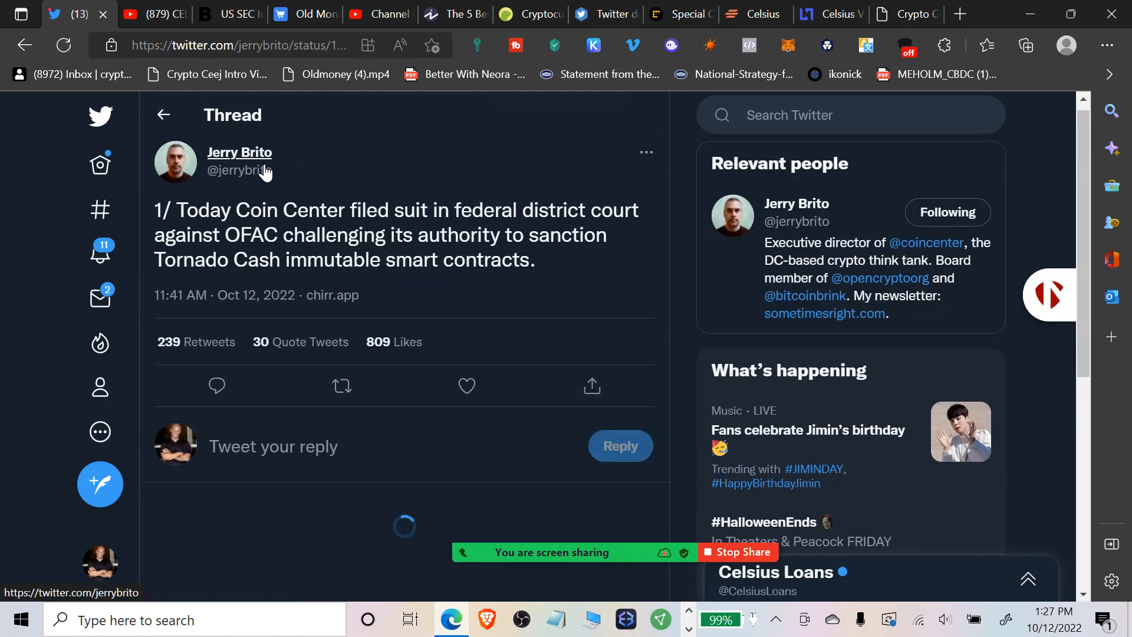
{"action": "mouse_move", "coordinate": [239, 152]}
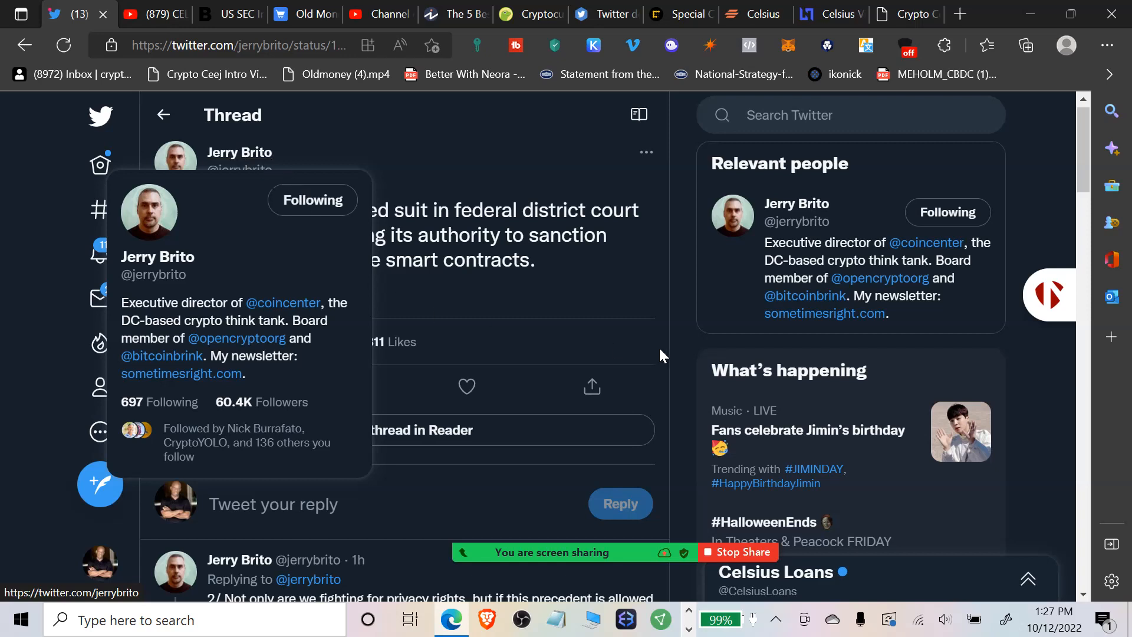
{"action": "mouse_move", "coordinate": [622, 359]}
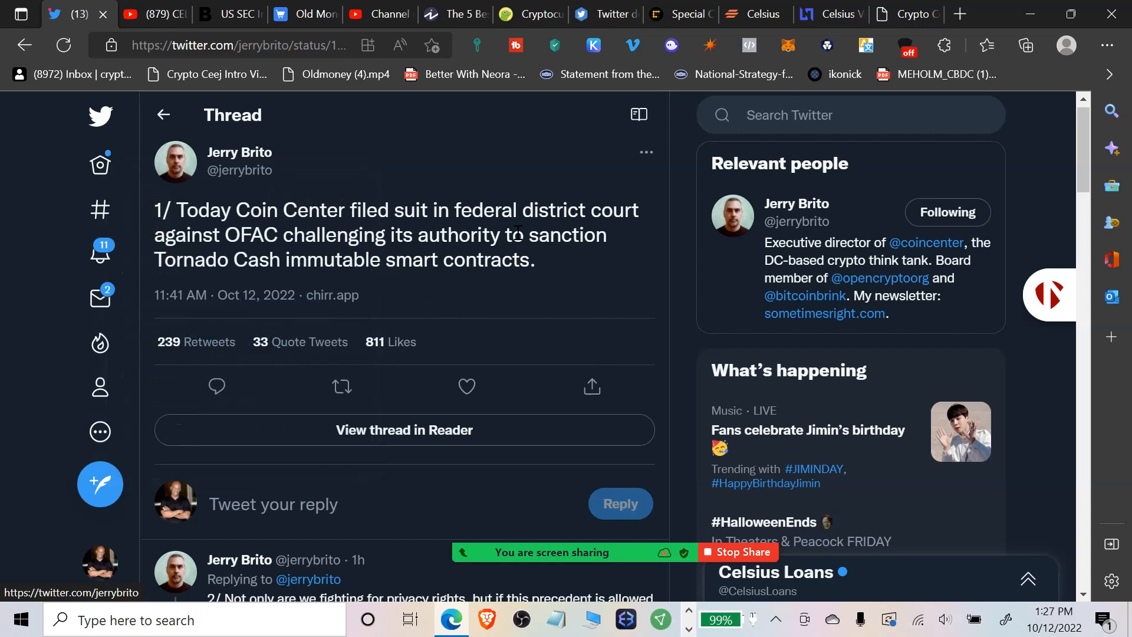
{"action": "mouse_move", "coordinate": [561, 265]}
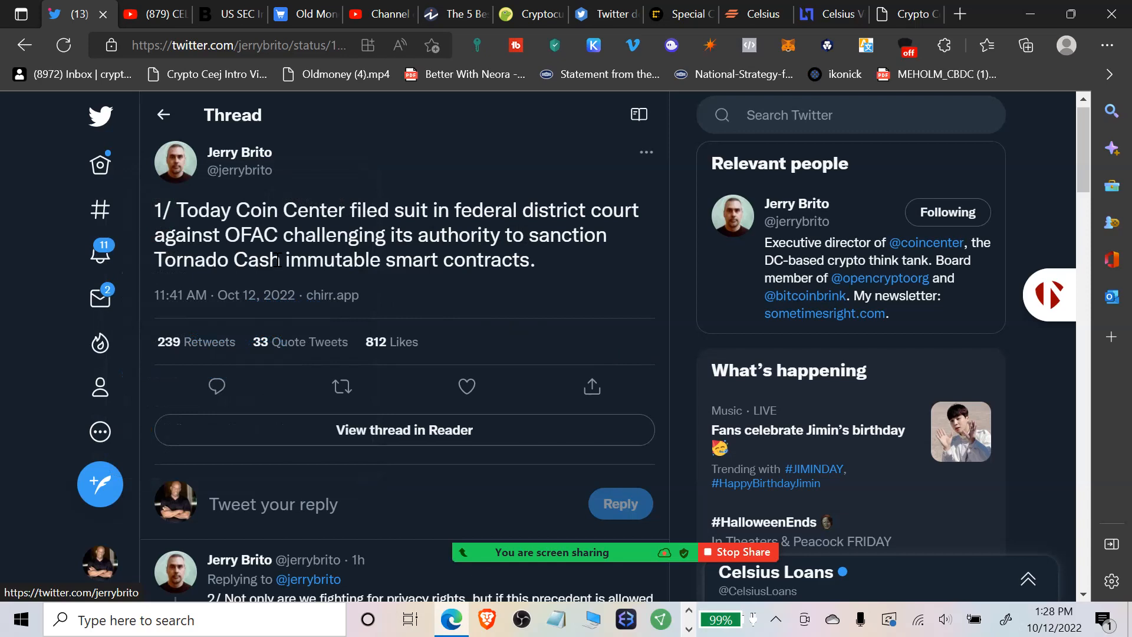
{"action": "mouse_move", "coordinate": [310, 300]}
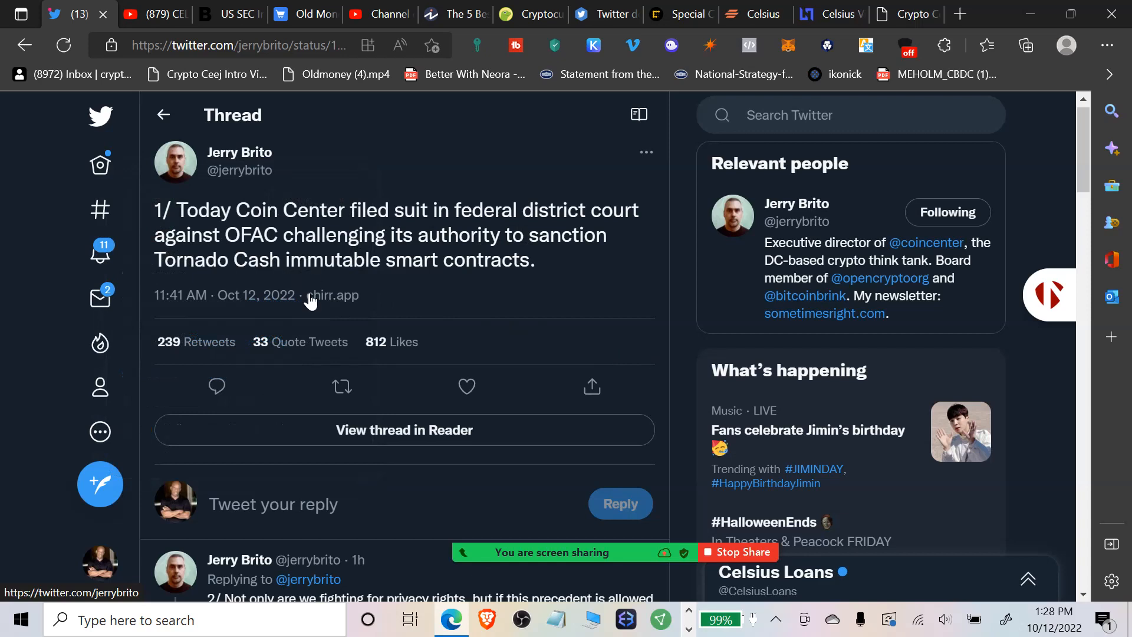
{"action": "mouse_move", "coordinate": [510, 340]}
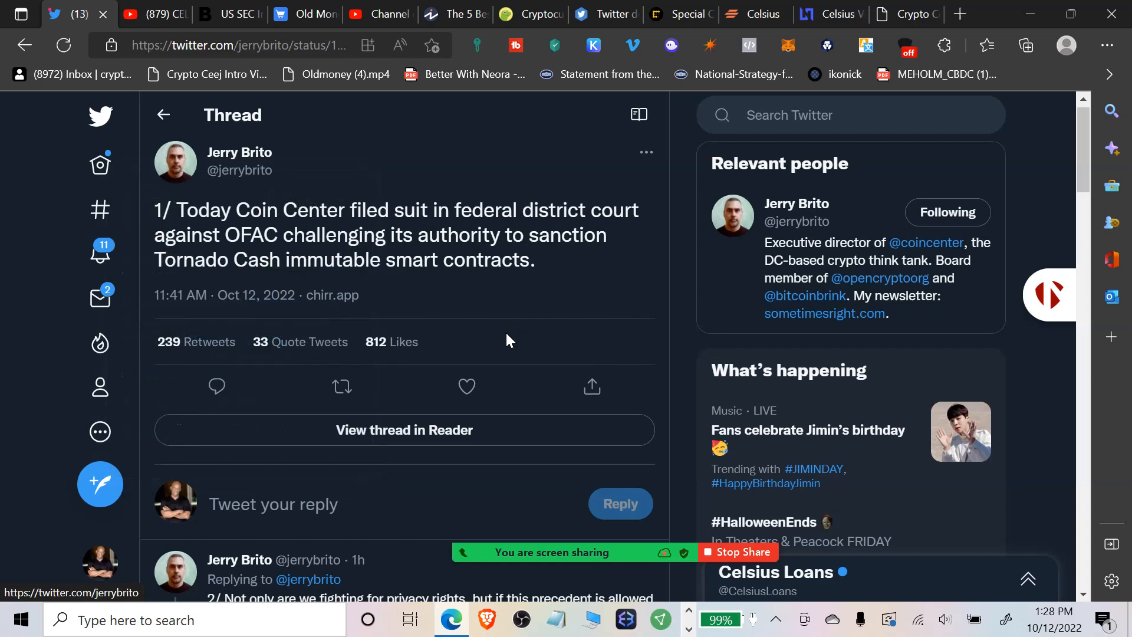
{"action": "scroll", "scroll_direction": "down", "scroll_amount": 3}
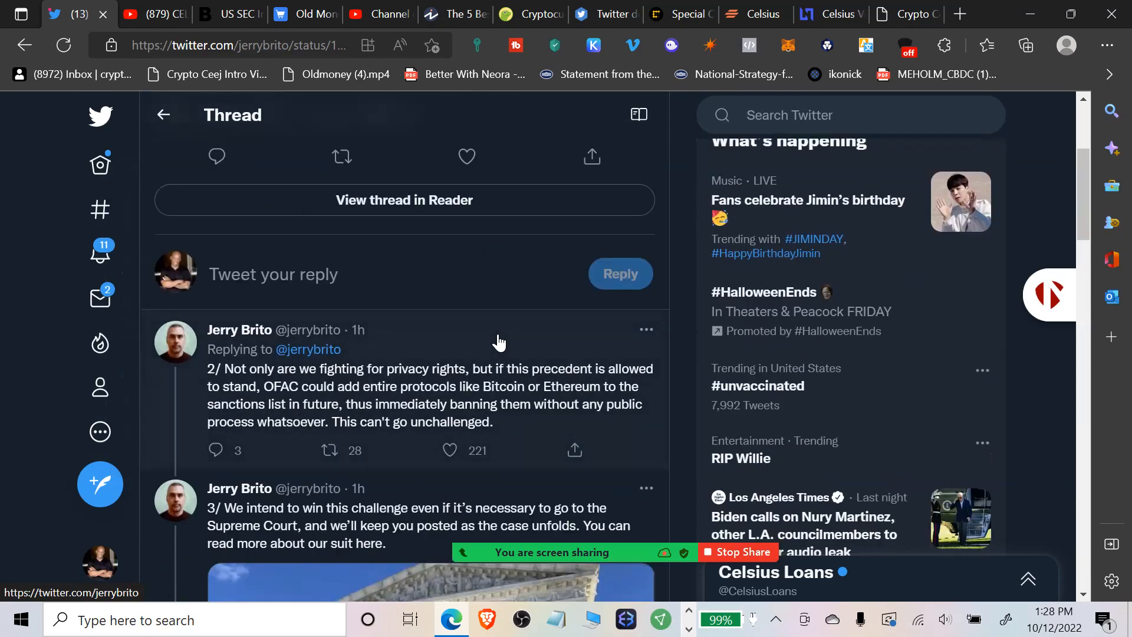
{"action": "scroll", "scroll_direction": "down", "scroll_amount": 3}
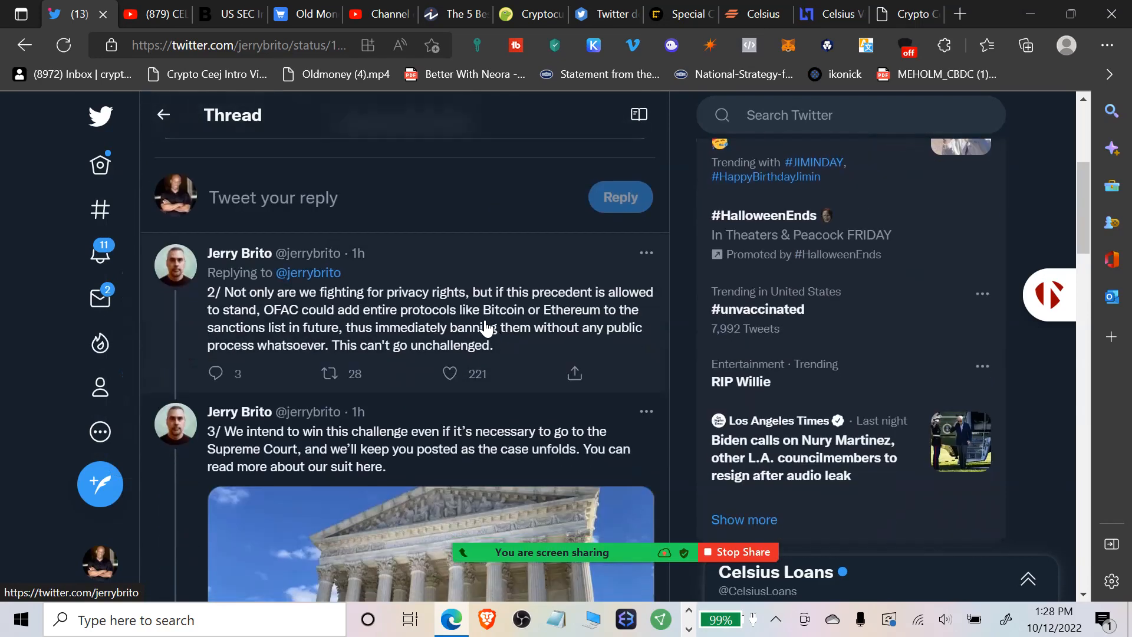
{"action": "mouse_move", "coordinate": [611, 307]}
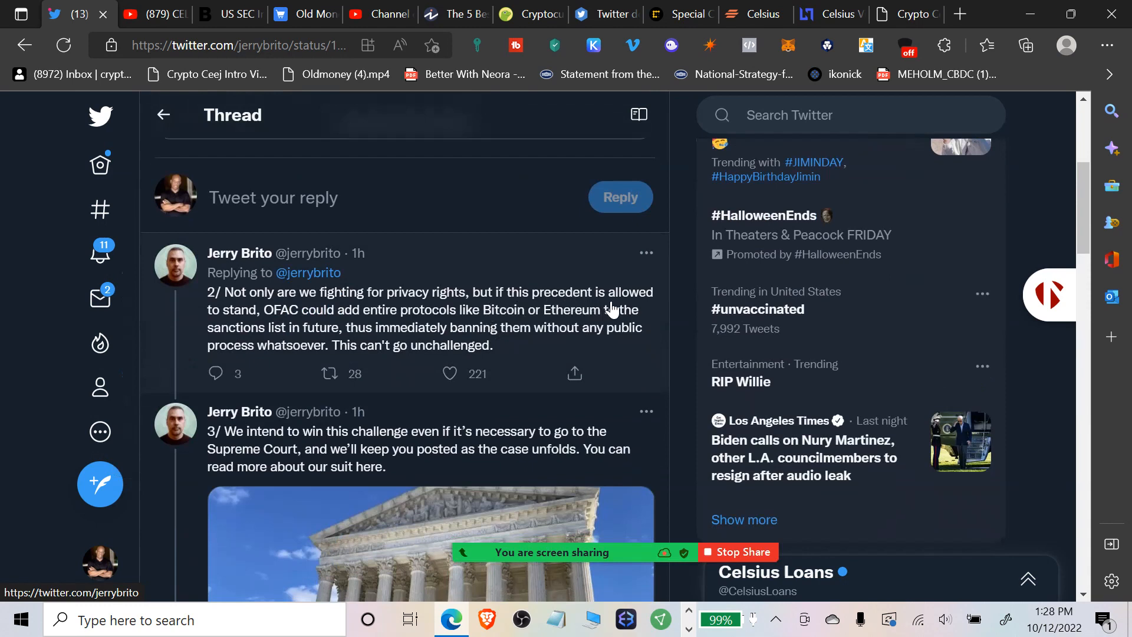
{"action": "mouse_move", "coordinate": [478, 325]}
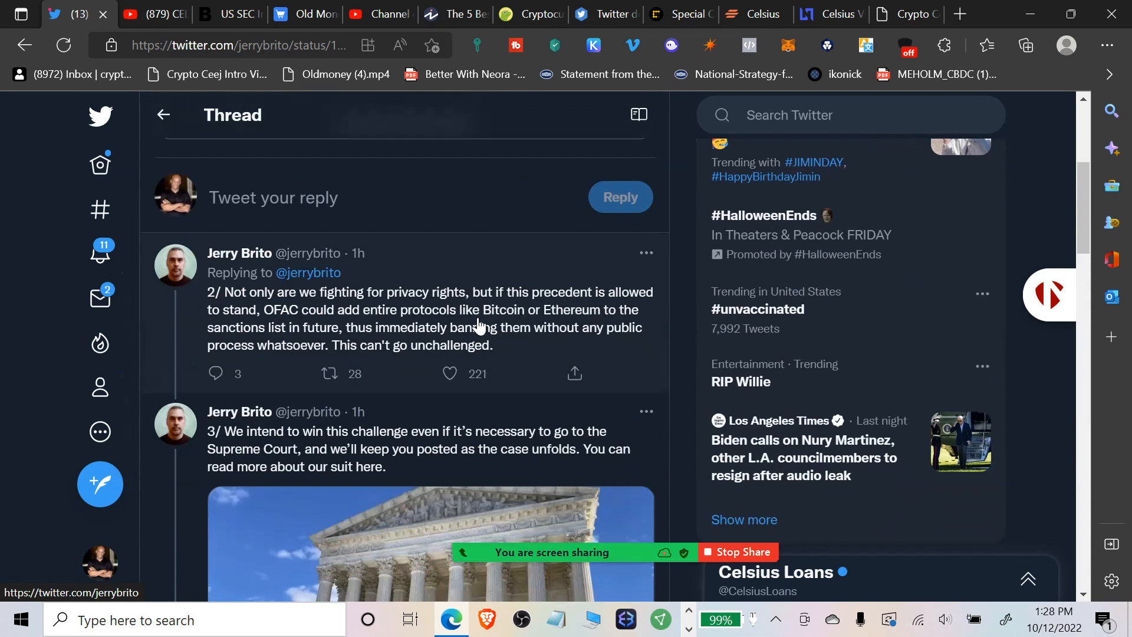
{"action": "mouse_move", "coordinate": [377, 323]}
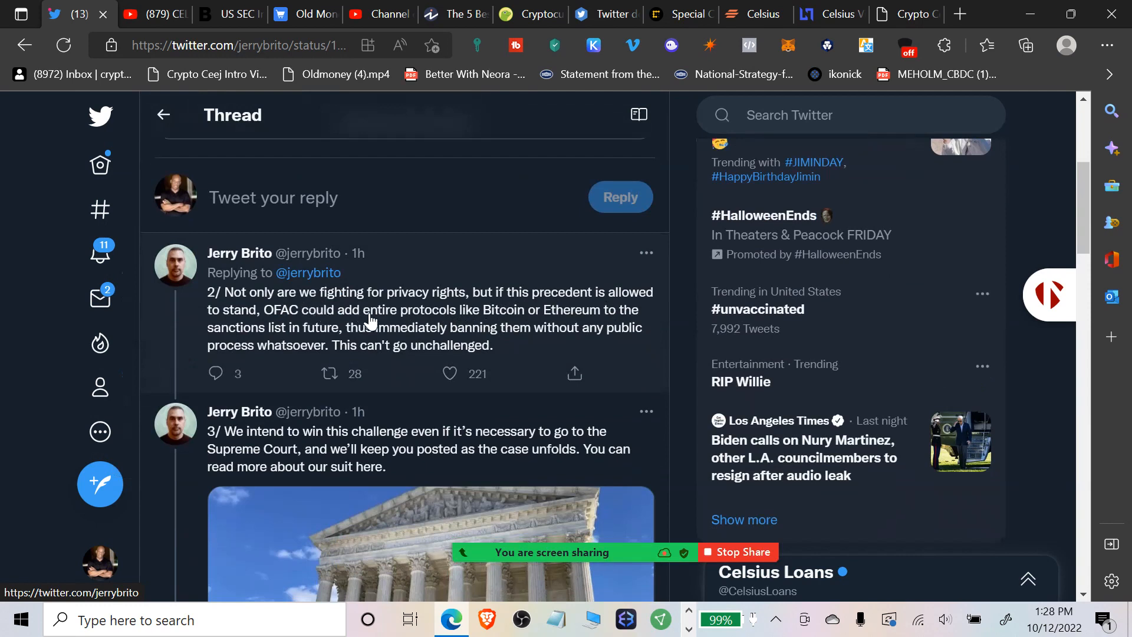
{"action": "mouse_move", "coordinate": [458, 325]}
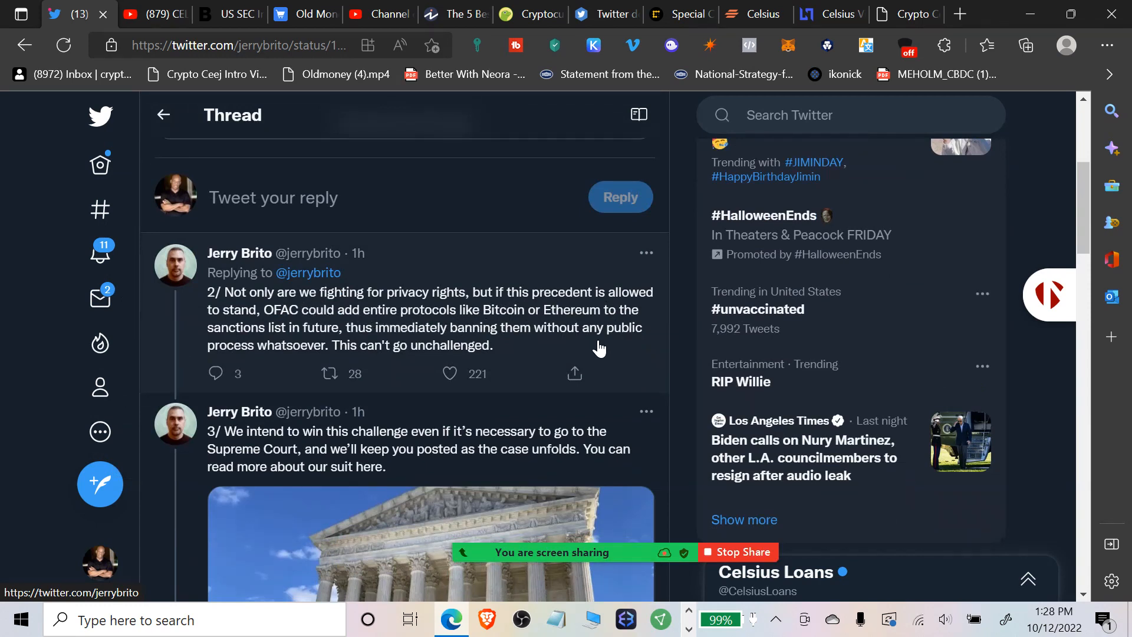
{"action": "mouse_move", "coordinate": [417, 347]}
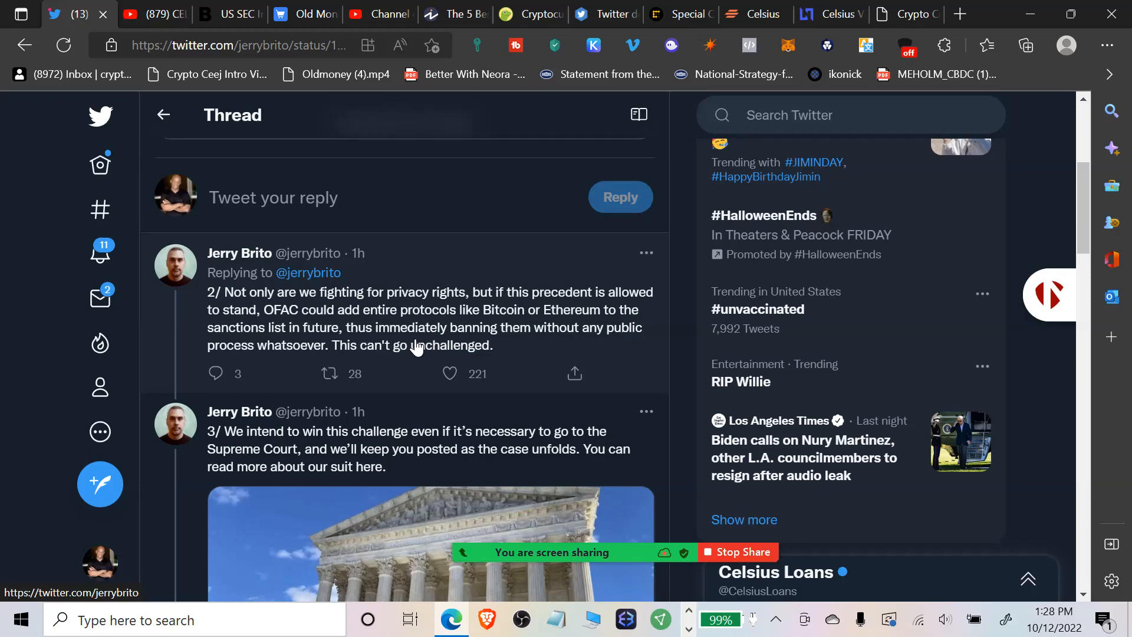
{"action": "mouse_move", "coordinate": [521, 347]}
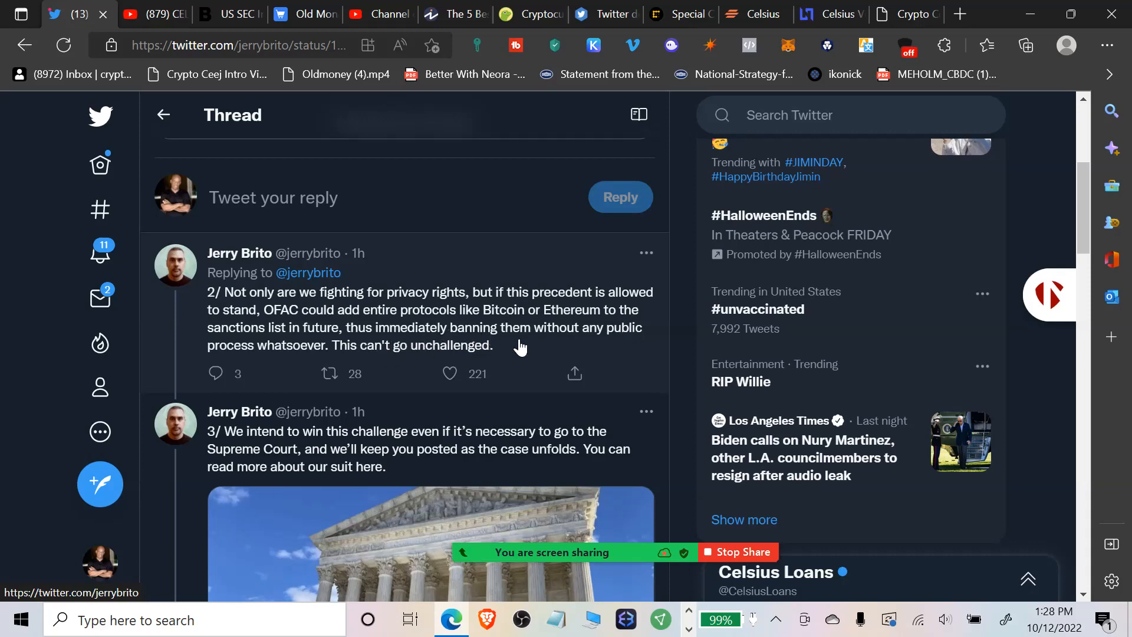
{"action": "mouse_move", "coordinate": [650, 361]}
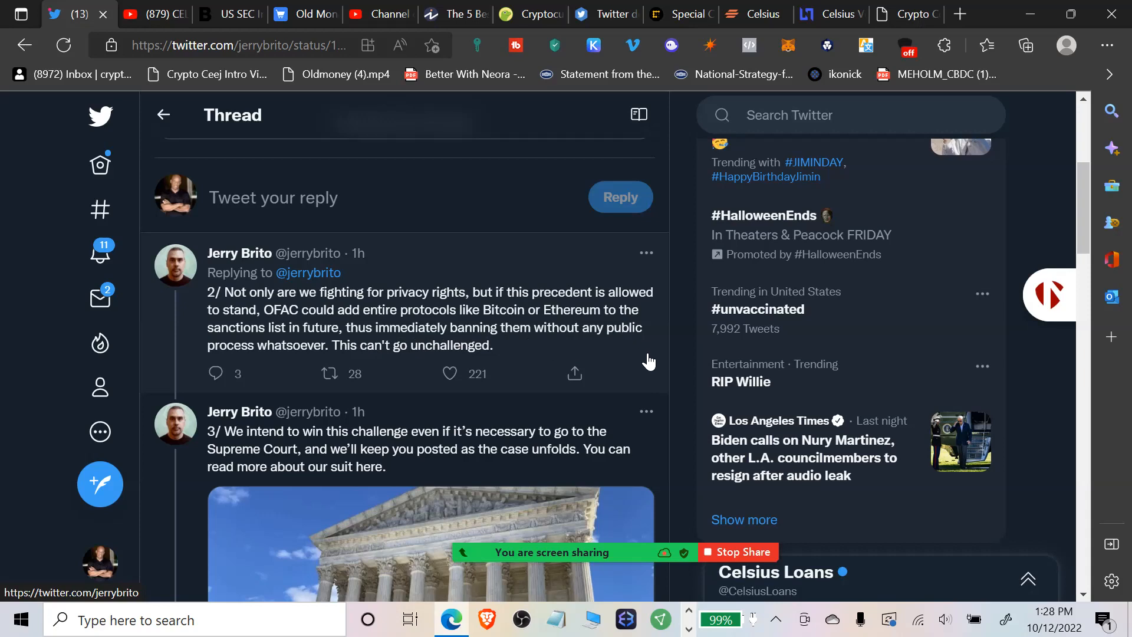
{"action": "mouse_move", "coordinate": [646, 408]}
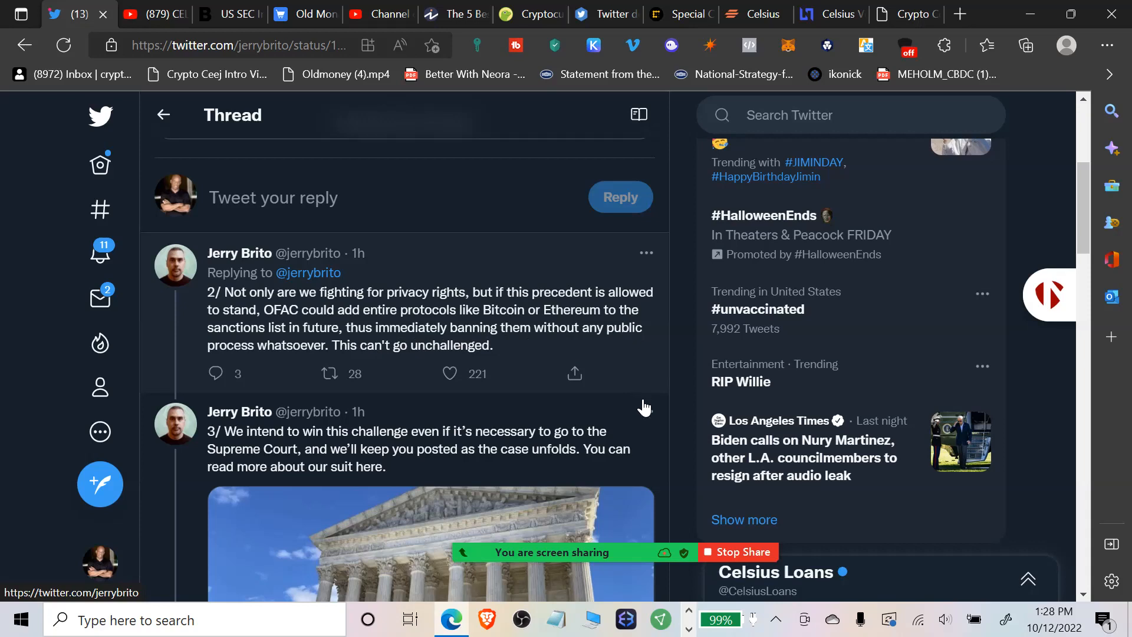
{"action": "scroll", "scroll_direction": "down", "scroll_amount": 3}
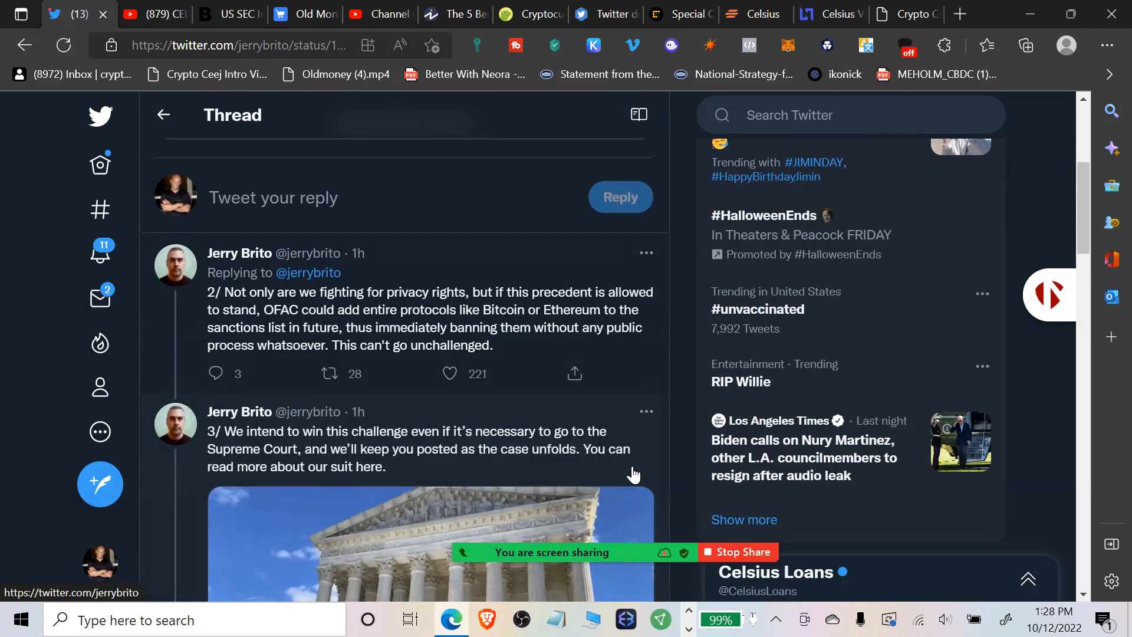
{"action": "mouse_move", "coordinate": [615, 468]}
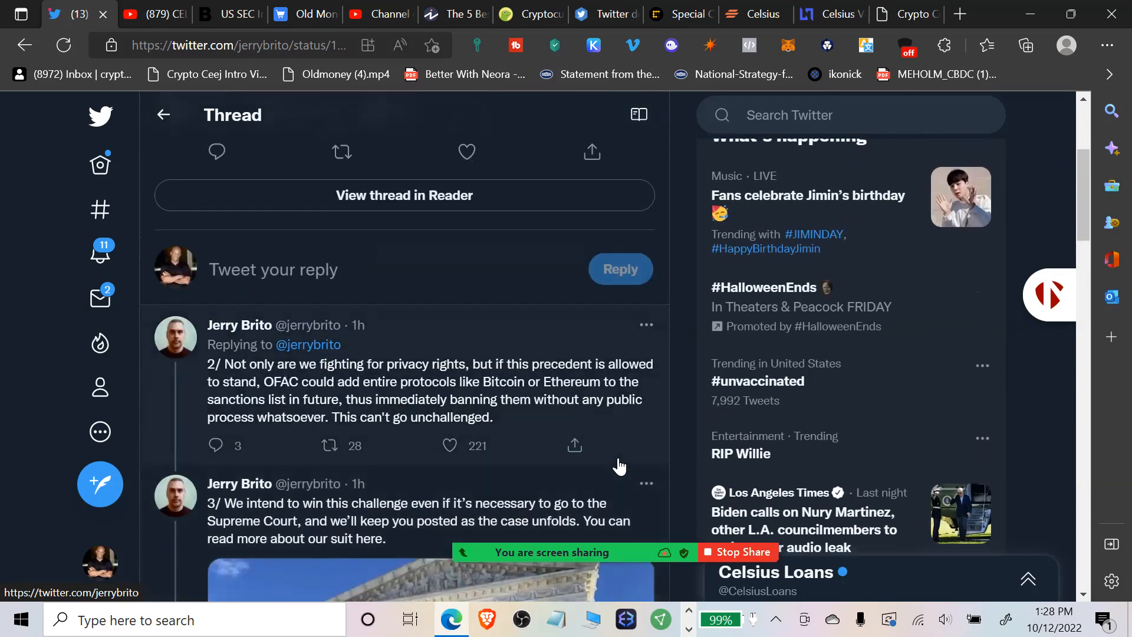
Scroll to tweet 3/ with its coincenter.org article on suing OFAC over Tornado Cash.
{"action": "scroll", "scroll_direction": "down", "scroll_amount": 3}
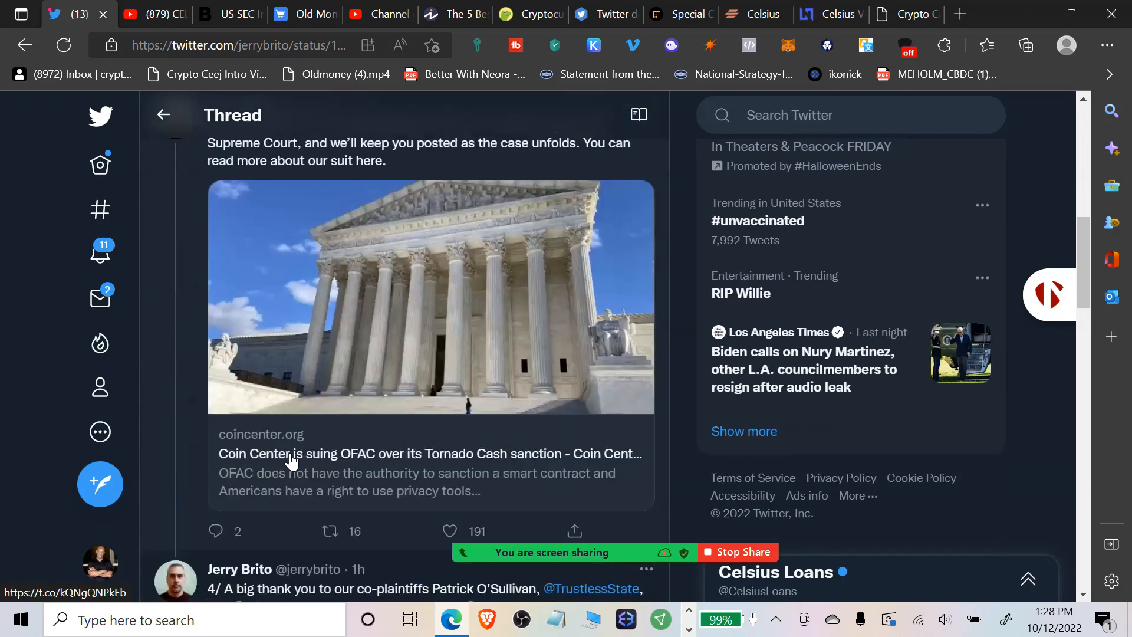
{"action": "mouse_move", "coordinate": [731, 497]}
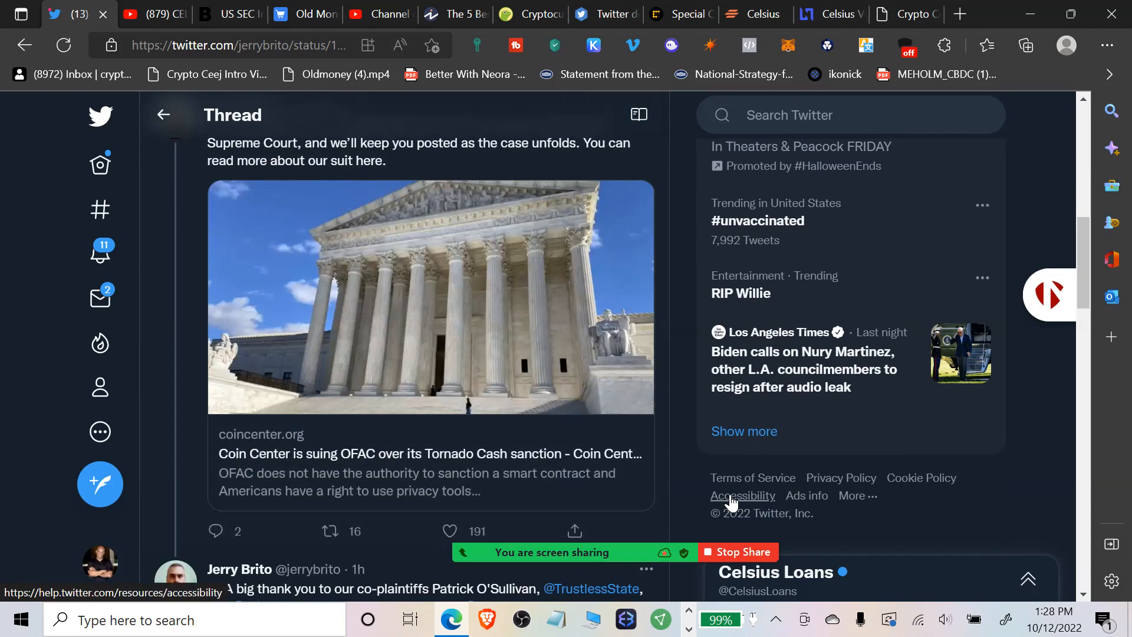
{"action": "mouse_move", "coordinate": [725, 504]}
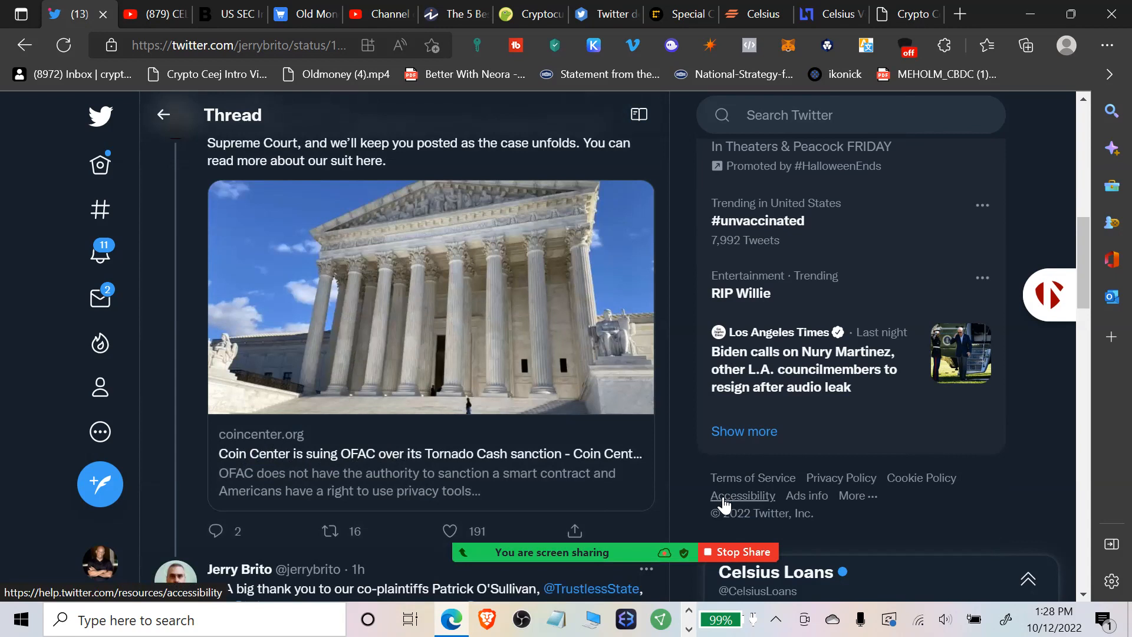
{"action": "mouse_move", "coordinate": [420, 567]}
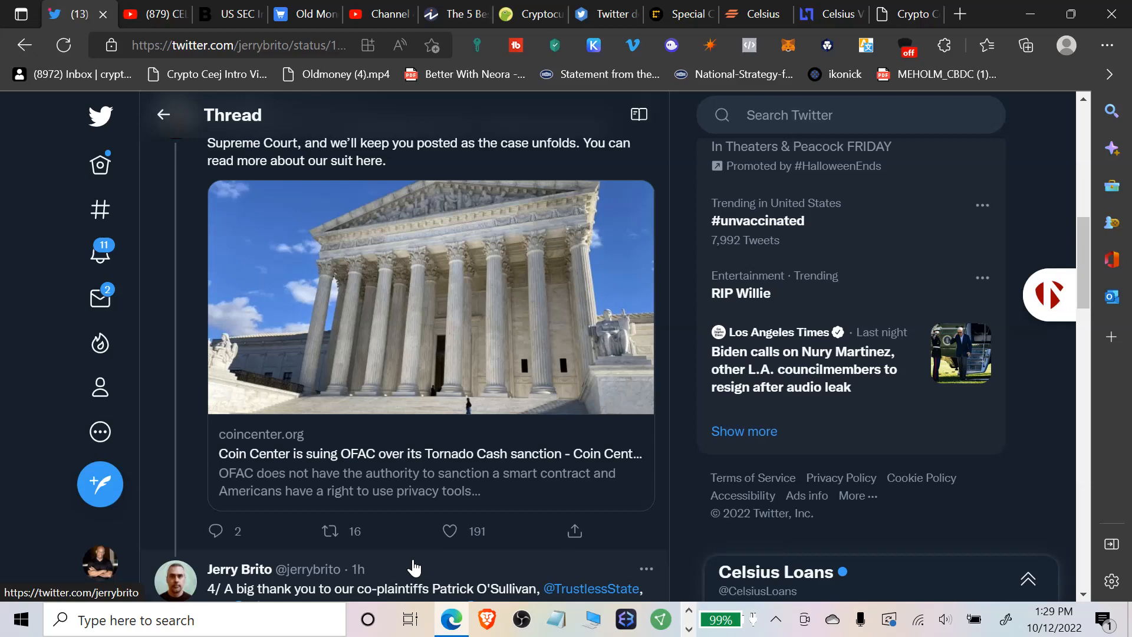
{"action": "mouse_move", "coordinate": [425, 566]}
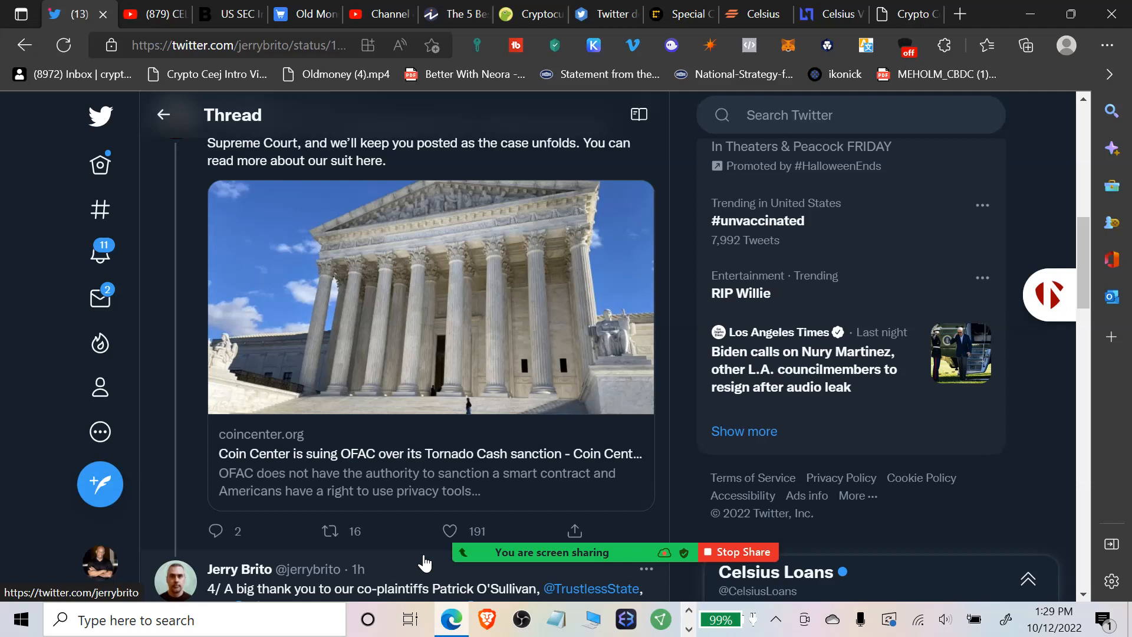
{"action": "mouse_move", "coordinate": [433, 570]}
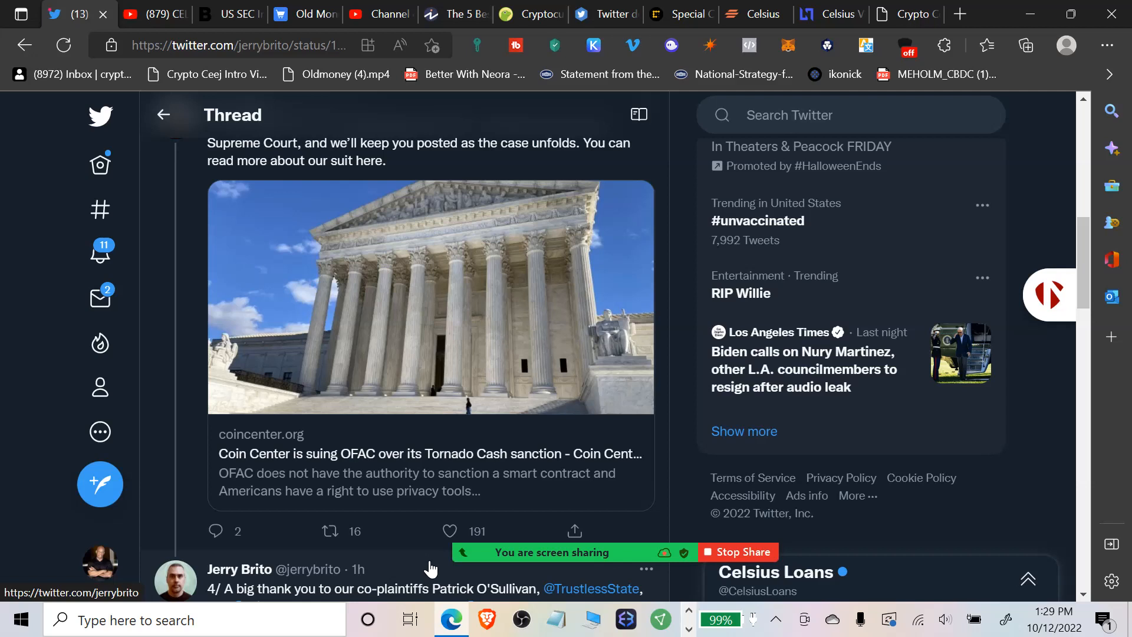
{"action": "mouse_move", "coordinate": [420, 574]}
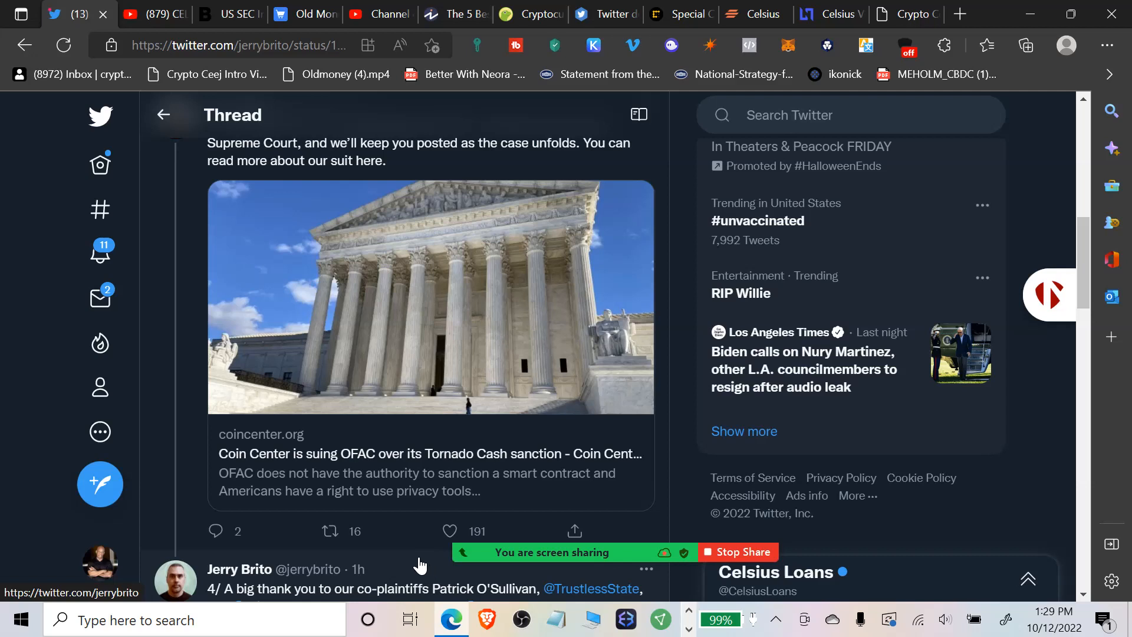
{"action": "mouse_move", "coordinate": [414, 580]}
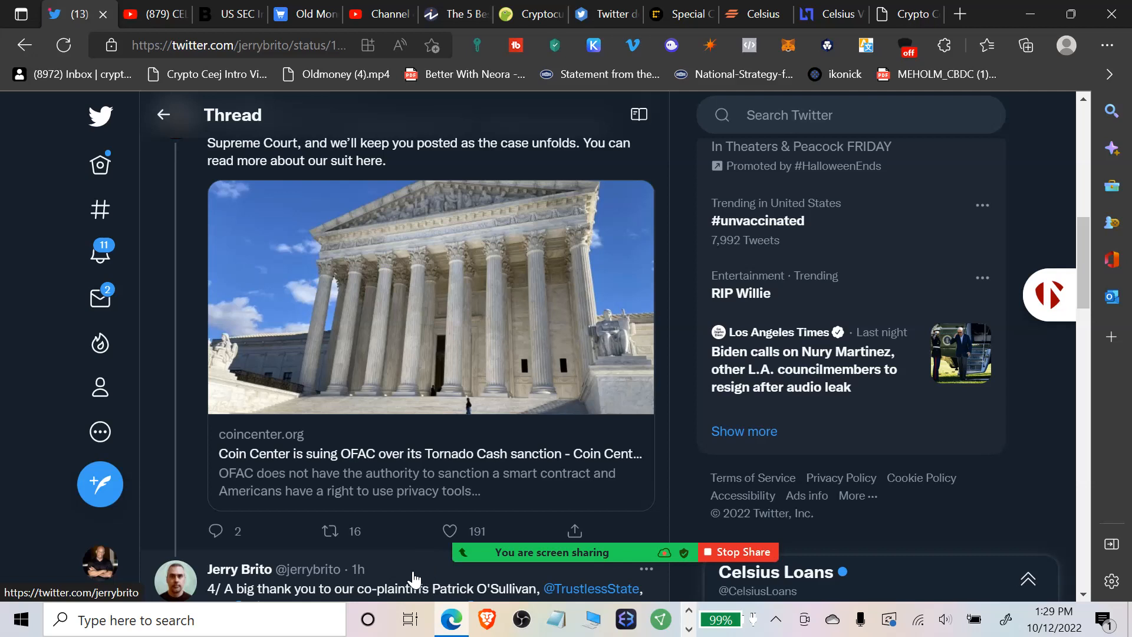
{"action": "mouse_move", "coordinate": [427, 573]}
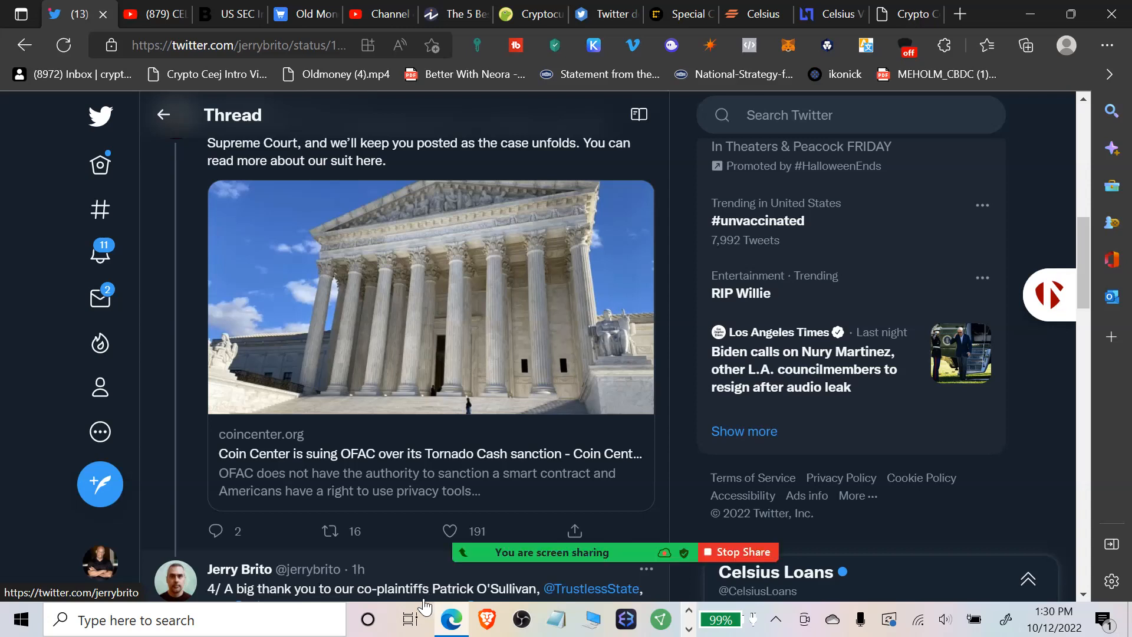
{"action": "mouse_move", "coordinate": [410, 594]}
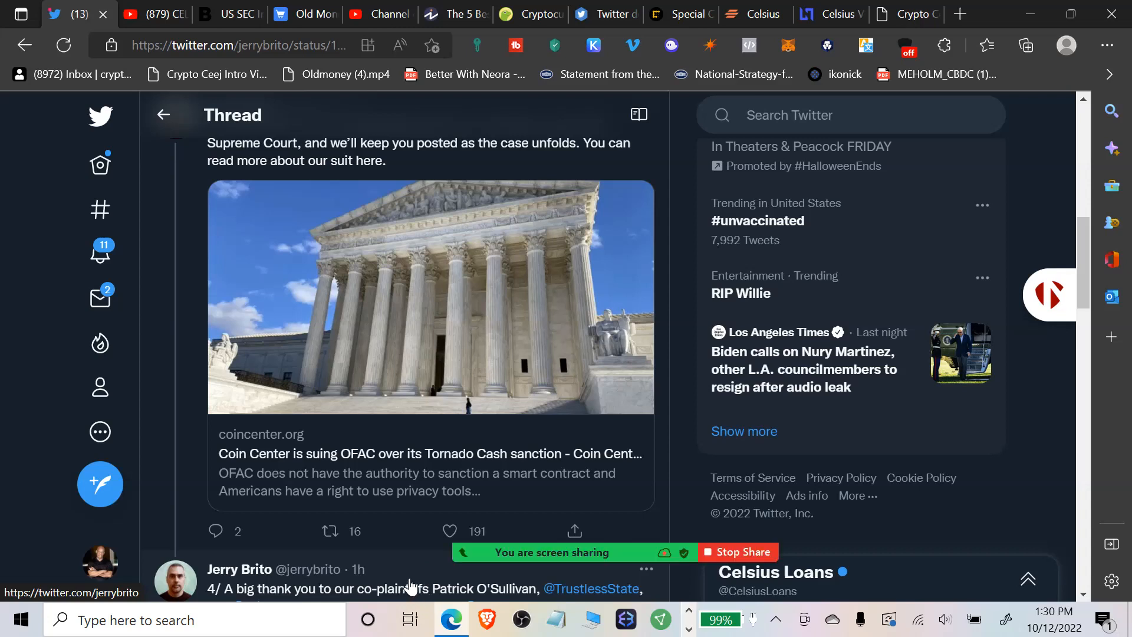
{"action": "mouse_move", "coordinate": [449, 527]}
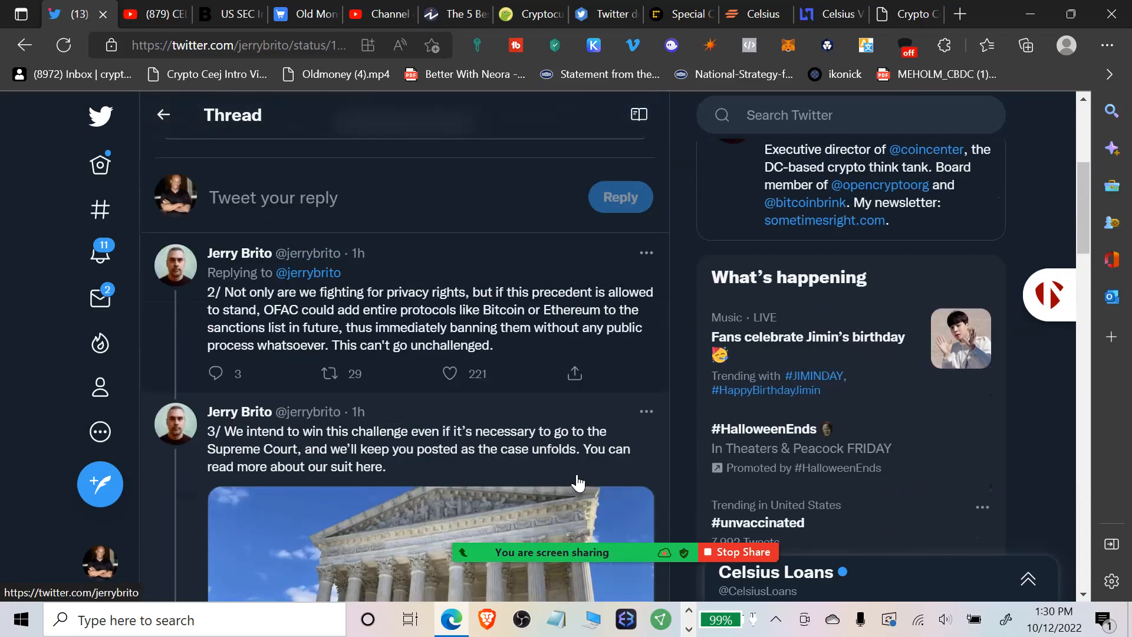
{"action": "mouse_move", "coordinate": [568, 471]}
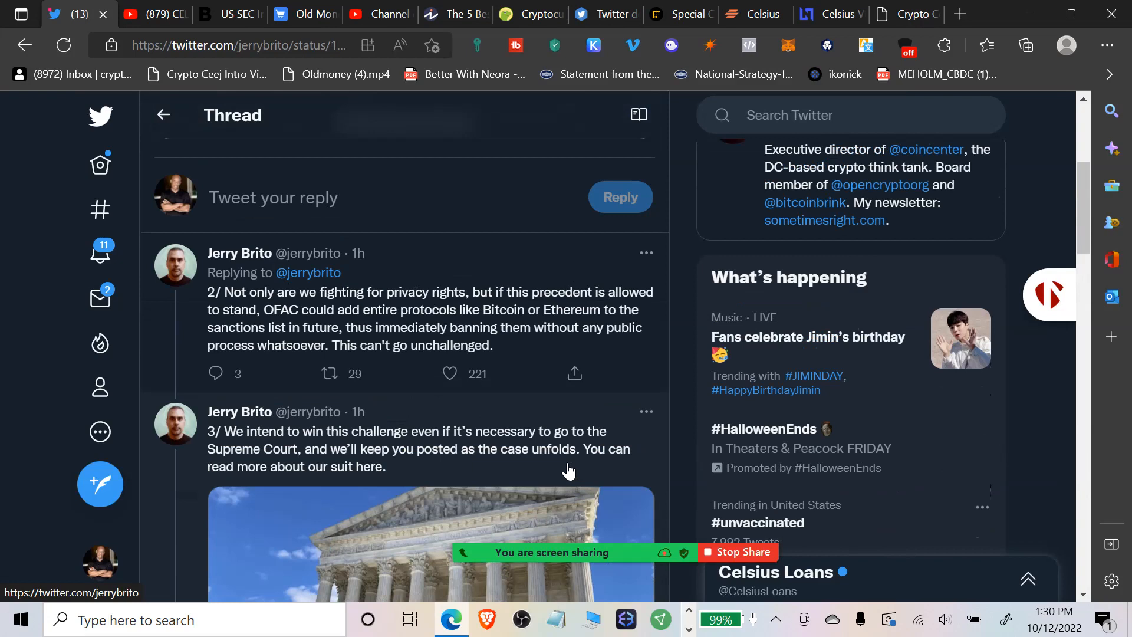
{"action": "mouse_move", "coordinate": [552, 476]}
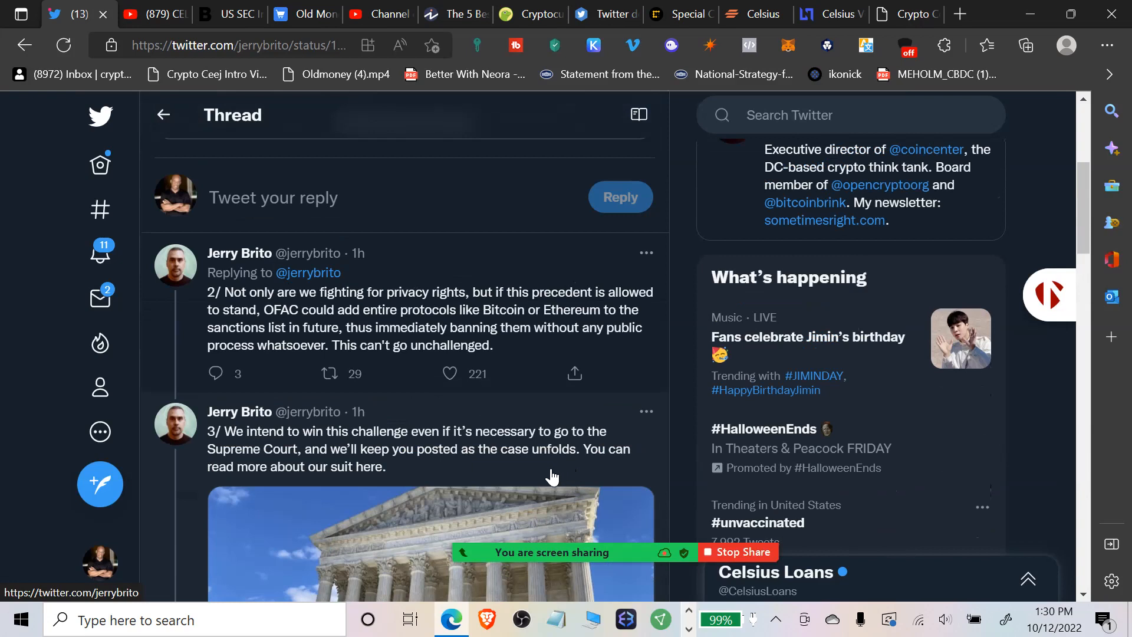
{"action": "mouse_move", "coordinate": [545, 471]}
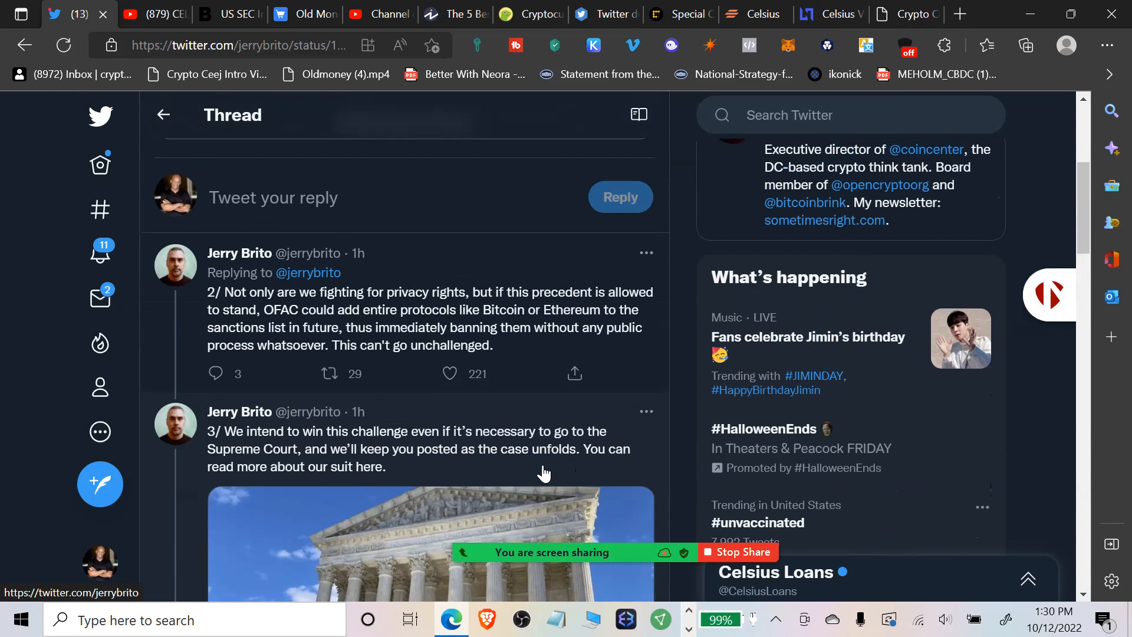
{"action": "mouse_move", "coordinate": [528, 480]}
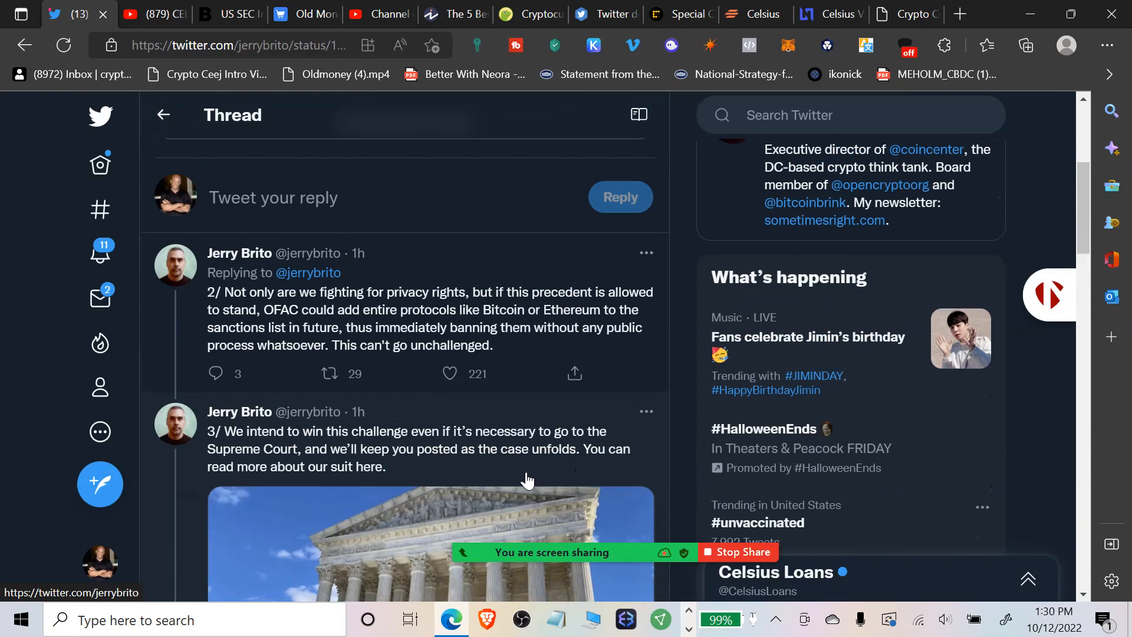
{"action": "mouse_move", "coordinate": [469, 399]}
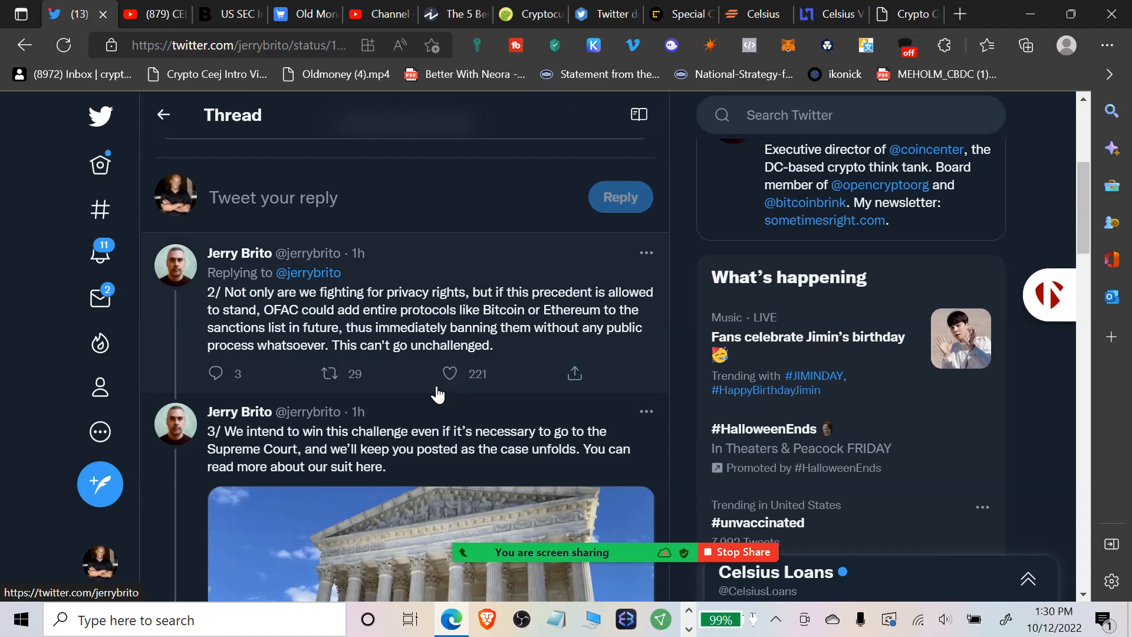
{"action": "mouse_move", "coordinate": [439, 401]}
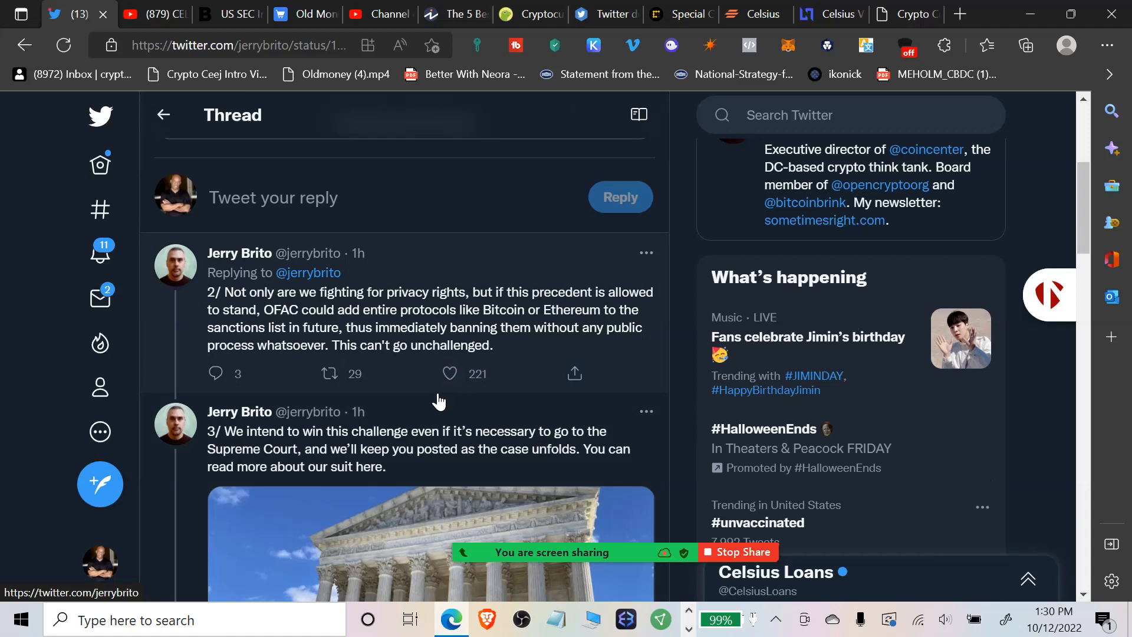
{"action": "mouse_move", "coordinate": [461, 418]}
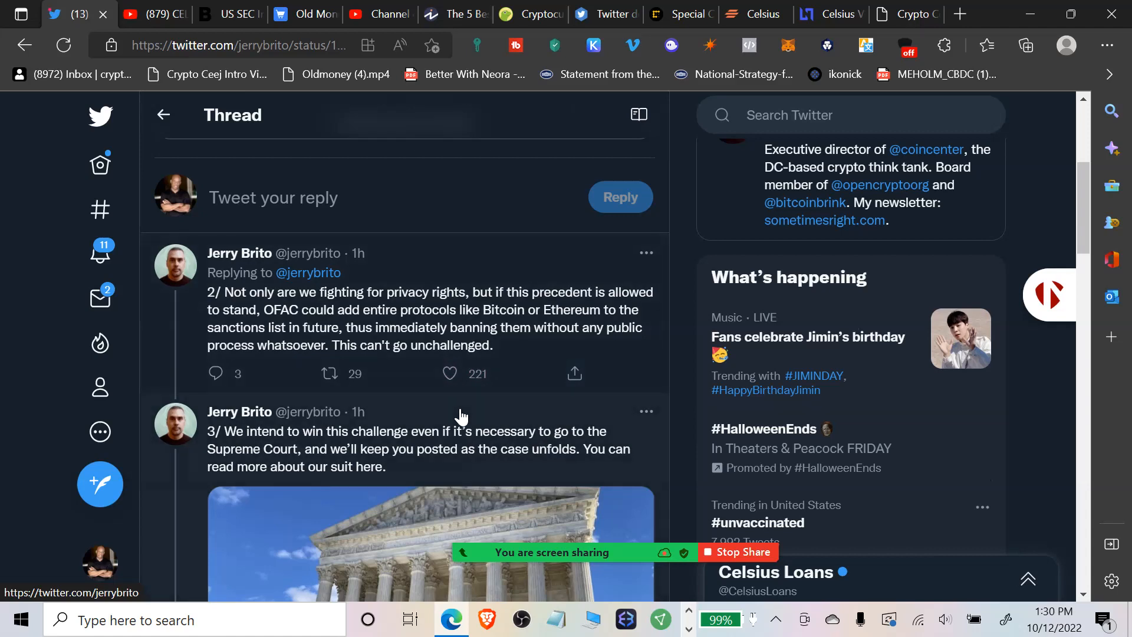
{"action": "mouse_move", "coordinate": [458, 418]}
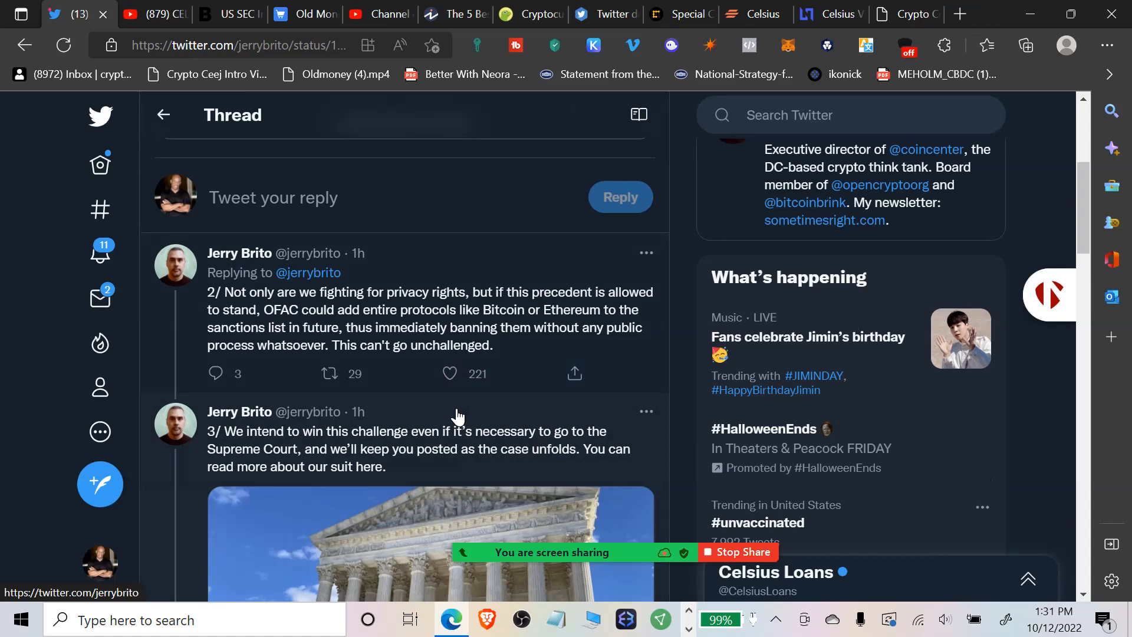
{"action": "mouse_move", "coordinate": [448, 487]}
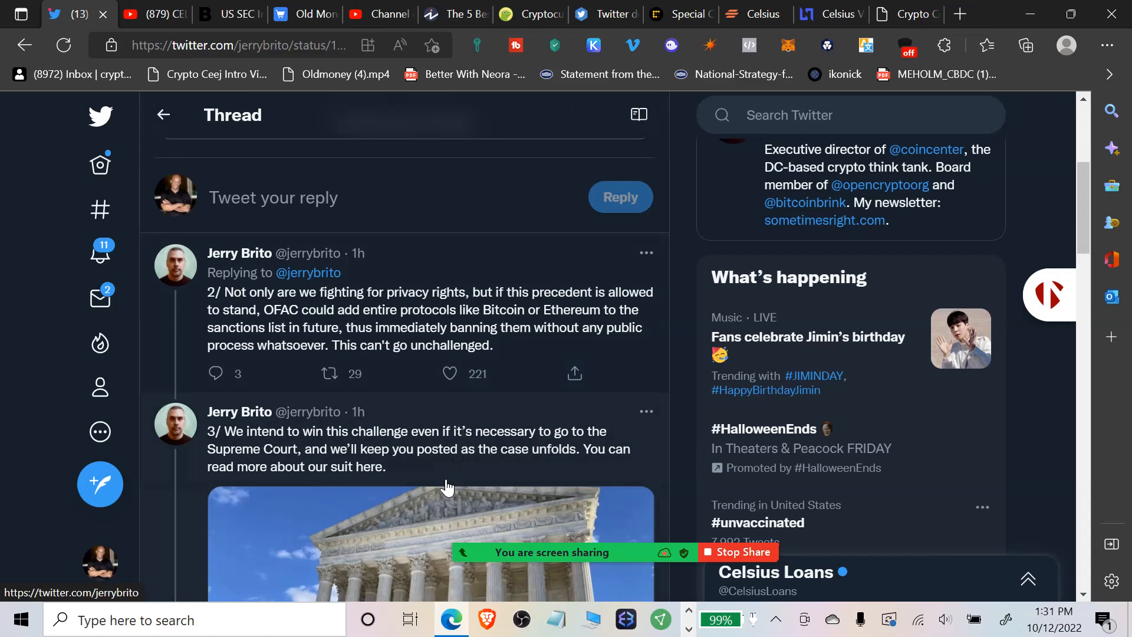
{"action": "mouse_move", "coordinate": [462, 488]}
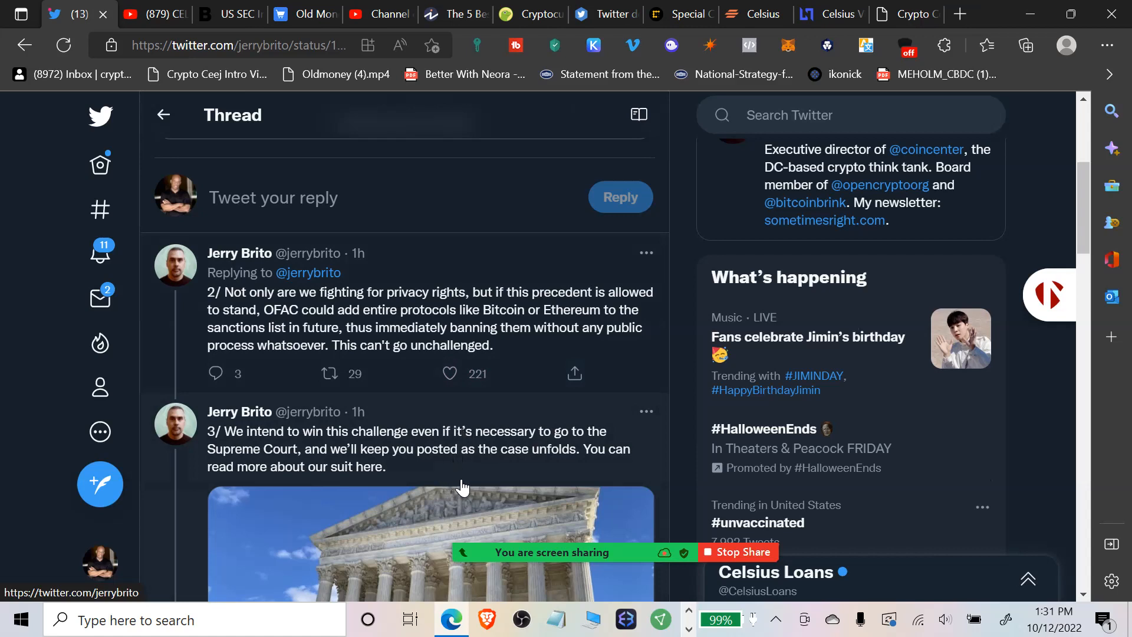
{"action": "mouse_move", "coordinate": [467, 489]}
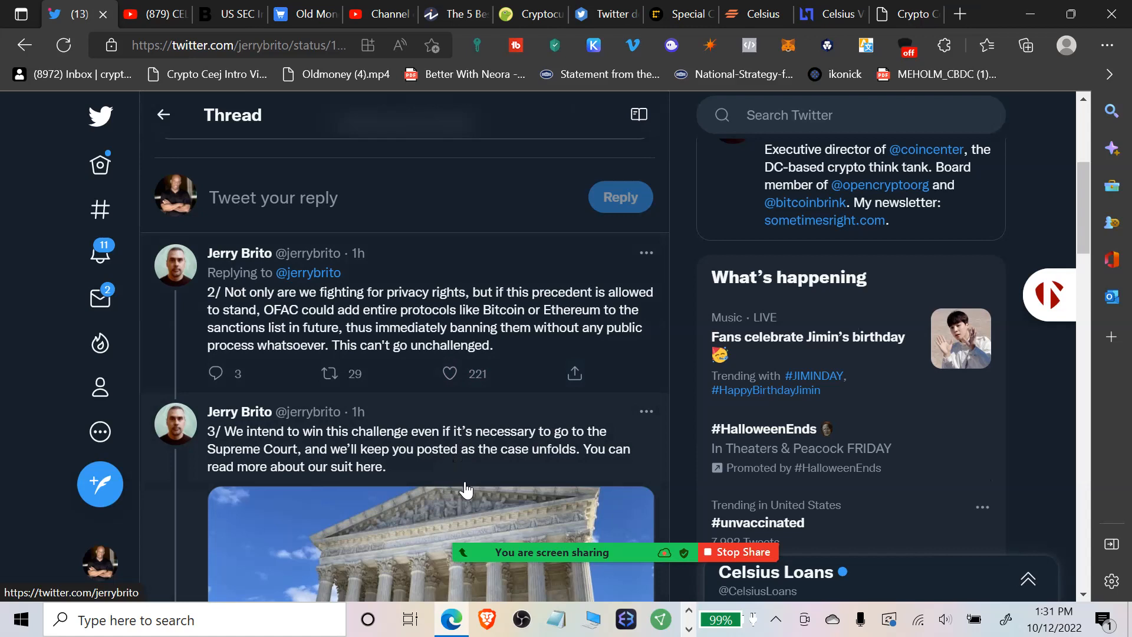
{"action": "mouse_move", "coordinate": [481, 500]}
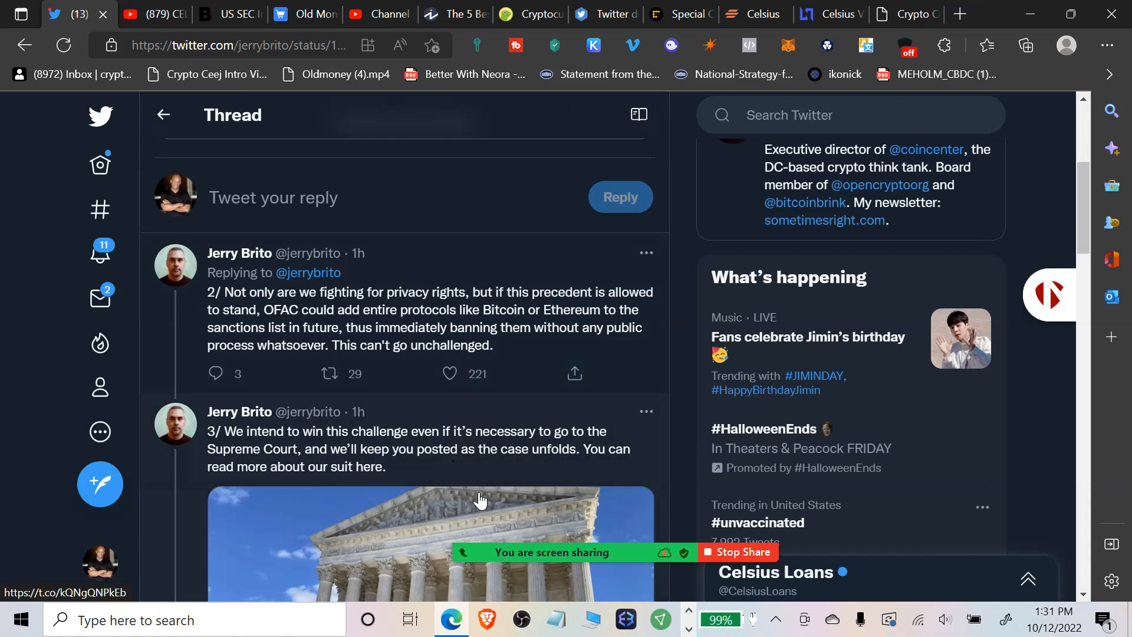
{"action": "mouse_move", "coordinate": [347, 87]}
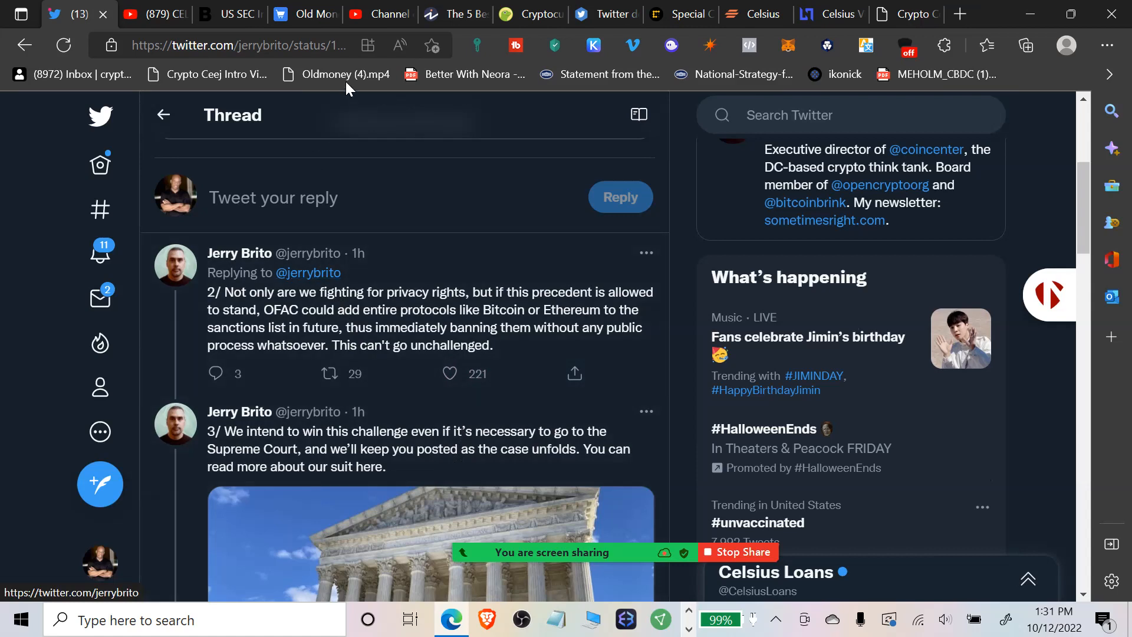